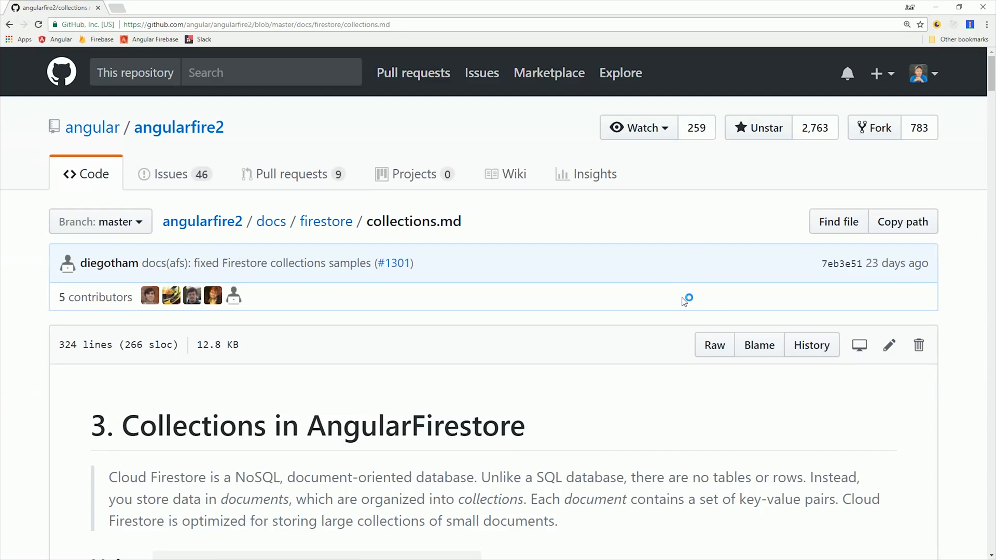
# Add a test field hello = world to the Firestore document, then delete it.
pyautogui.scroll(-3)
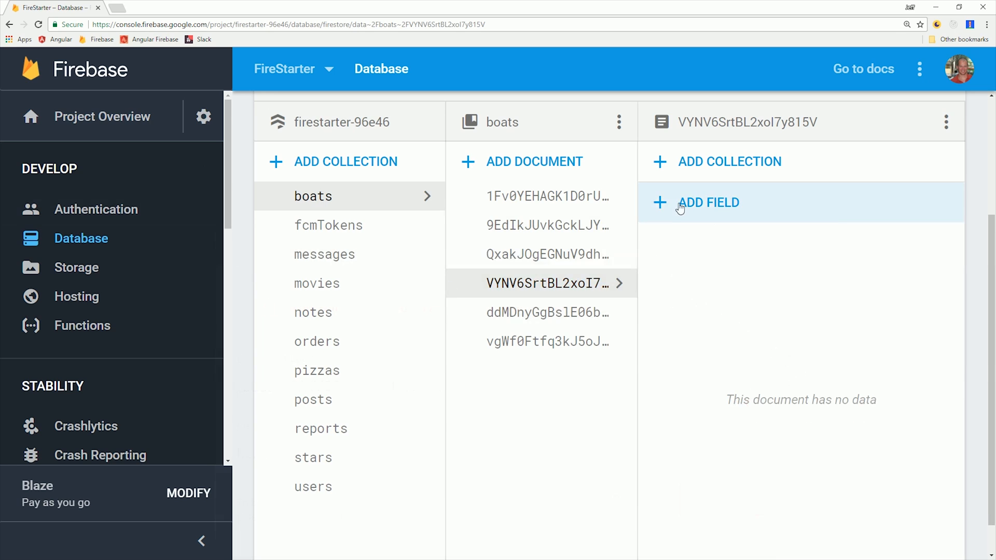
pyautogui.write('hel')
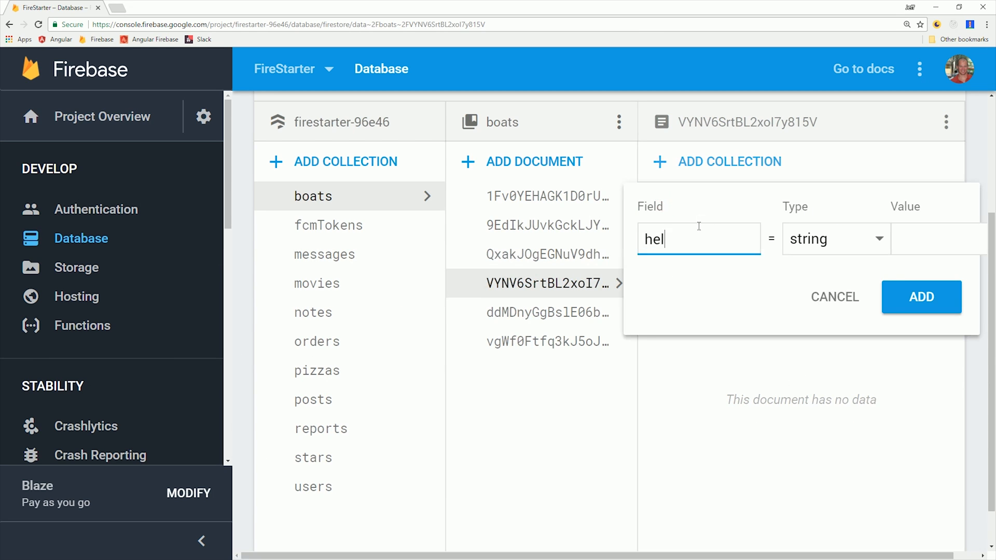
pyautogui.write('w')
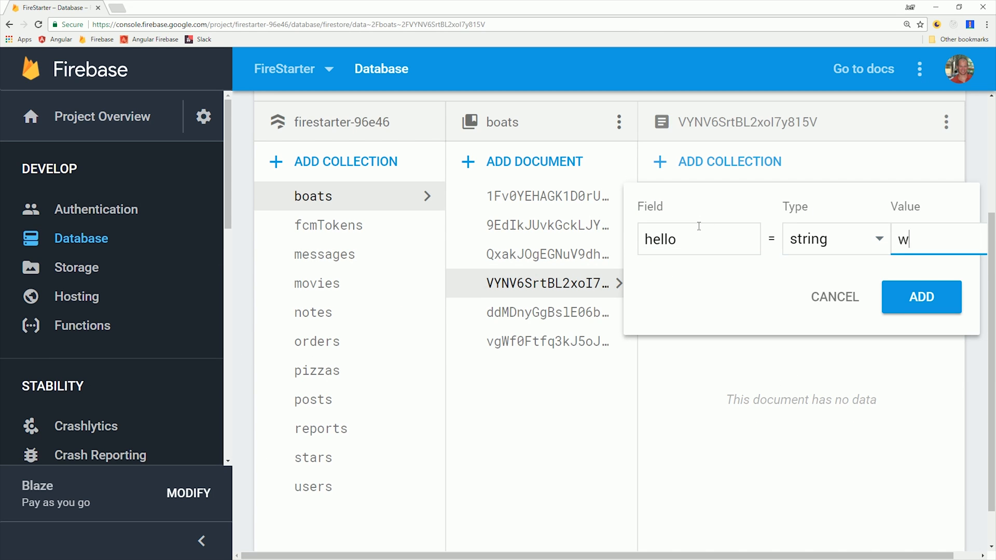
pyautogui.click(920, 297)
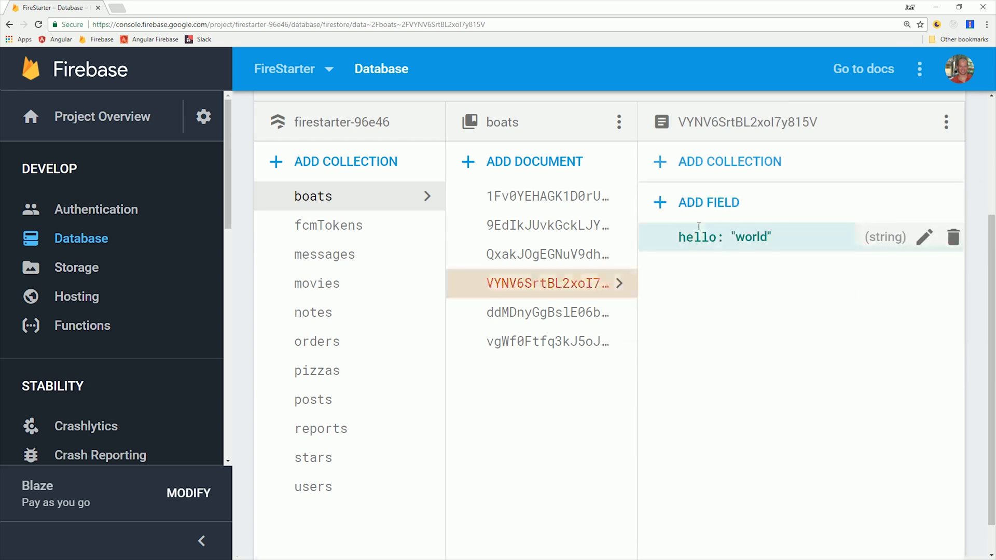
pyautogui.moveTo(952, 237)
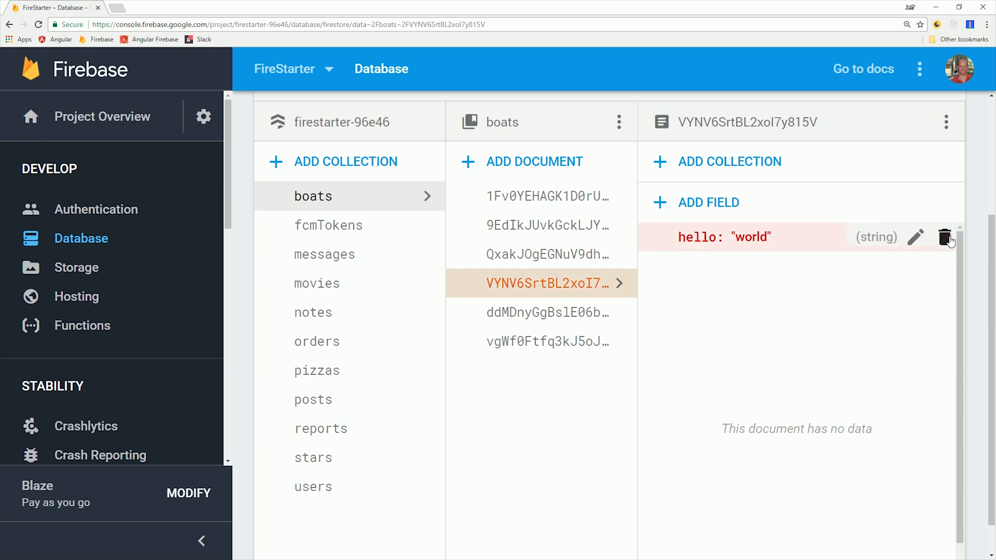
pyautogui.click(945, 237)
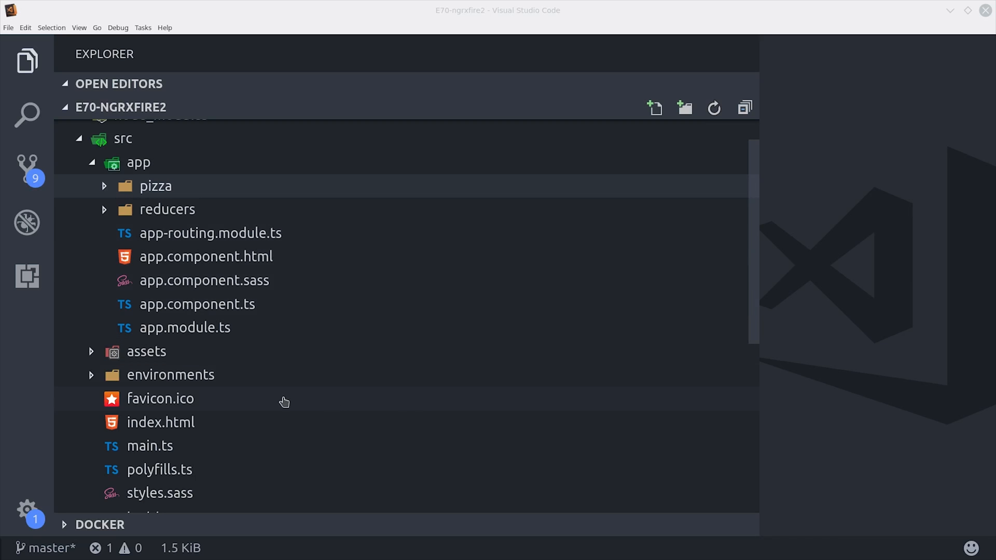
pyautogui.moveTo(185, 327)
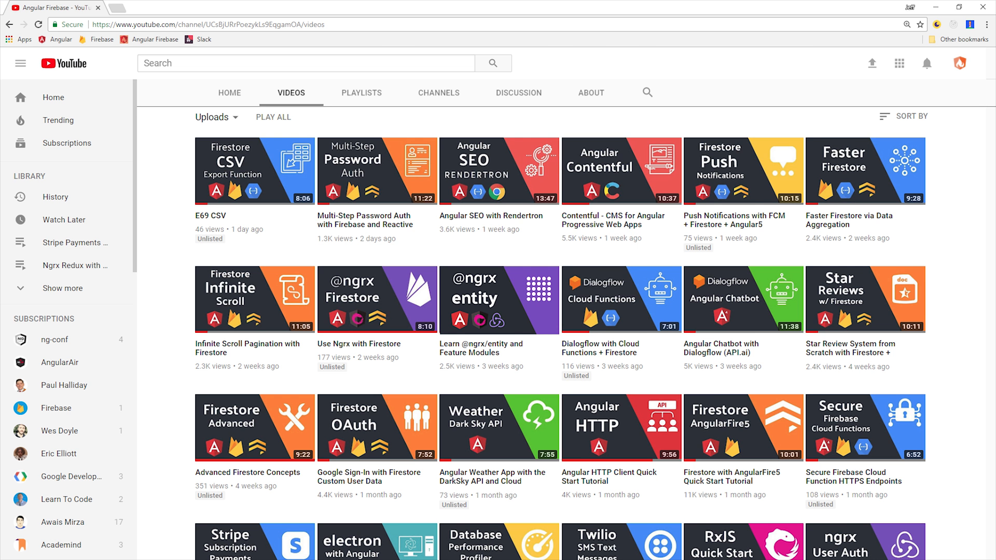
# Expand the reducers folder in the Explorer to reveal its index.ts file.
pyautogui.click(498, 299)
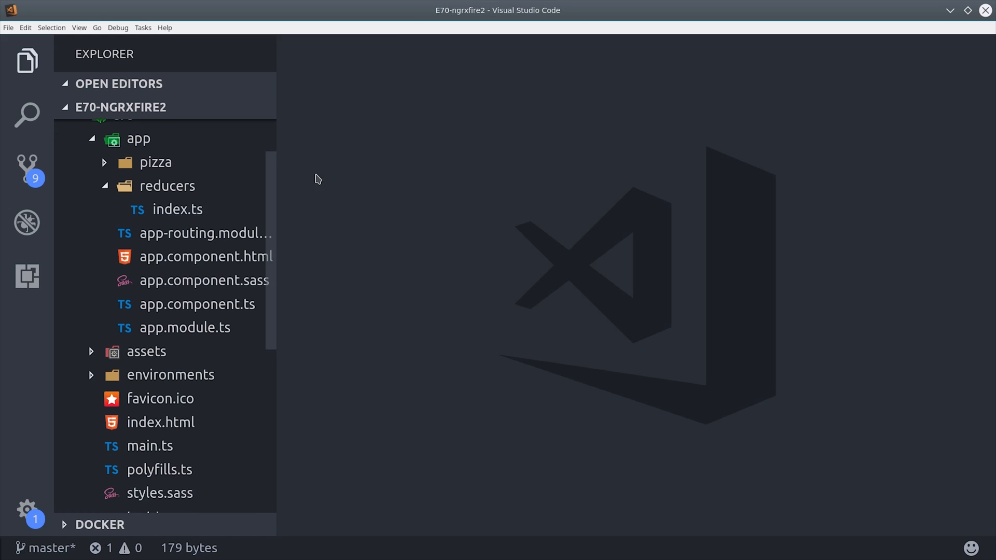
# Expand the pizza folder and keep pizza.module.ts open in the editor.
pyautogui.click(155, 162)
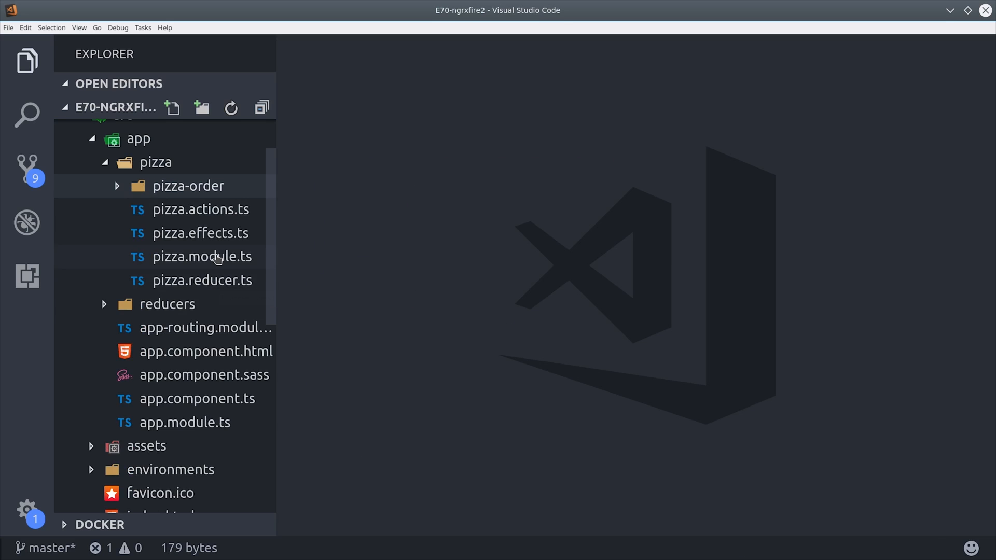
pyautogui.click(202, 256)
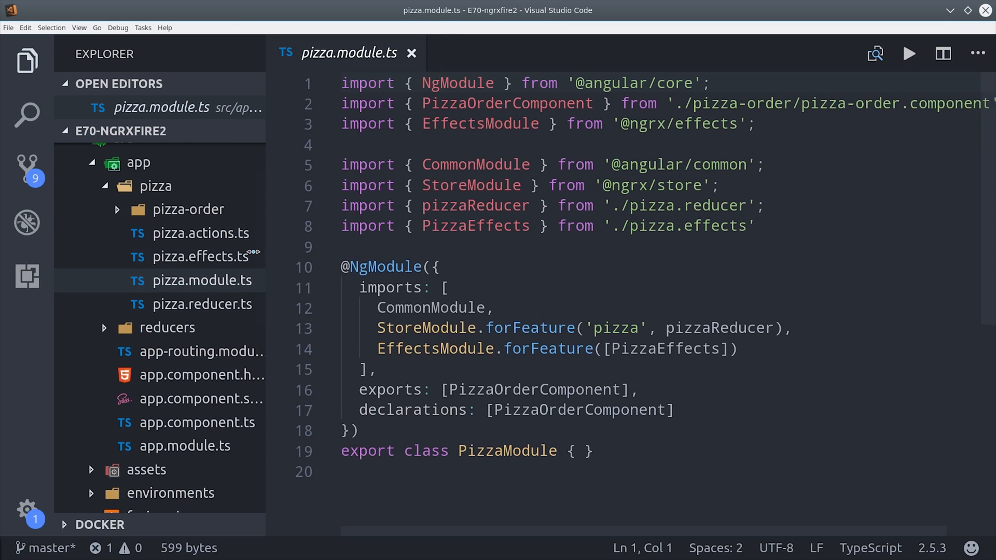
pyautogui.doubleClick(448, 206)
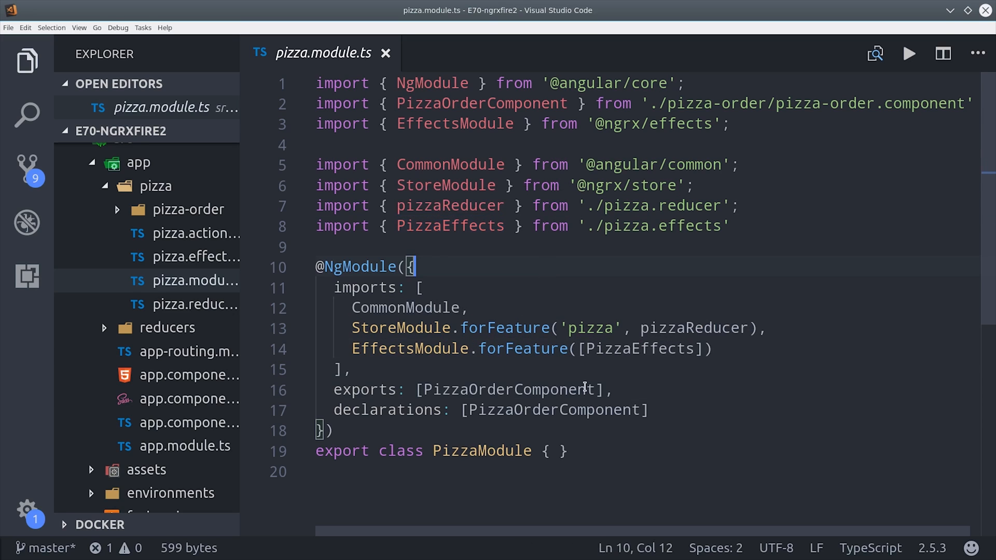
pyautogui.click(418, 286)
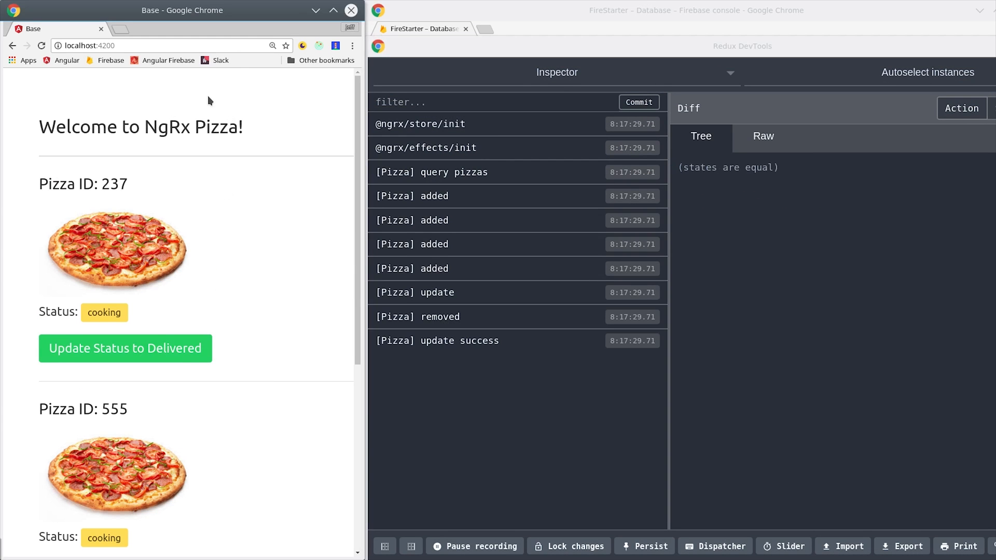
pyautogui.moveTo(511, 297)
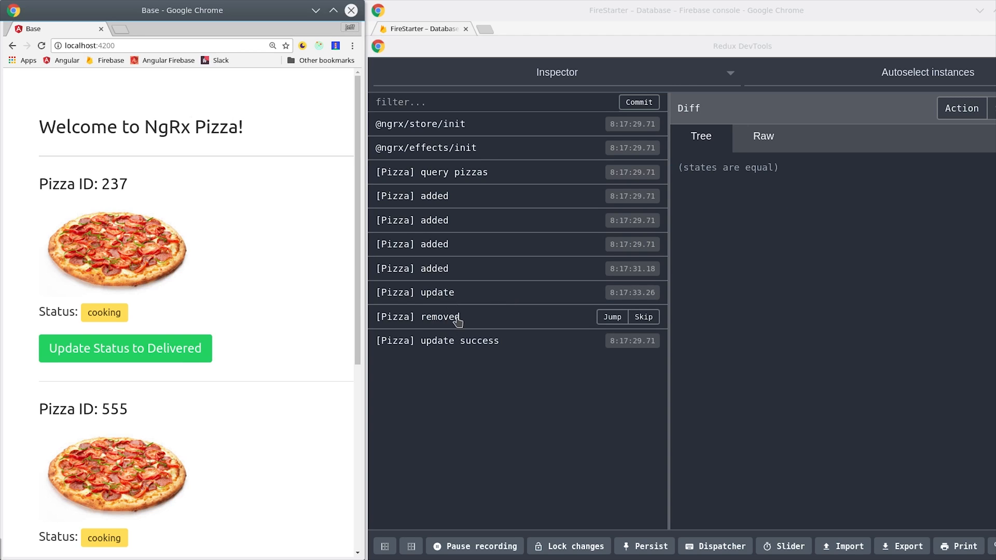
pyautogui.moveTo(456, 339)
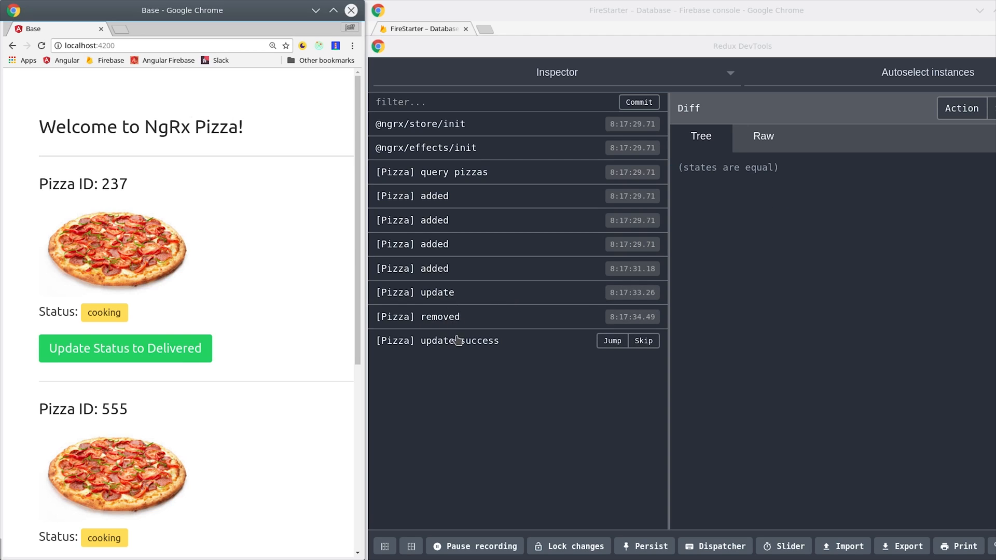
pyautogui.moveTo(472, 364)
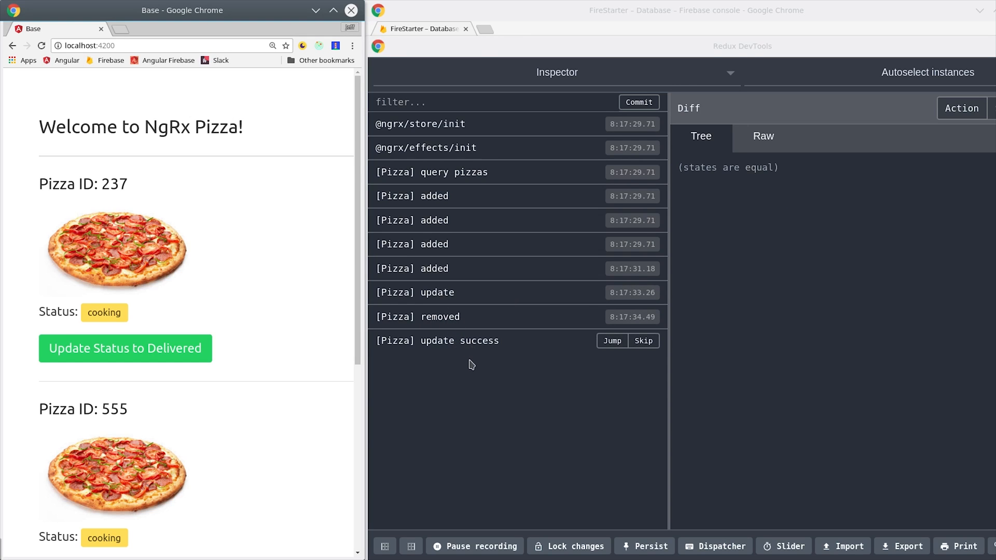
# Switch Redux DevTools to the Chart view, then set pizzas/555 status to 'delivered' in Firestore.
pyautogui.scroll(-3)
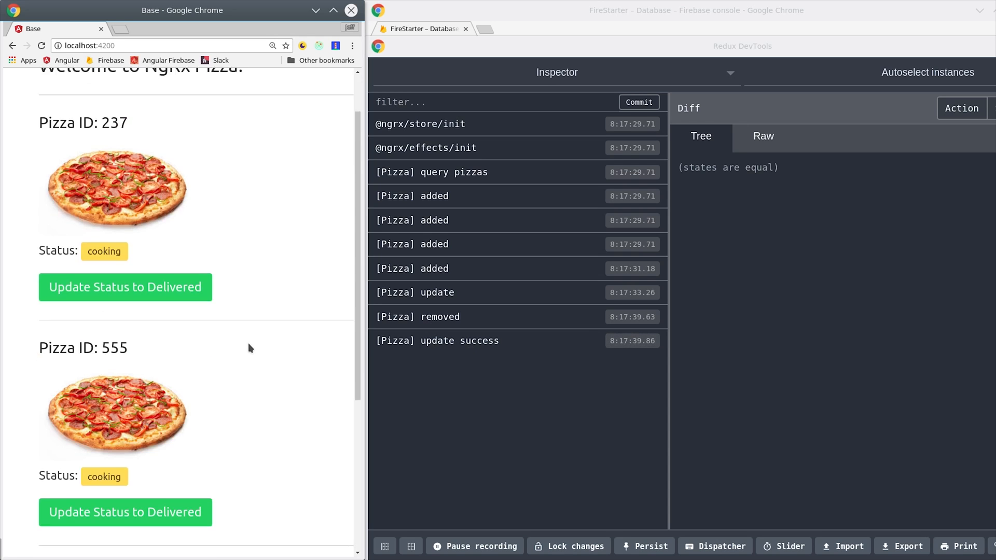
pyautogui.click(556, 71)
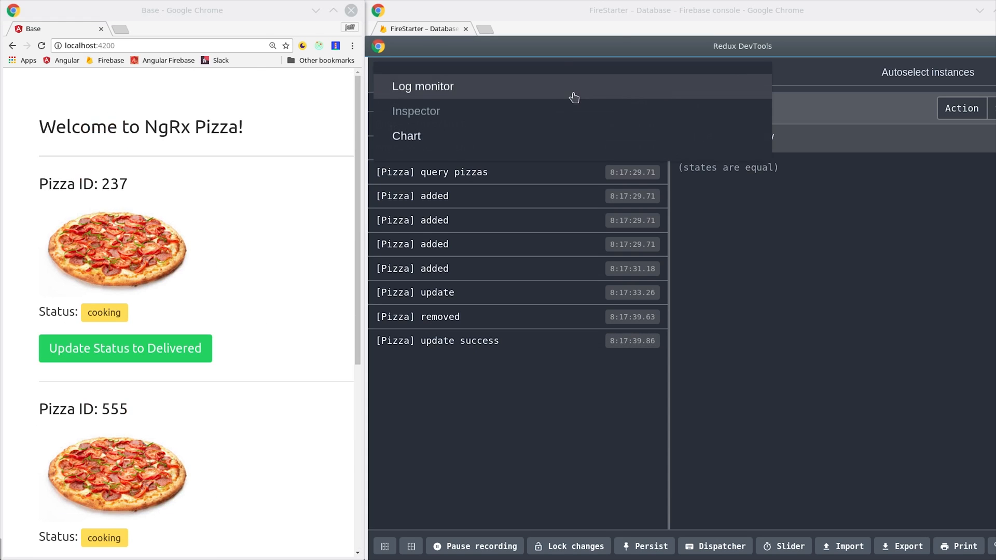
pyautogui.click(405, 136)
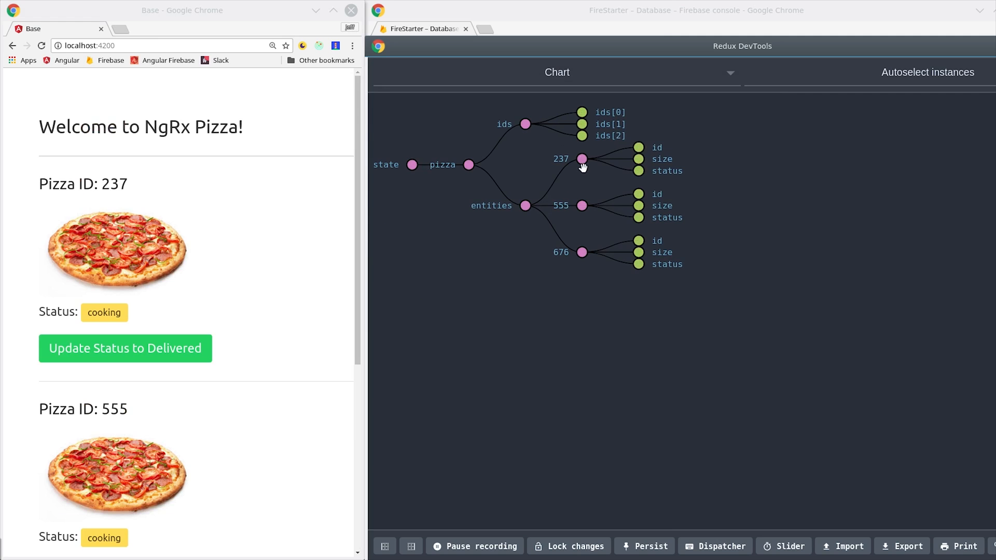
pyautogui.moveTo(612, 46)
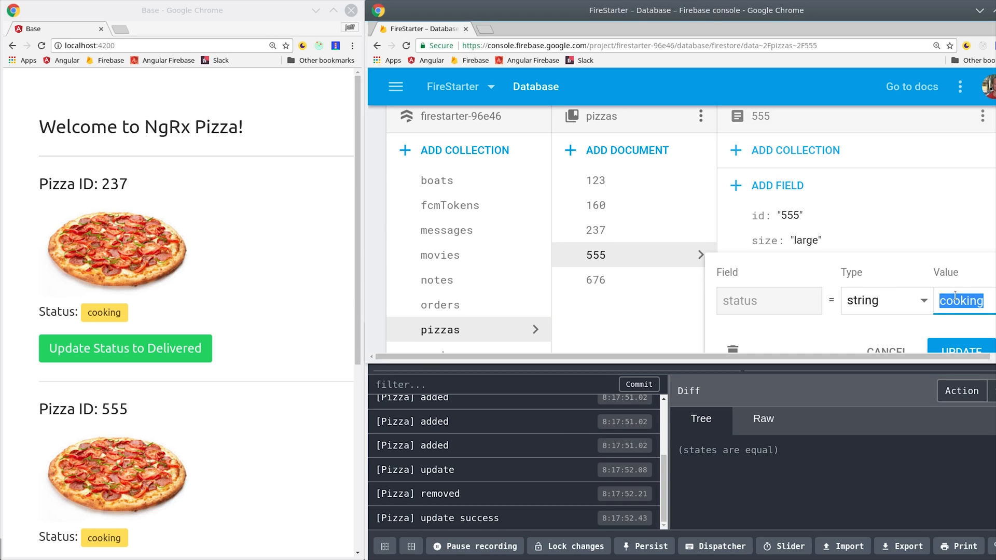
pyautogui.write('delivered')
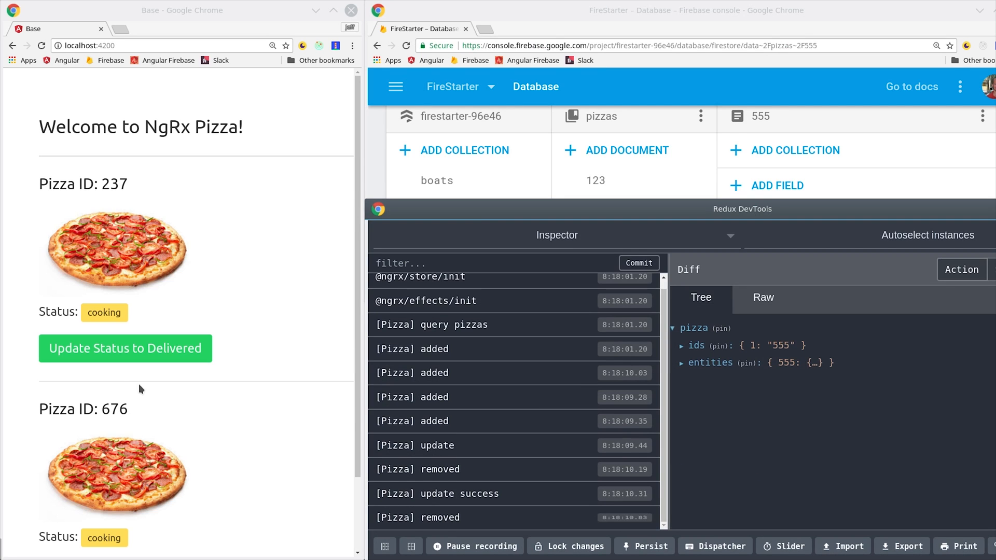
pyautogui.moveTo(486, 502)
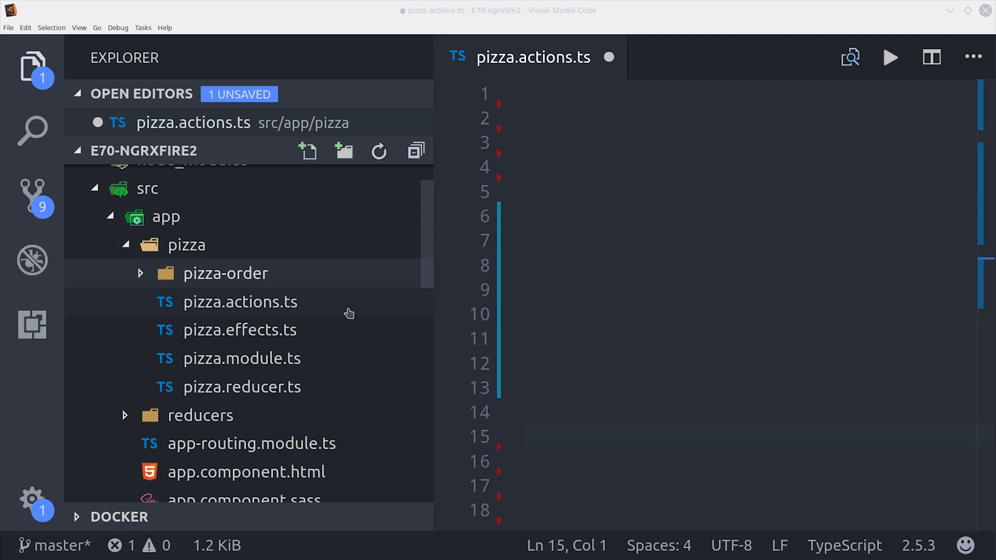
# Import Action and Pizza, and declare the QUERY, ADDED and UPDATE '[Pizza]' action type constants.
pyautogui.click(33, 66)
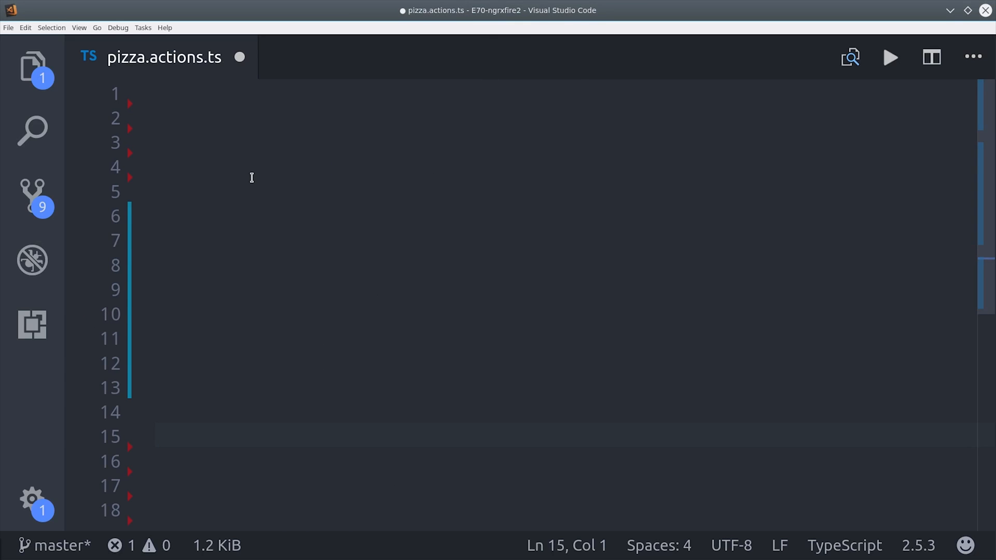
pyautogui.write("import { Action } from '@ngrx/store';")
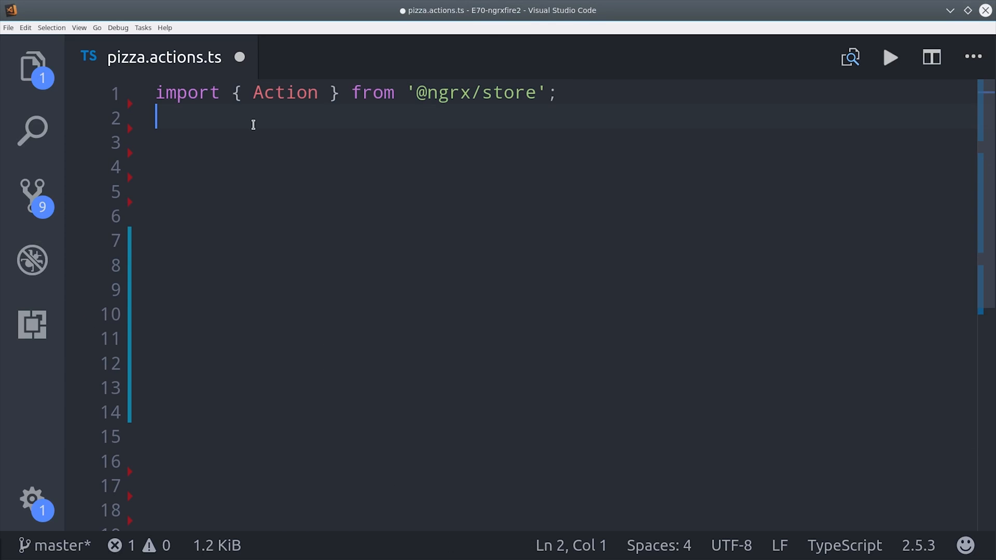
pyautogui.write("import { Pizza }  from './pizza.reducer';")
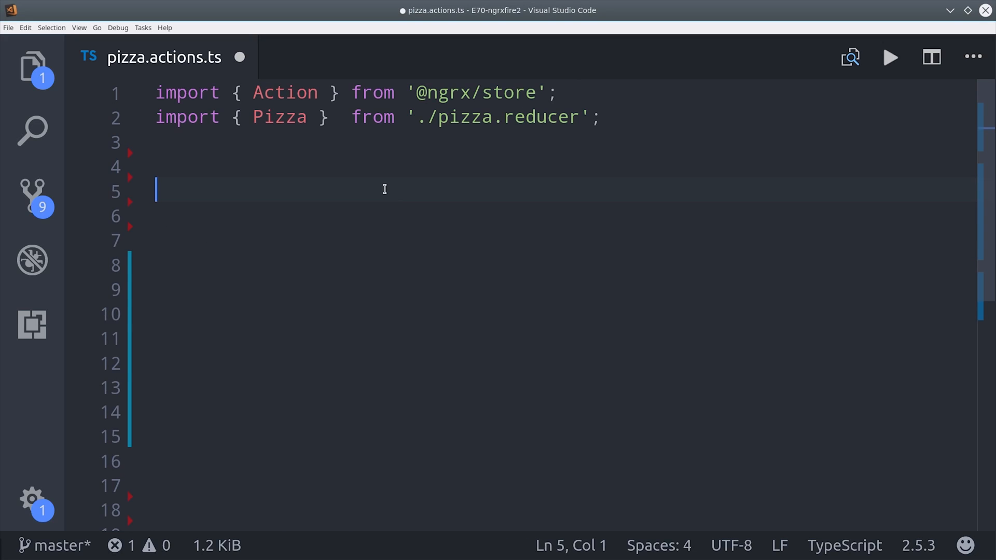
pyautogui.write('export const QUERY')
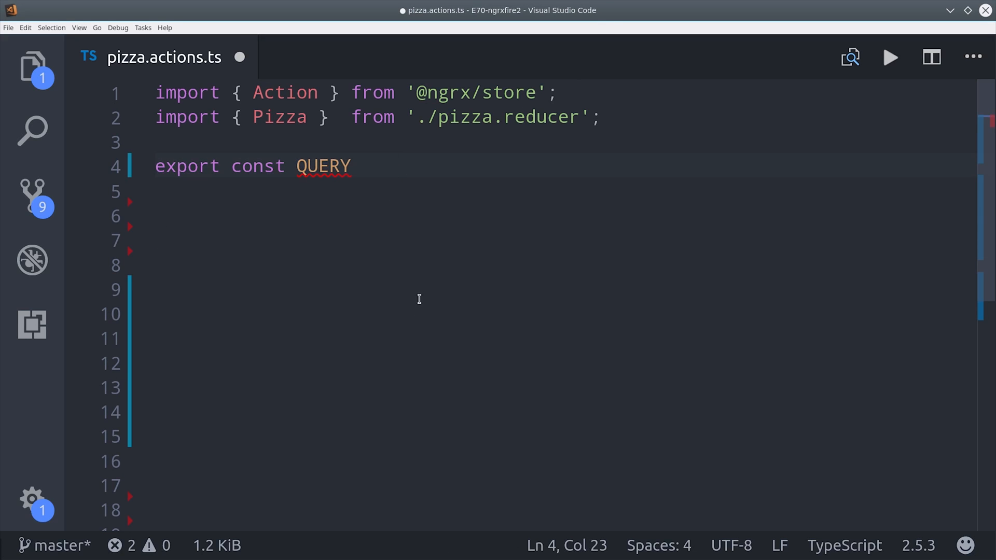
pyautogui.write("= '[Pizza] query pizzas';")
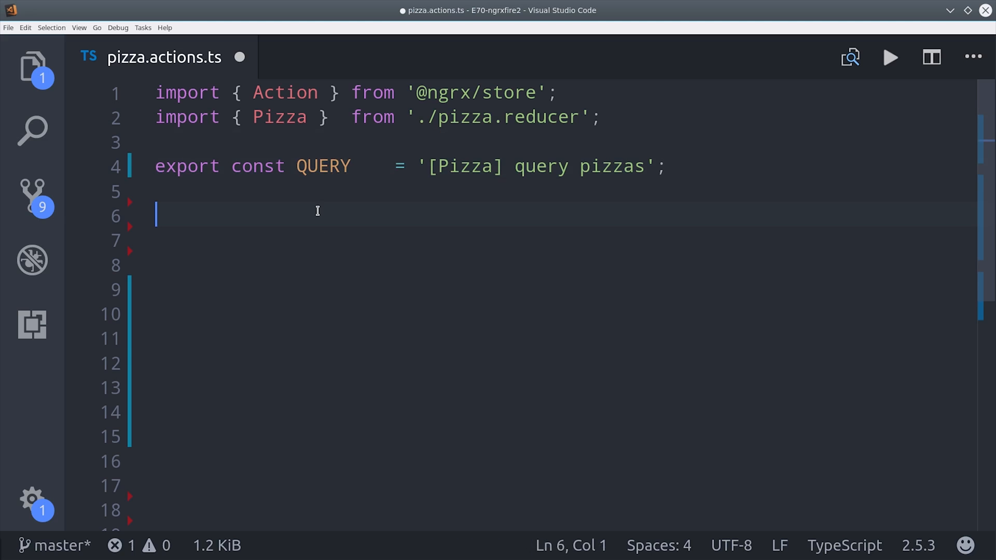
pyautogui.write("export const ADDED    = '[Pizza] added';")
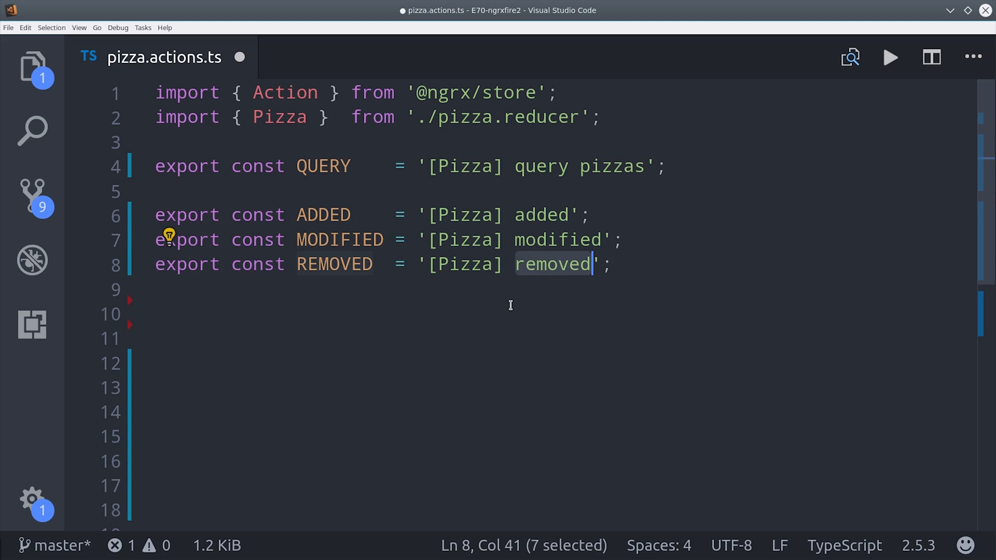
pyautogui.click(622, 289)
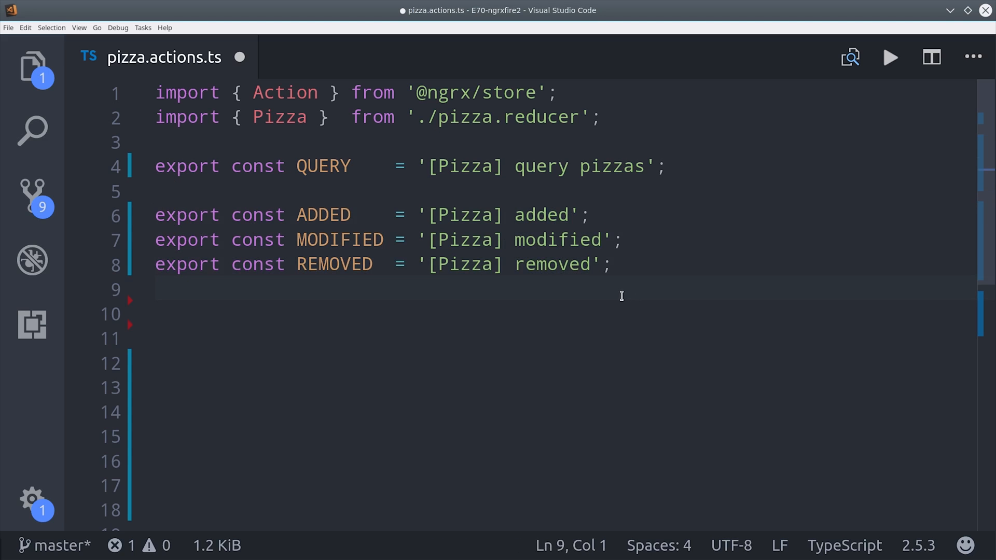
pyautogui.write("export const UPDATE    = '[Pizza] update';")
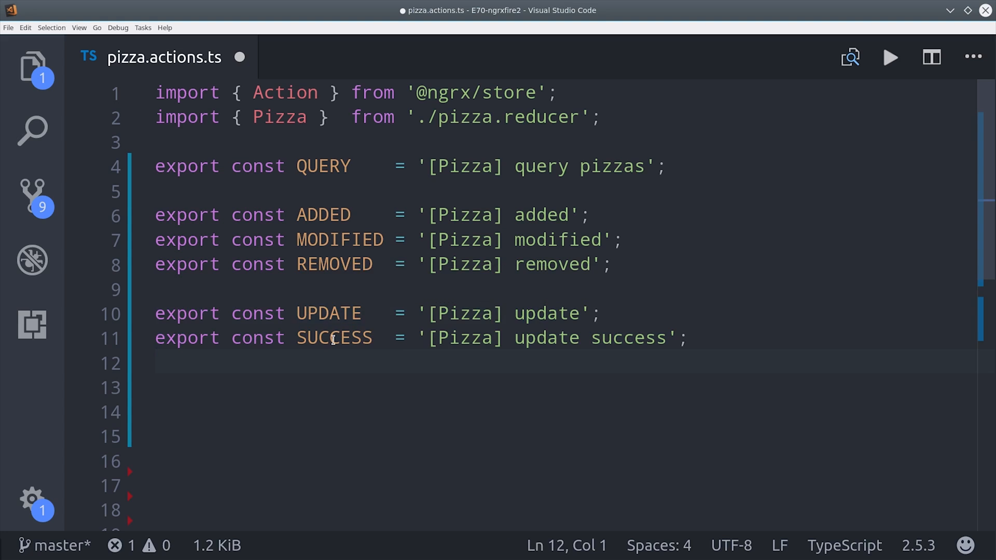
pyautogui.scroll(-3)
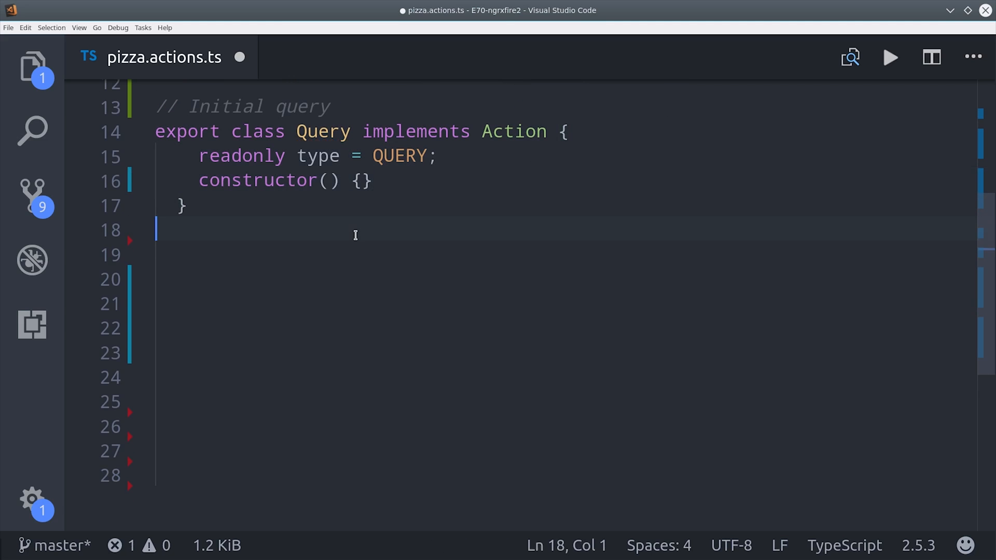
pyautogui.moveTo(215, 244)
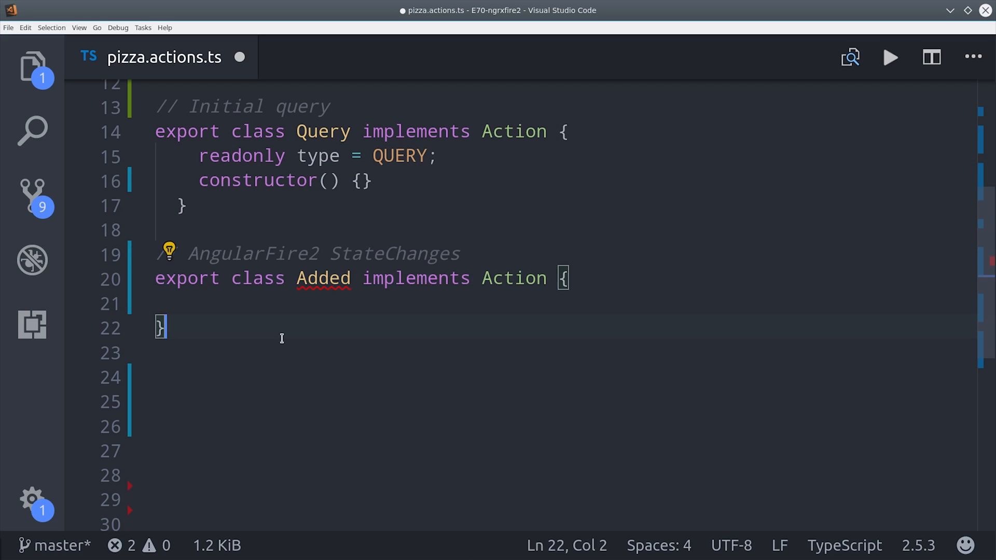
# Write the Added action class with readonly type ADDED and a public Pizza payload.
pyautogui.write('readonly type = ADDED;')
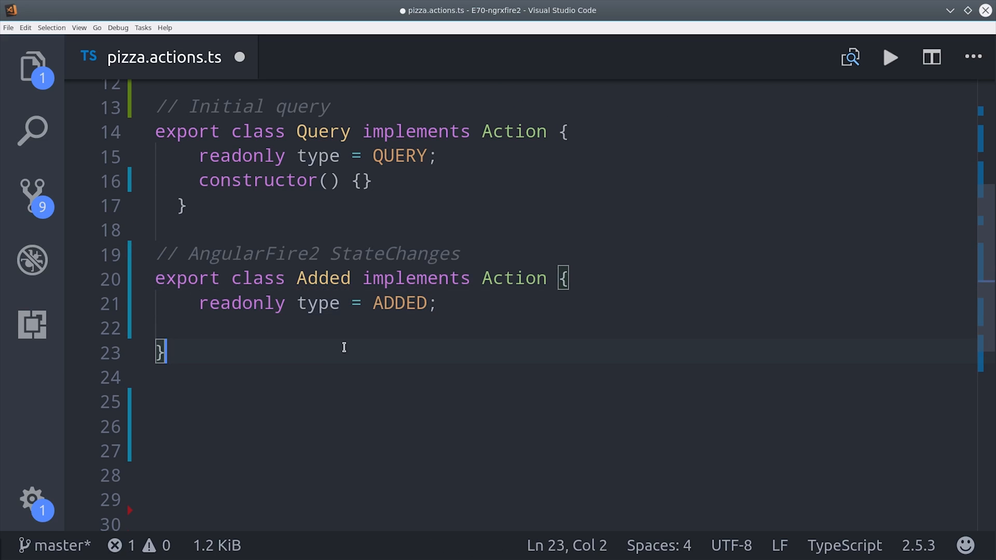
pyautogui.write('constructor() {}')
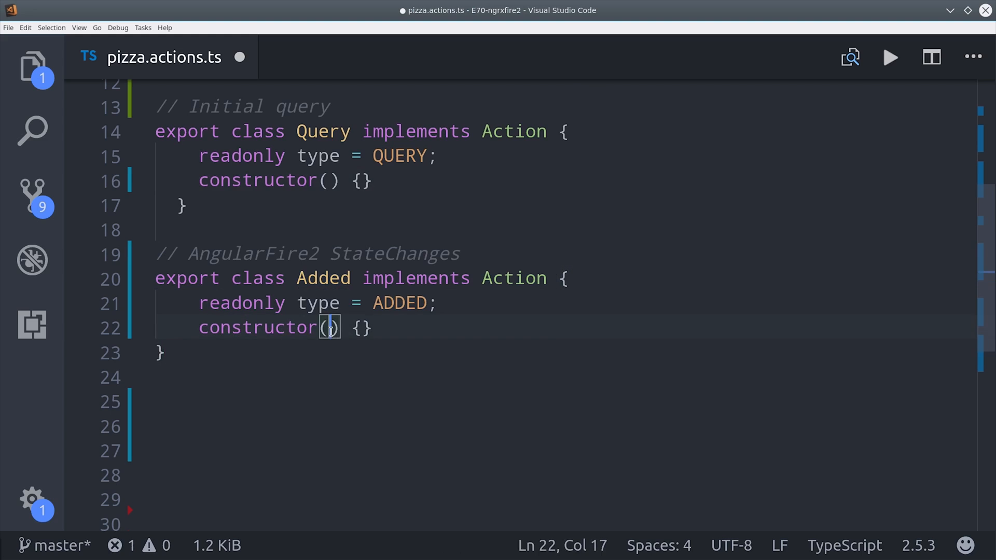
pyautogui.write('public payload: Pizza')
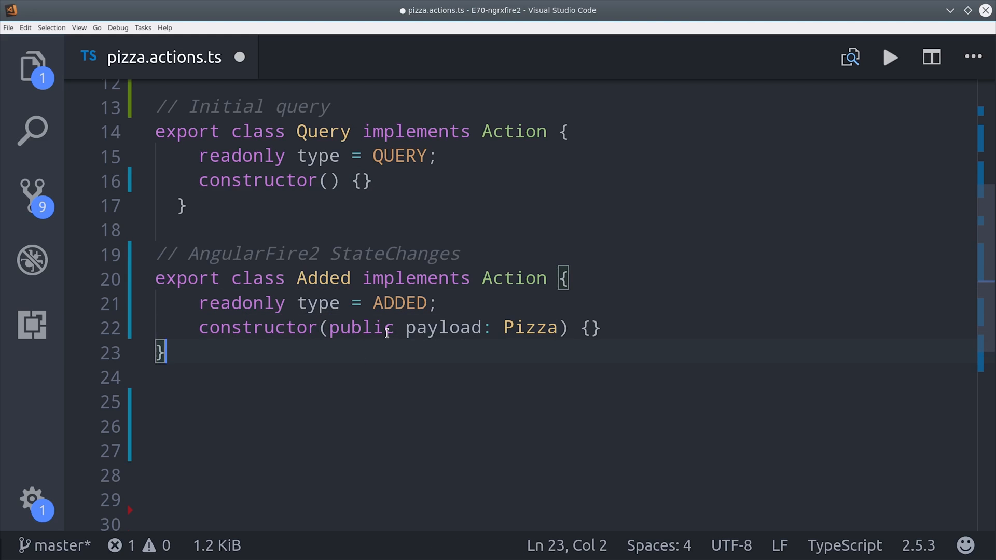
pyautogui.moveTo(521, 358)
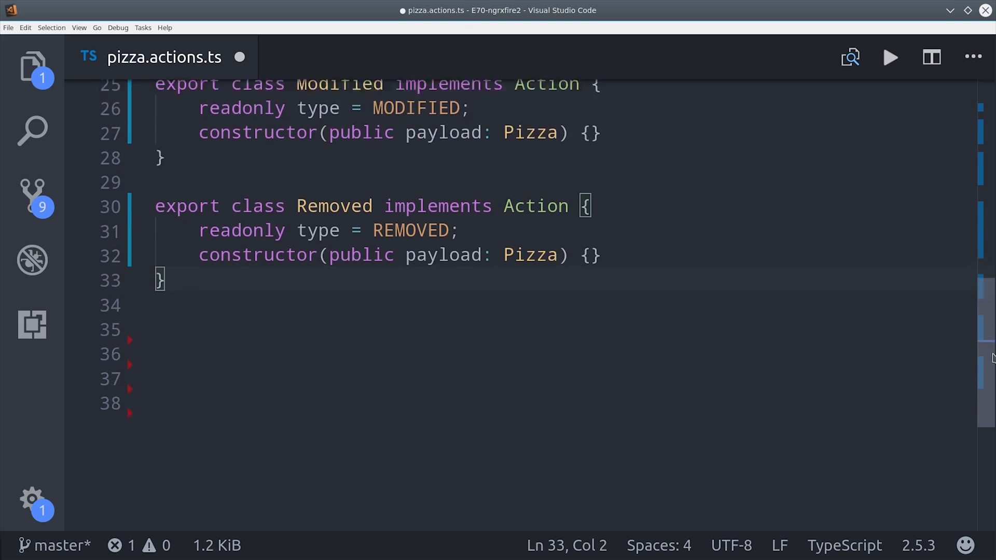
# Write the Update action constructor taking a public id string and Partial<Pizza> changes.
pyautogui.scroll(-3)
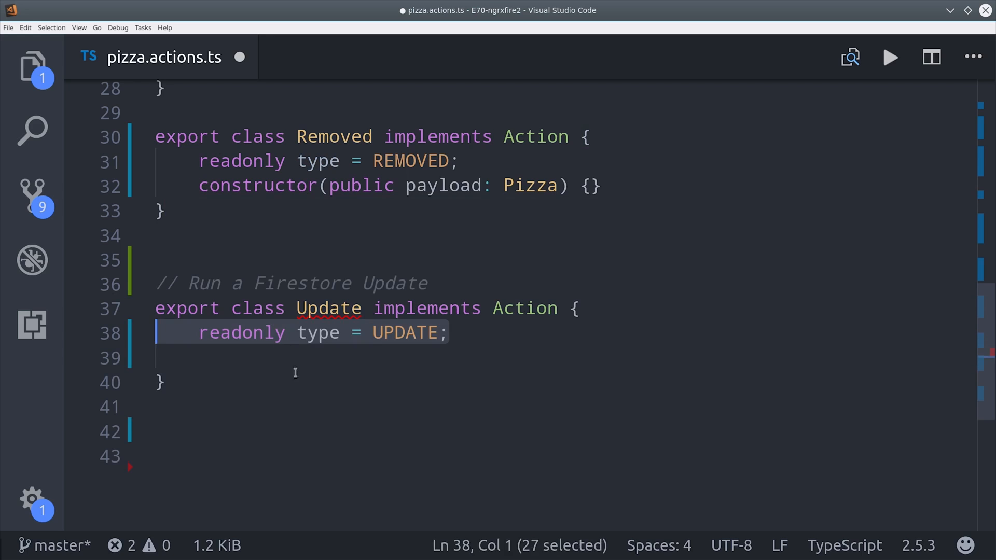
pyautogui.write('constructor(')
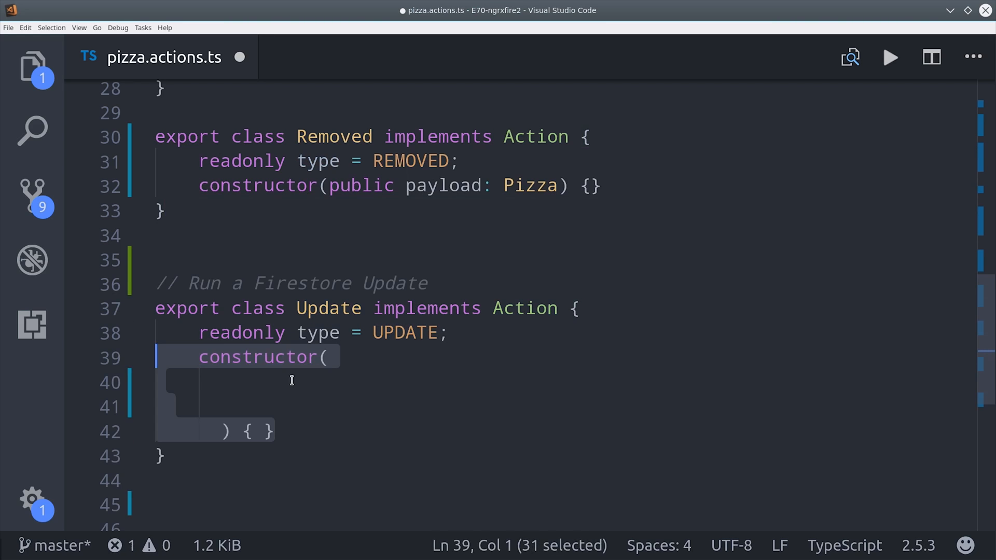
pyautogui.write('public id: string,')
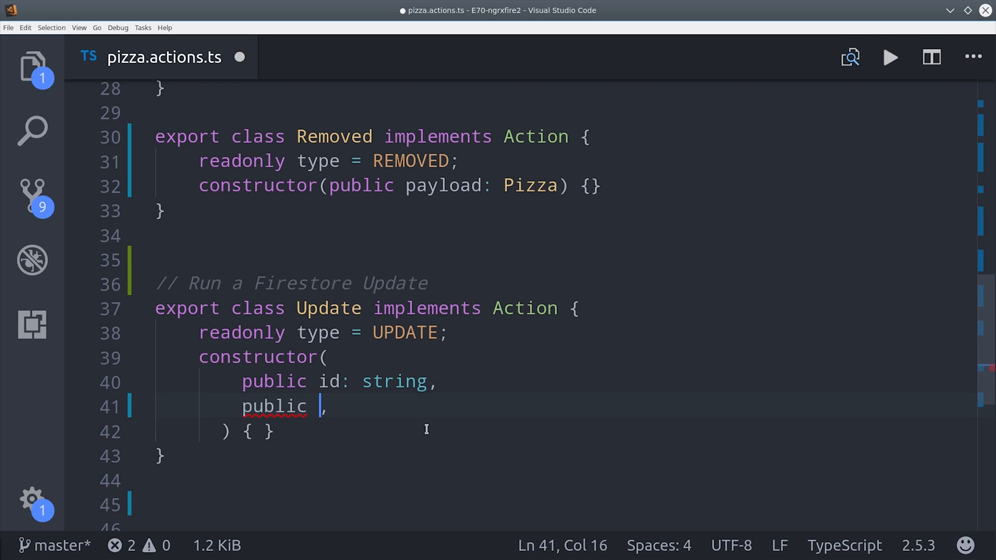
pyautogui.write('changes: Partial<Pizza>')
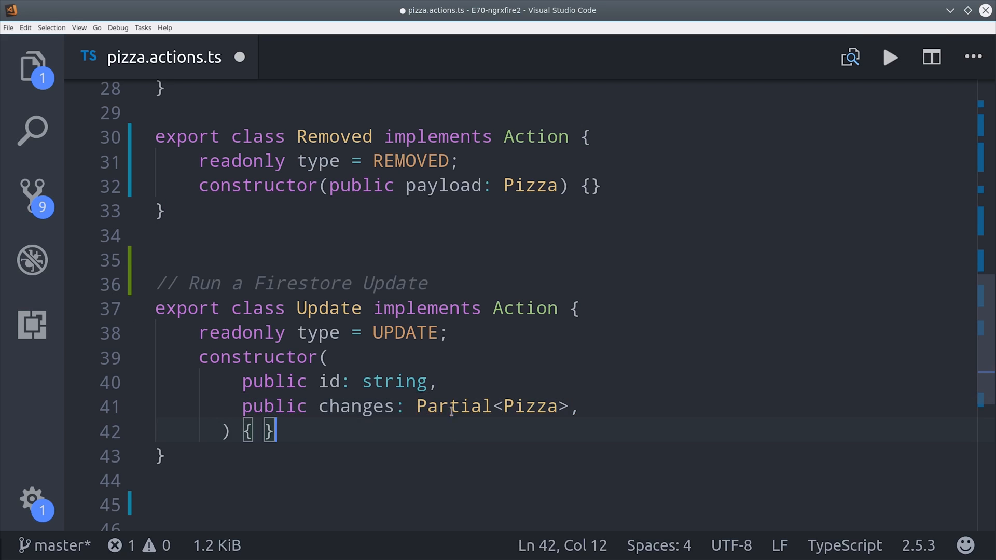
pyautogui.click(438, 406)
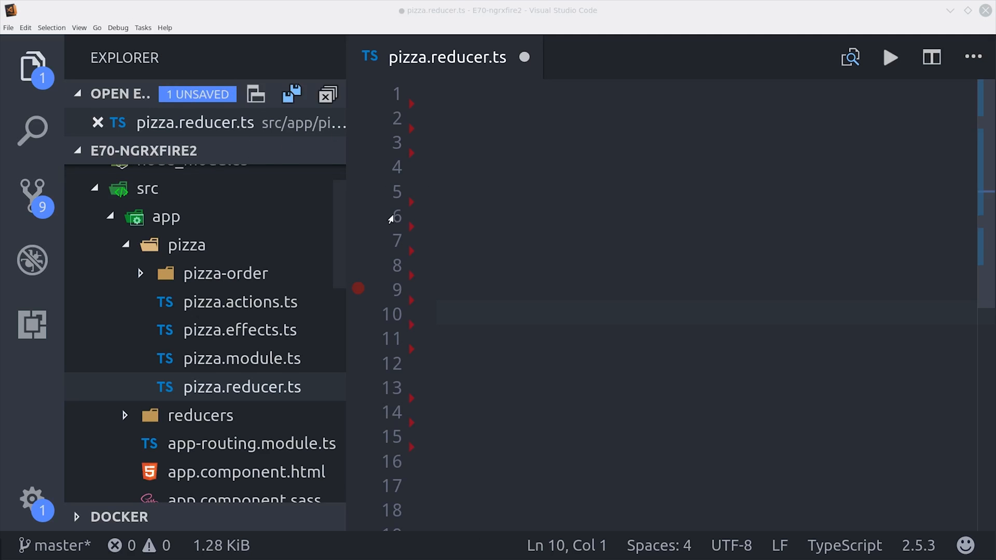
# Give the Pizza interface id and status string fields, status being cooking or delivered.
pyautogui.click(31, 68)
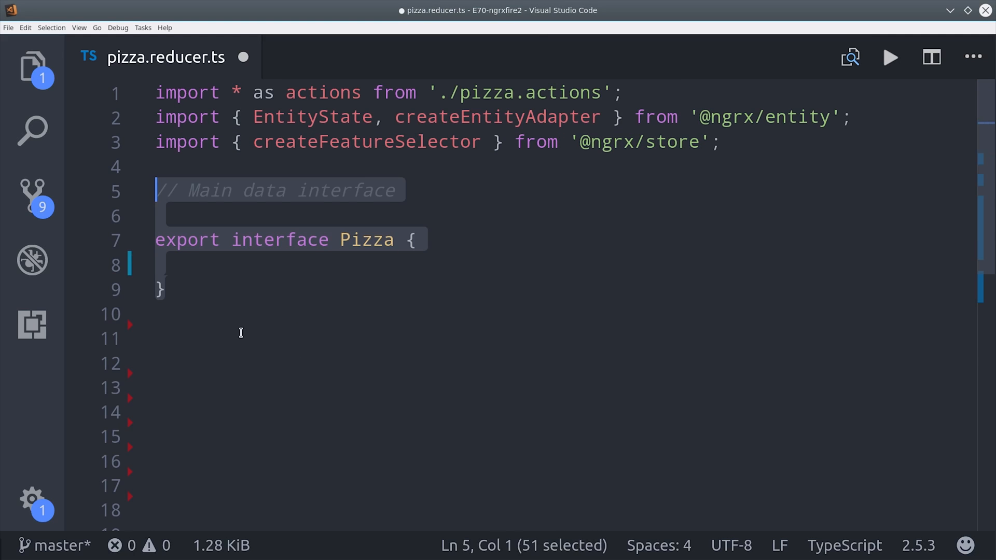
pyautogui.write('id: string;')
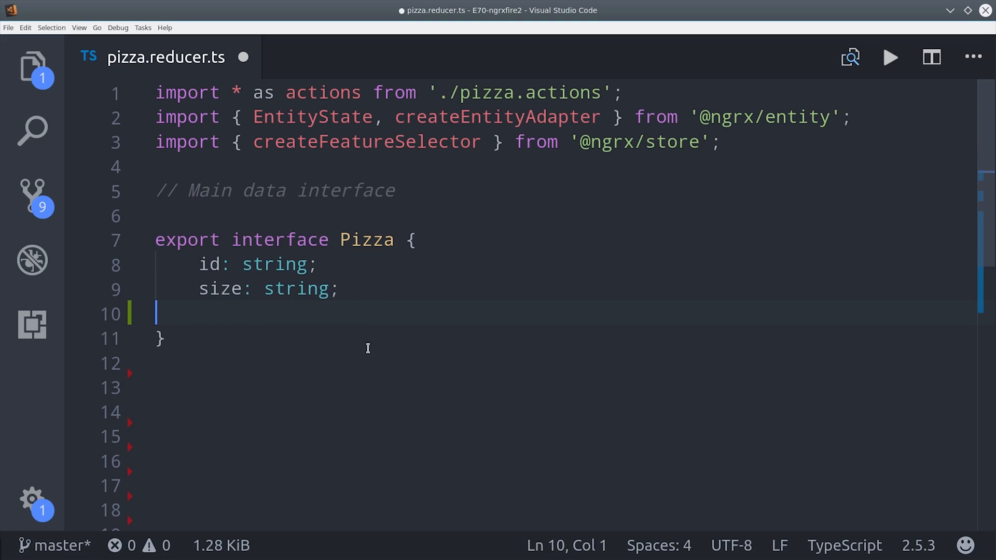
pyautogui.write('status: string; // cooking or delivered')
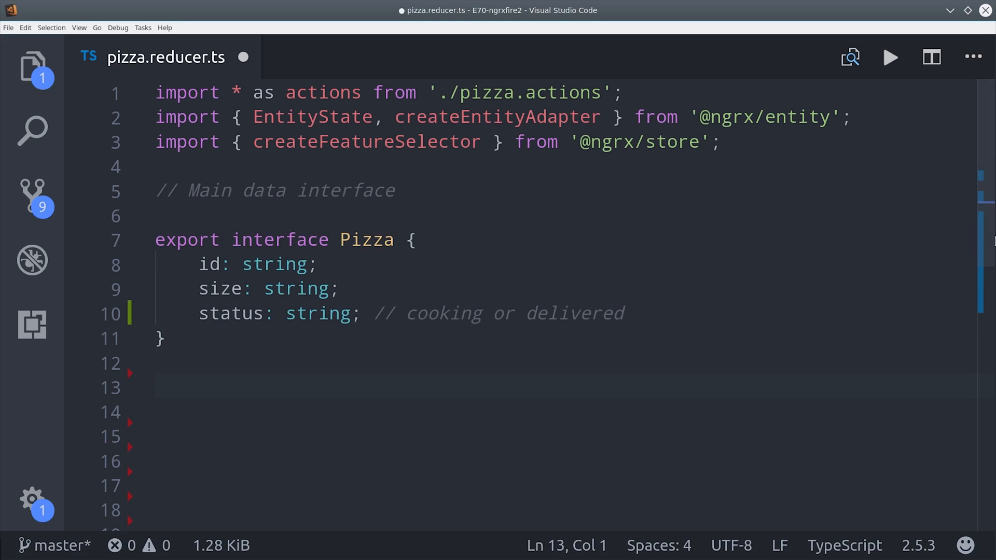
pyautogui.scroll(-3)
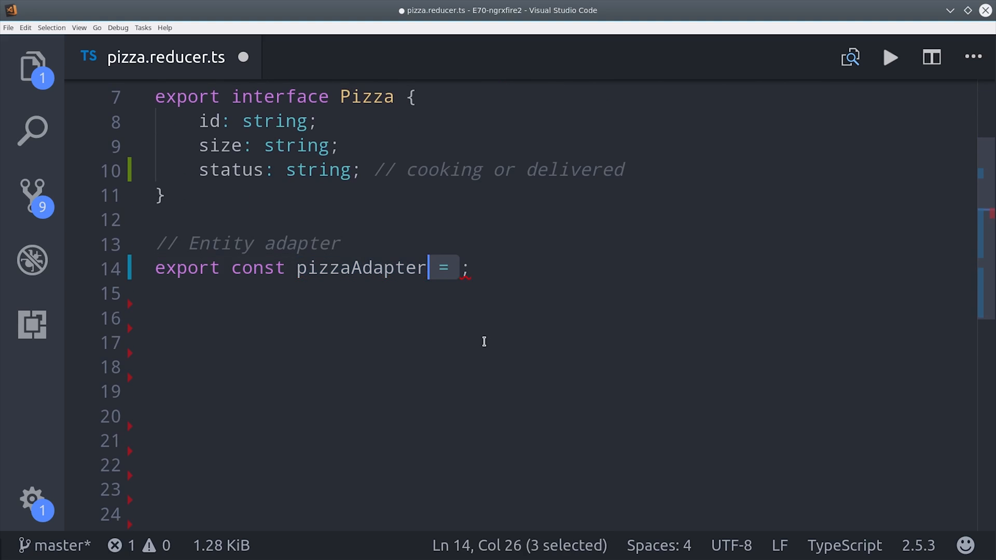
# Add createEntityAdapter<Pizza>(), a State interface extending EntityState<Pizza>, and initialState from getInitialState().
pyautogui.write('createEntityAdapter<Pizza>();')
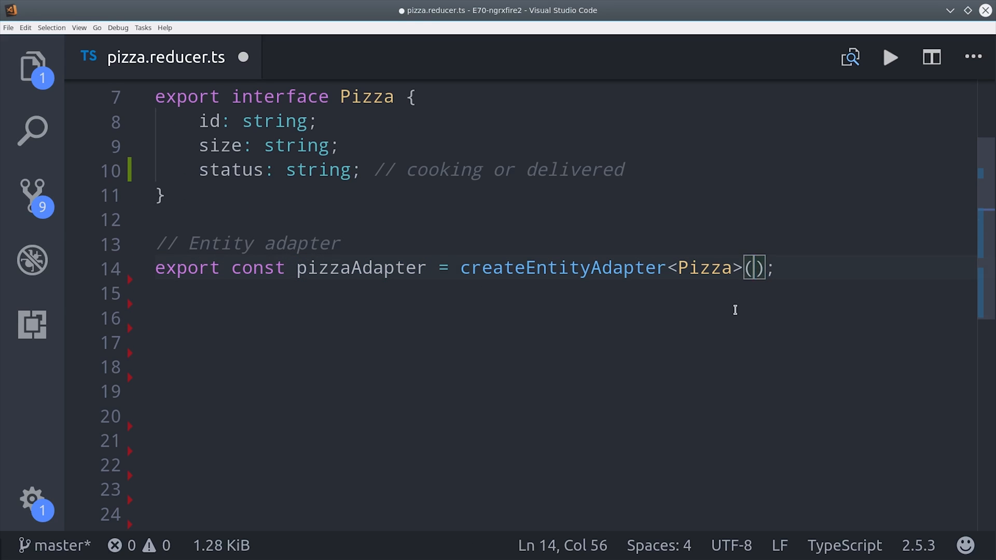
pyautogui.write('export interface State extends')
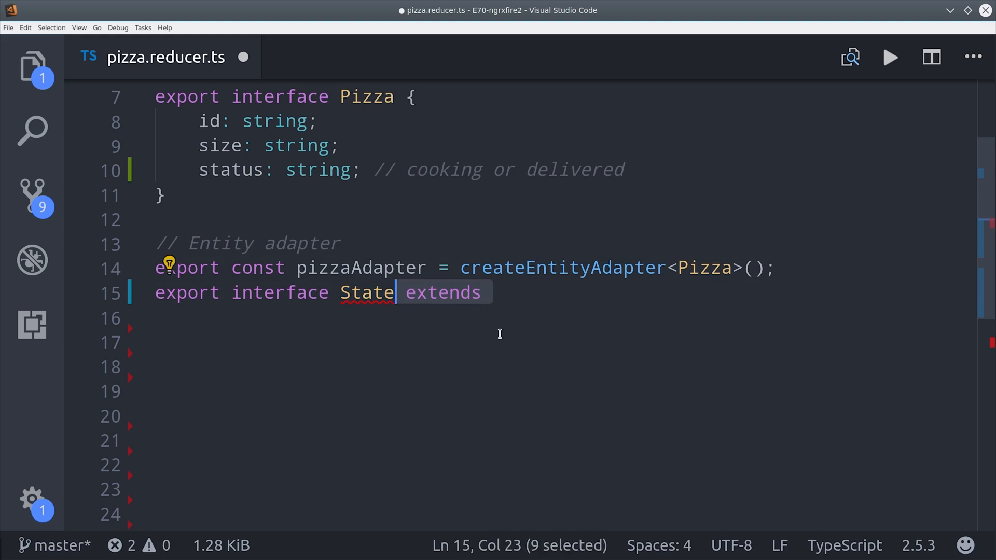
pyautogui.write('EntityState<Pizza> { }')
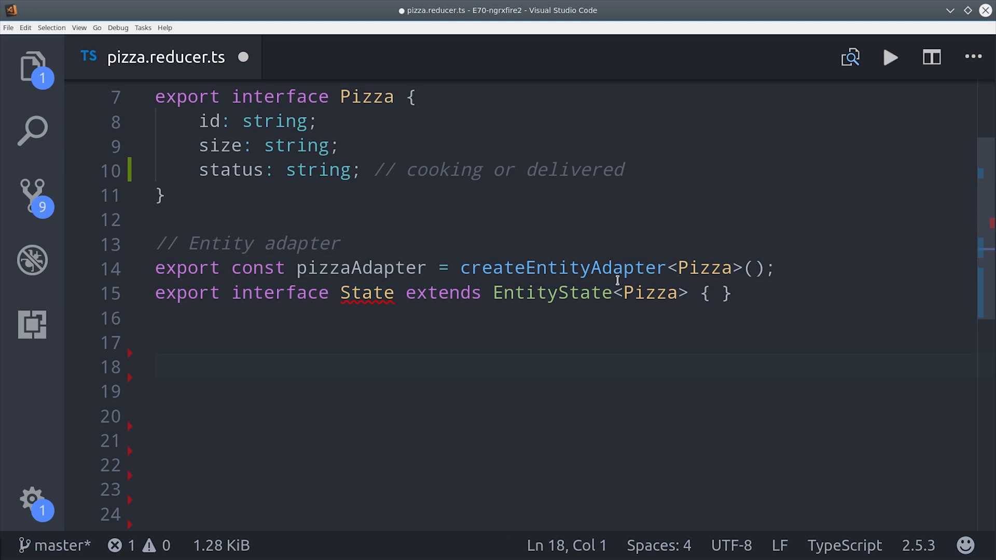
pyautogui.doubleClick(551, 292)
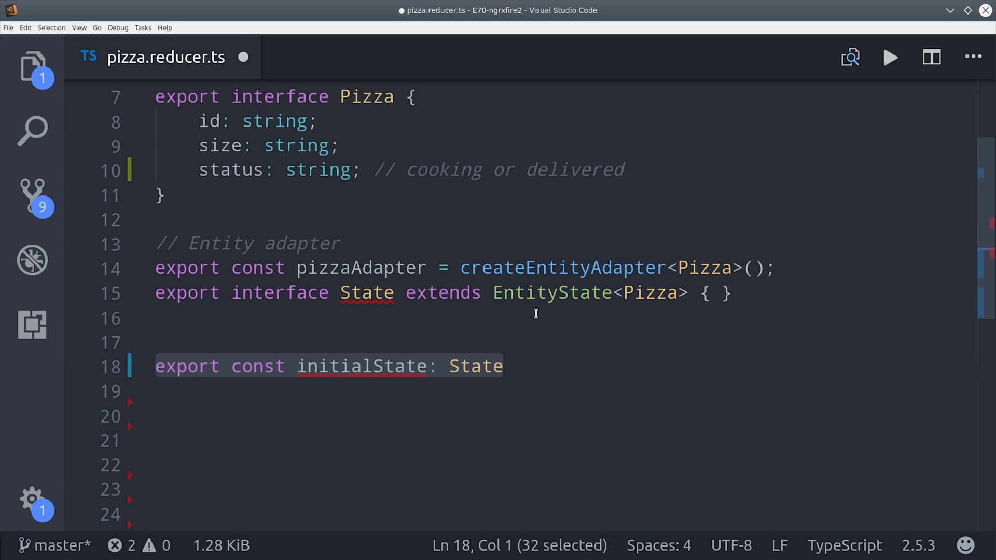
pyautogui.click(504, 366)
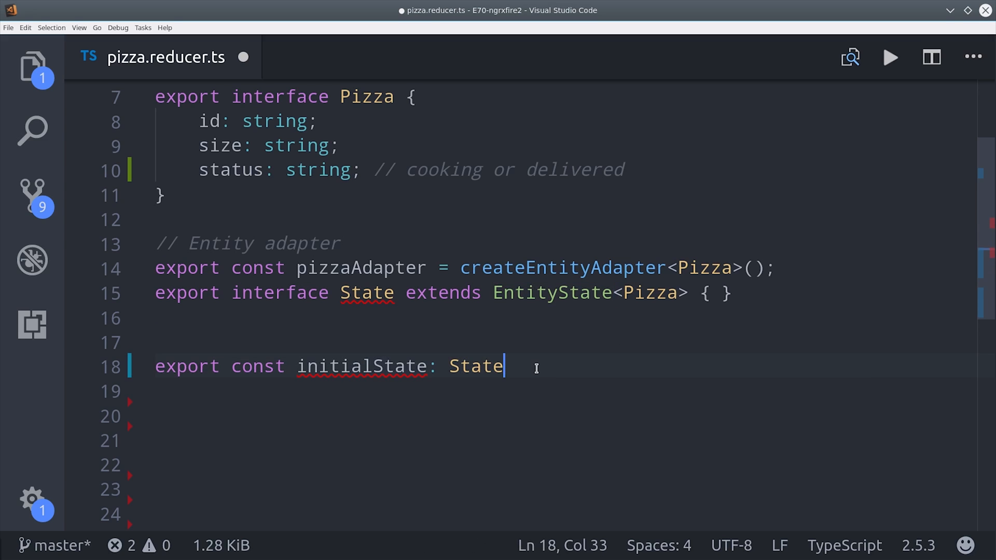
pyautogui.write('= pizzaAdapter.getInitialState();')
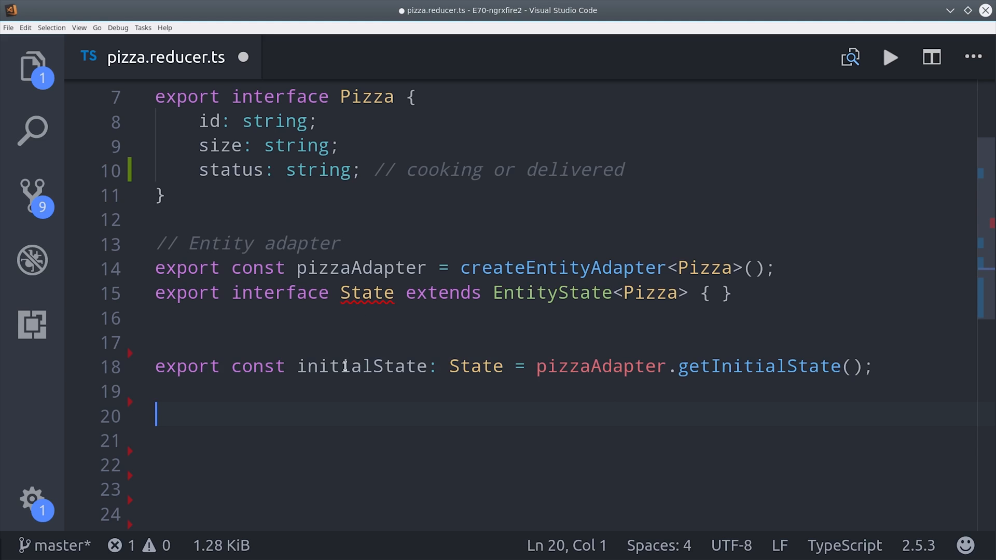
pyautogui.write('// Reducer')
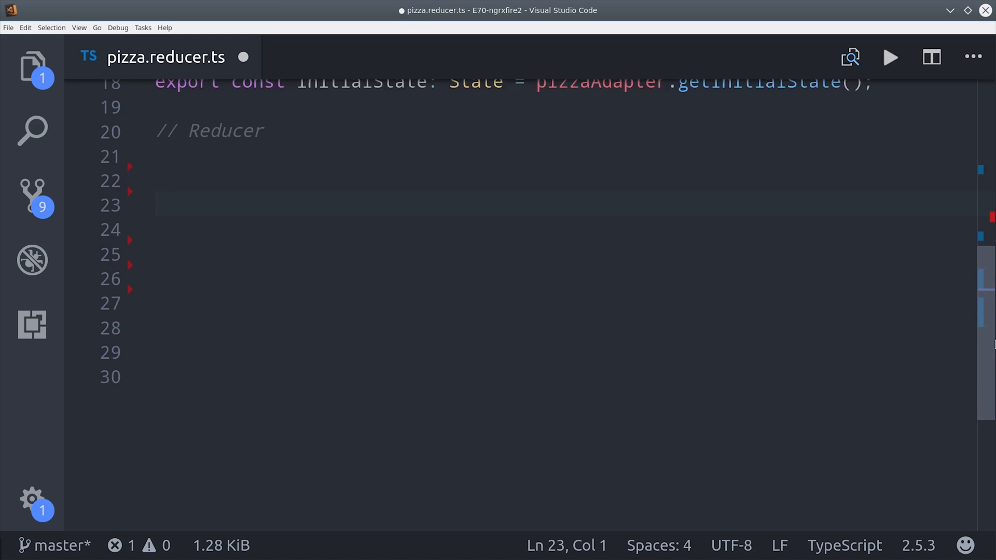
# Start pizzaReducer with state defaulting to initialState and an ADDED case calling addOne(action.payload).
pyautogui.write('export function pizzaReducer() {')
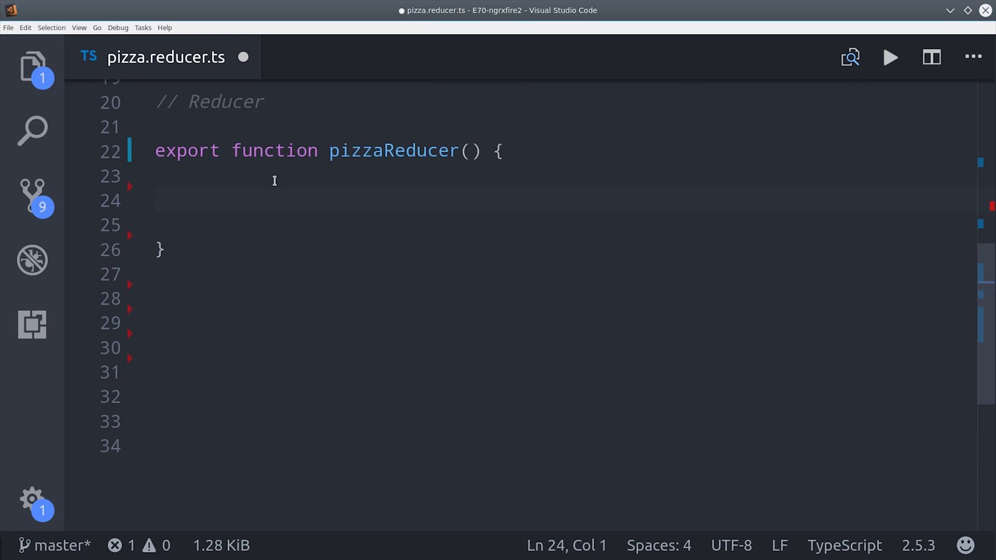
pyautogui.write('state: State = initialState,')
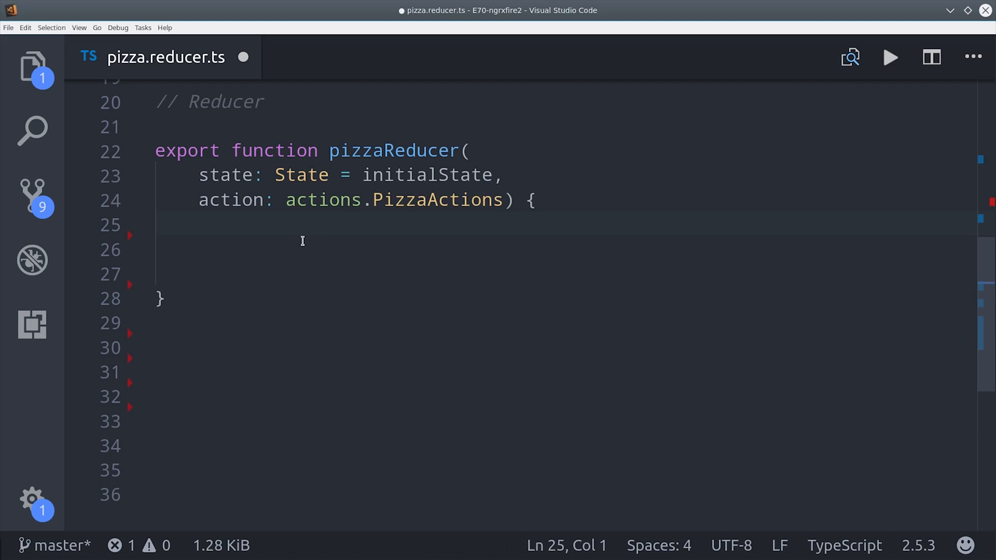
pyautogui.write('switch (action.type) {')
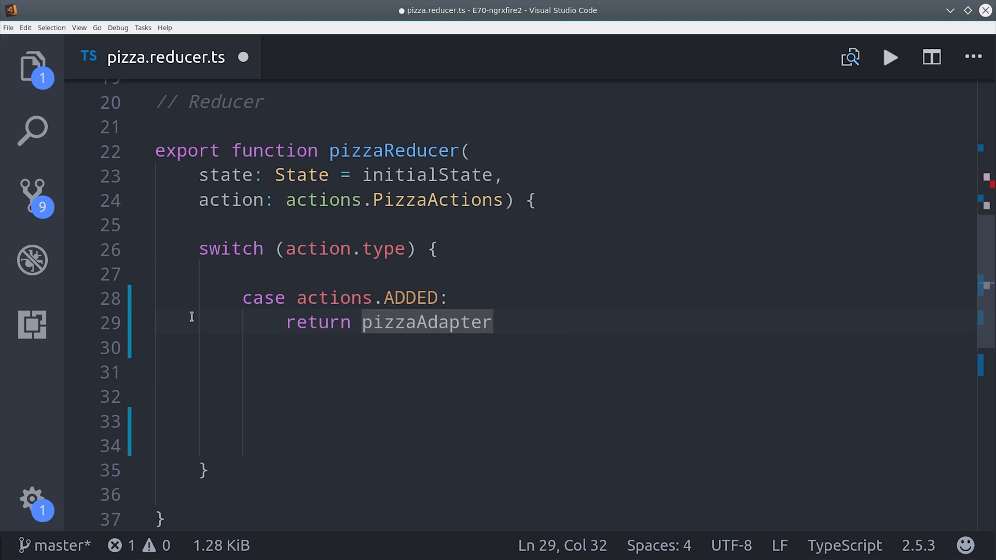
pyautogui.write('.addOne()')
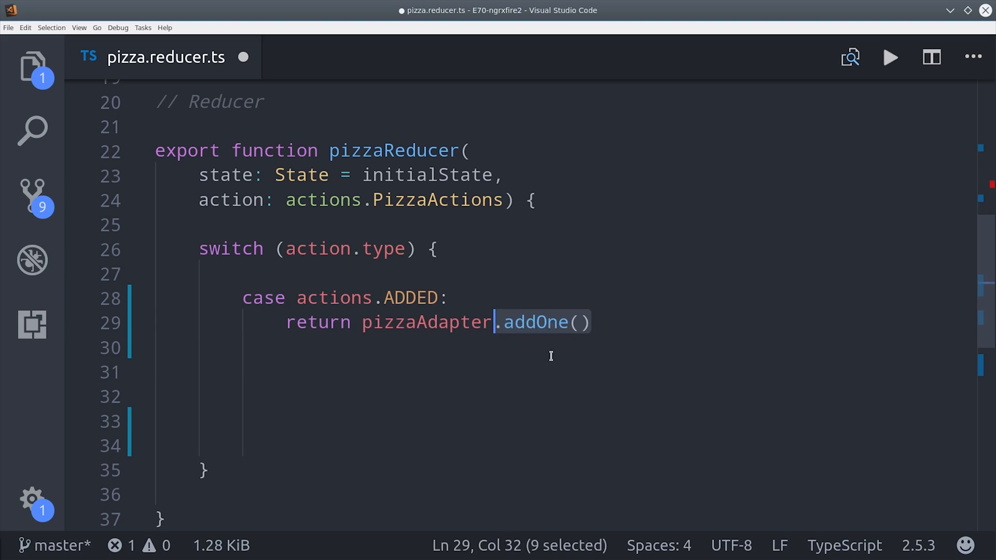
pyautogui.write('action.payload, state')
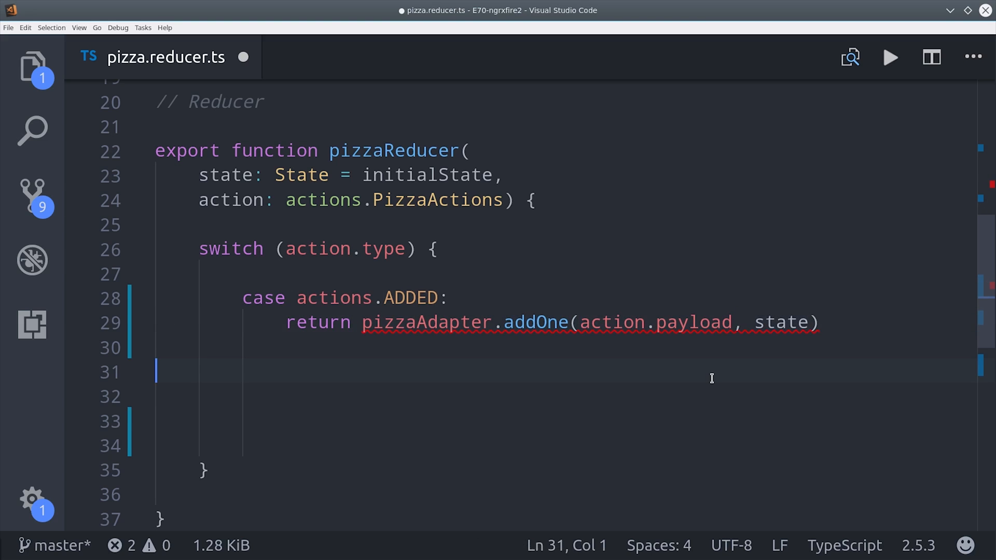
pyautogui.moveTo(574, 410)
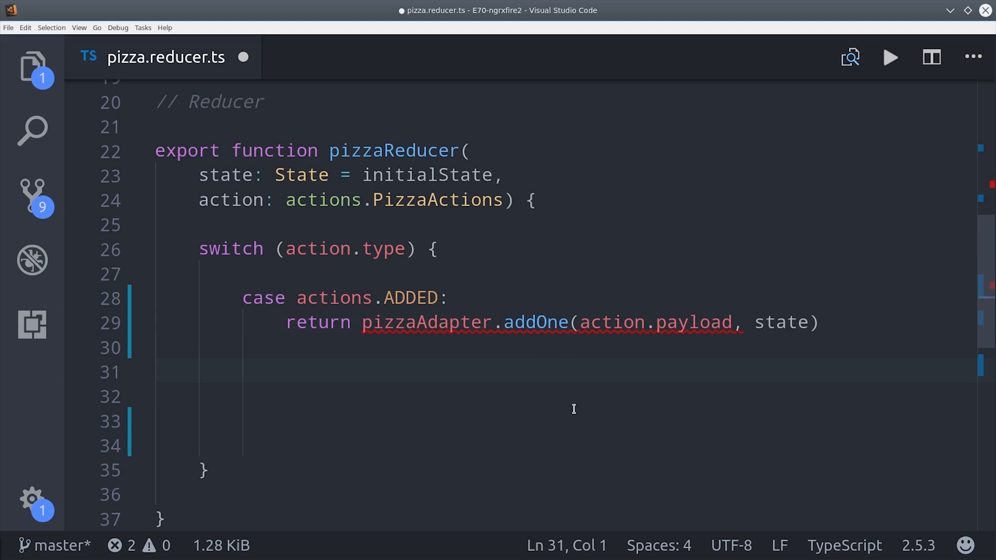
# Add the MODIFIED case and a REMOVED case calling removeOne(action.payload.id, state).
pyautogui.write('case actions.MODIFIED:')
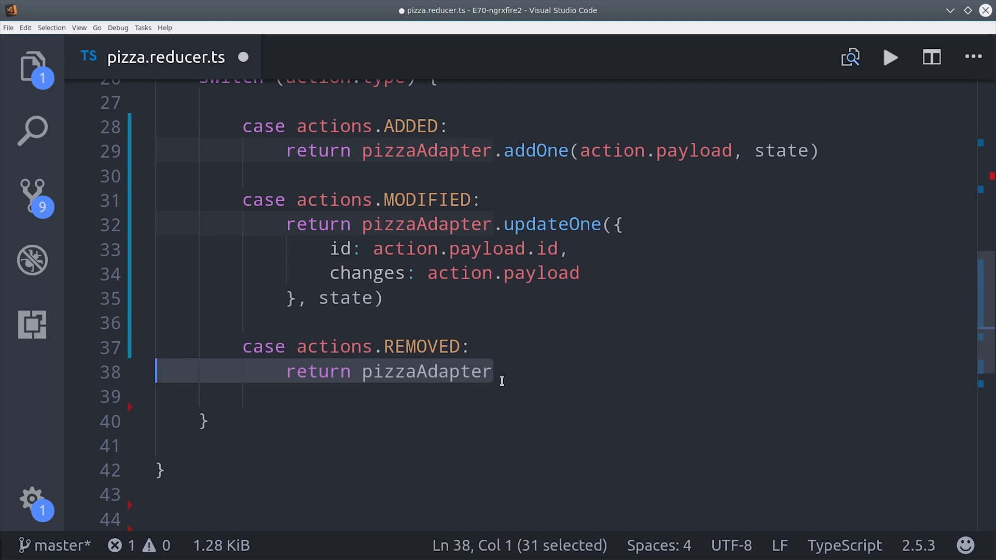
pyautogui.write('.removeOne()')
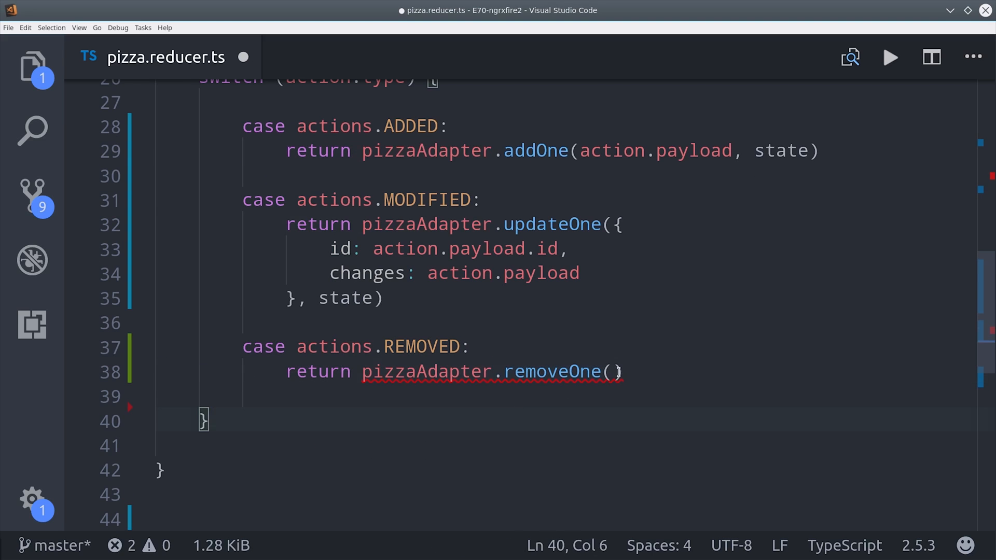
pyautogui.write('action.payload.id')
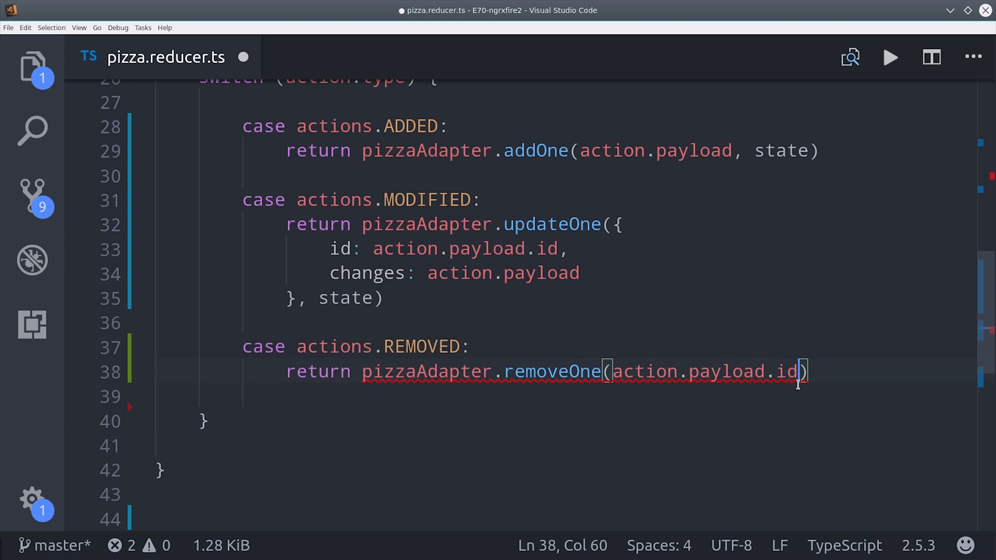
pyautogui.write(', state')
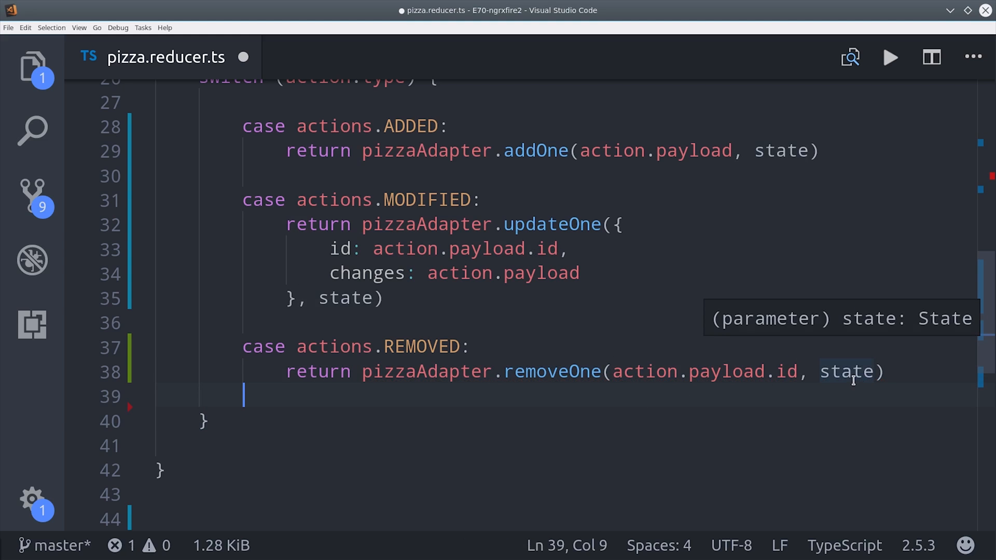
pyautogui.moveTo(696, 412)
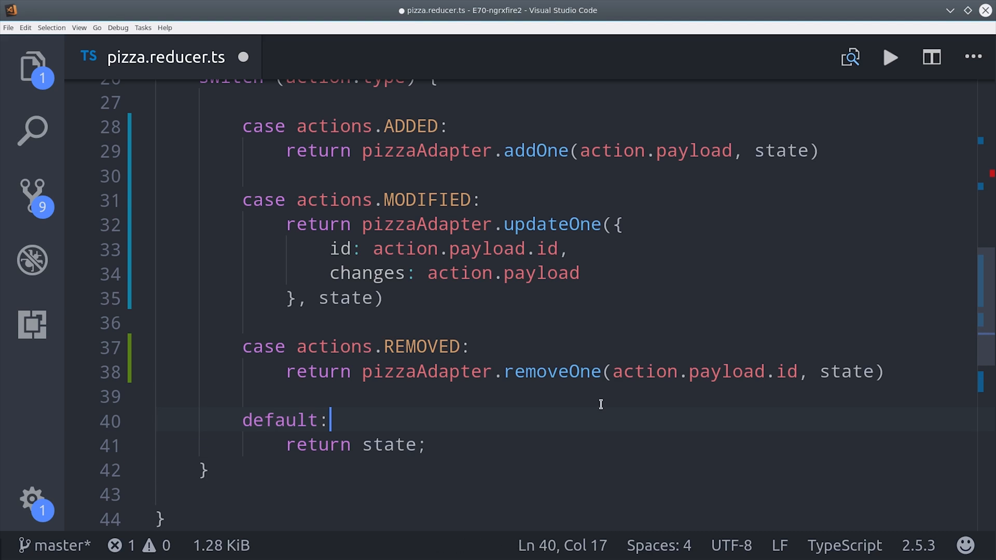
pyautogui.scroll(-3)
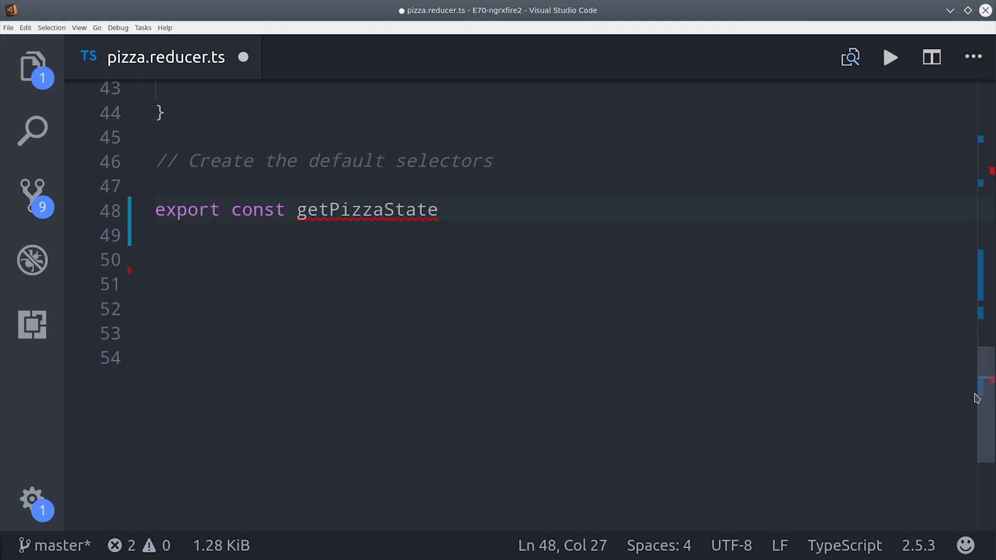
# Export getPizzaState = createFeatureSelector<State>('pizza') and begin destructuring the adapter selectors.
pyautogui.write('= createFeatureSelector();')
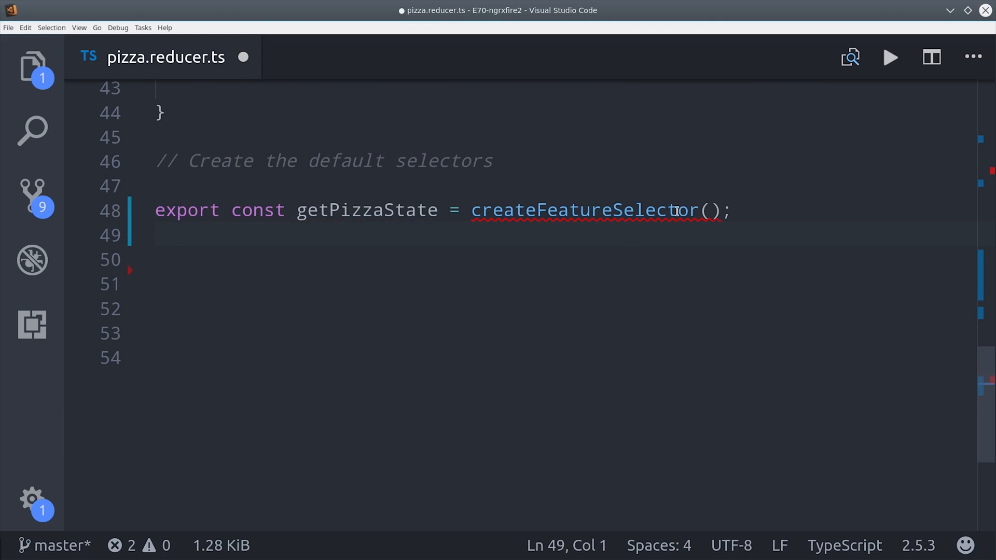
pyautogui.write('<State>')
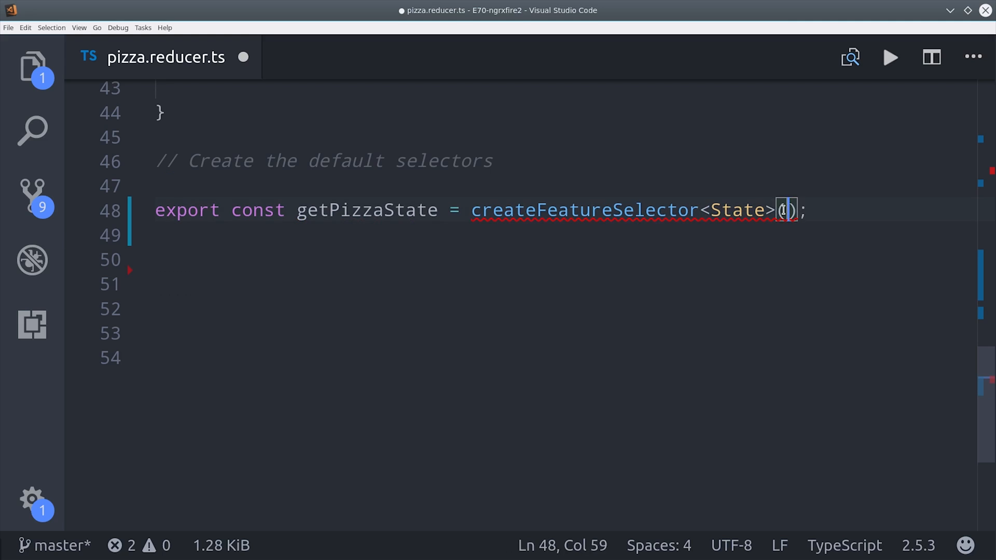
pyautogui.write("'pizza'")
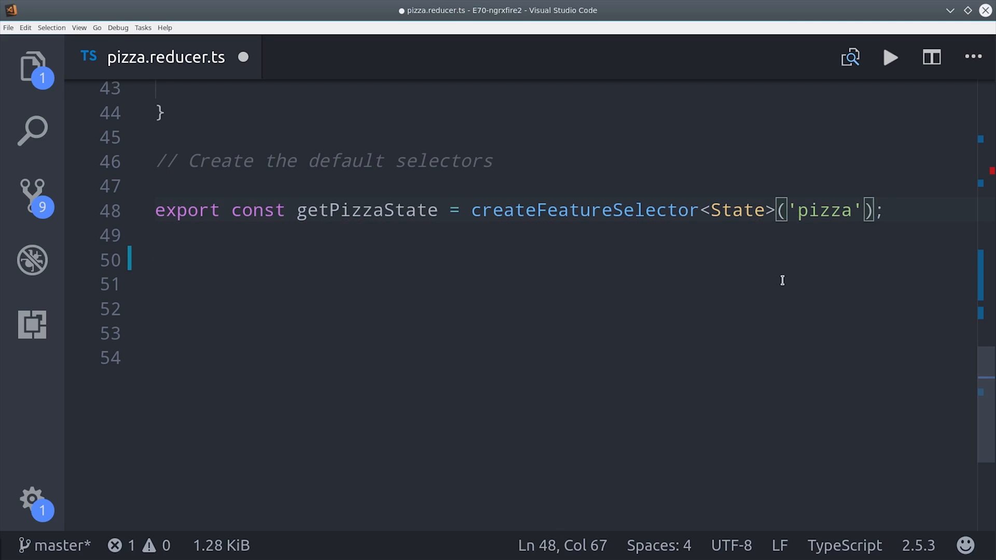
pyautogui.write('export const {')
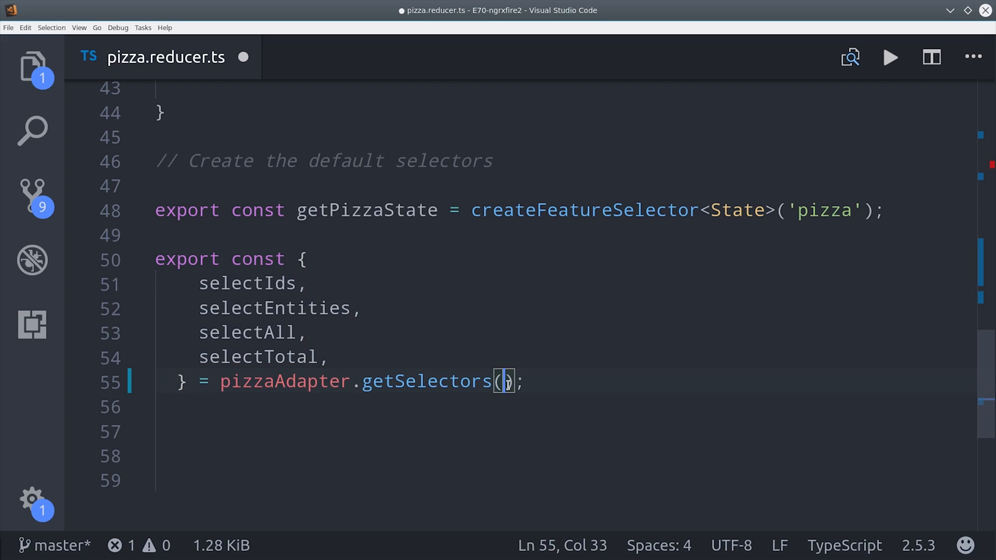
pyautogui.write('getPizzaState')
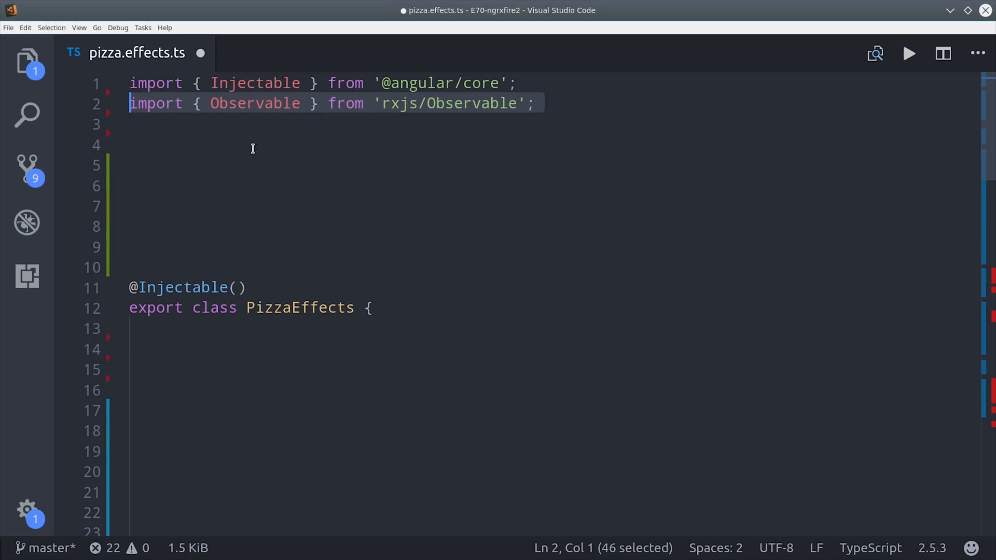
# Import Action, Actions/Effect, pizzaActions, AngularFirestore and the rxjs operators into pizza.effects.ts.
pyautogui.write("import { Action } from '@ngrx/store';")
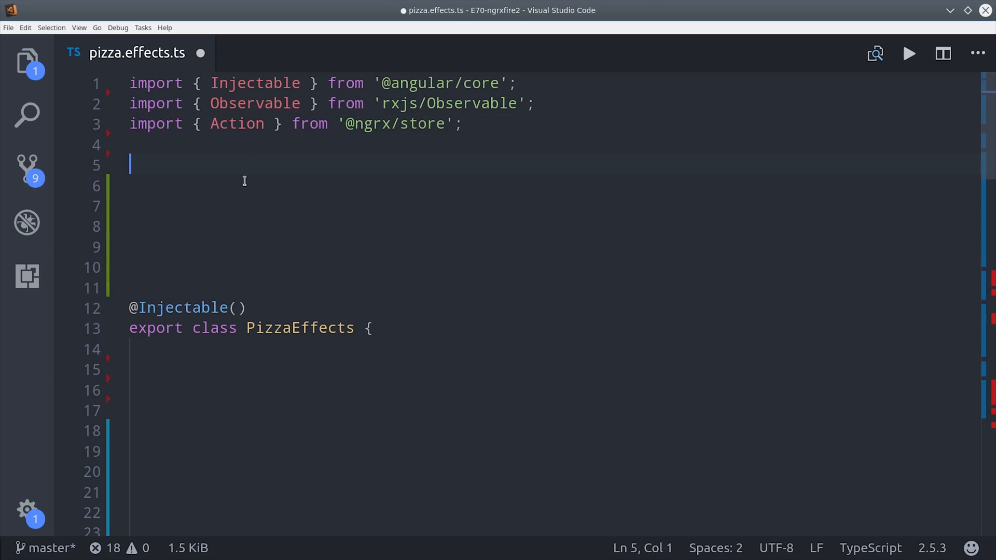
pyautogui.write("import { Actions, Effect } from '@ngrx/effects';")
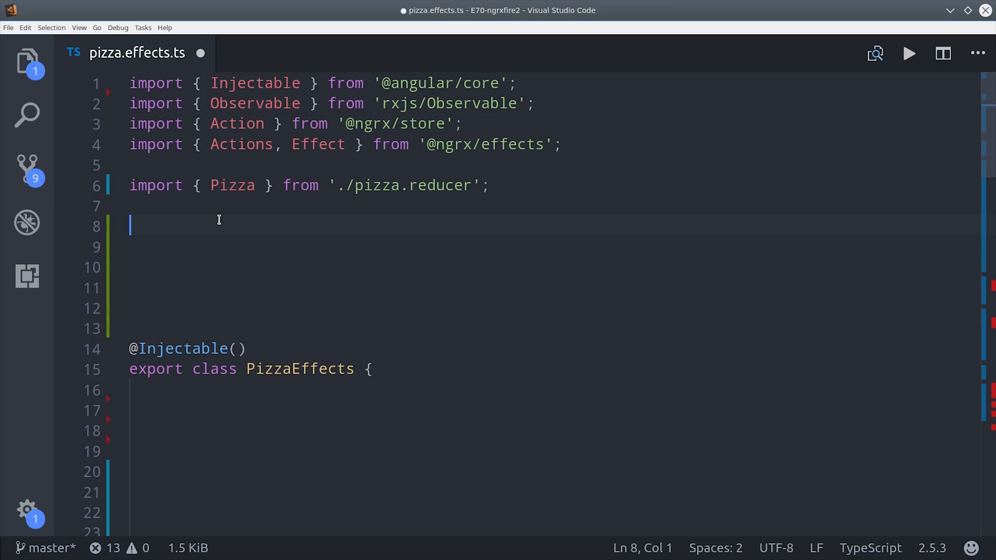
pyautogui.write("import * as pizzaActions from './pizza.actions';")
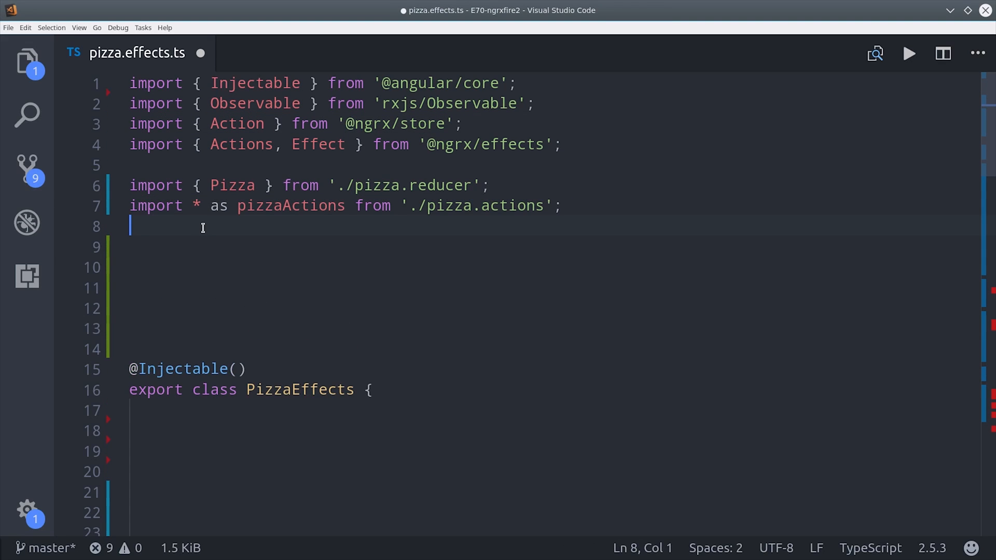
pyautogui.write("import { AngularFirestore, AngularFirestoreCollection } from 'angularfire2/firestore';")
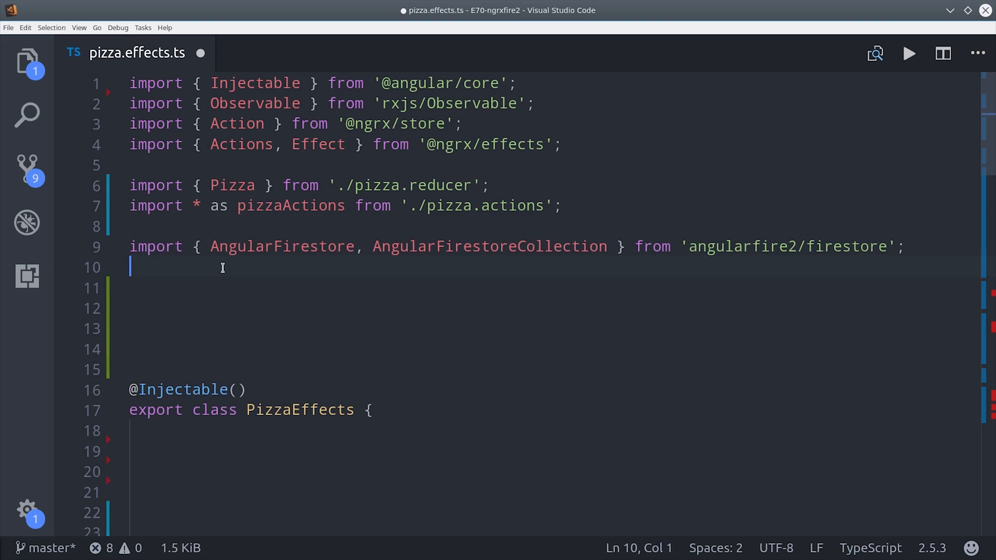
pyautogui.write('import {  };')
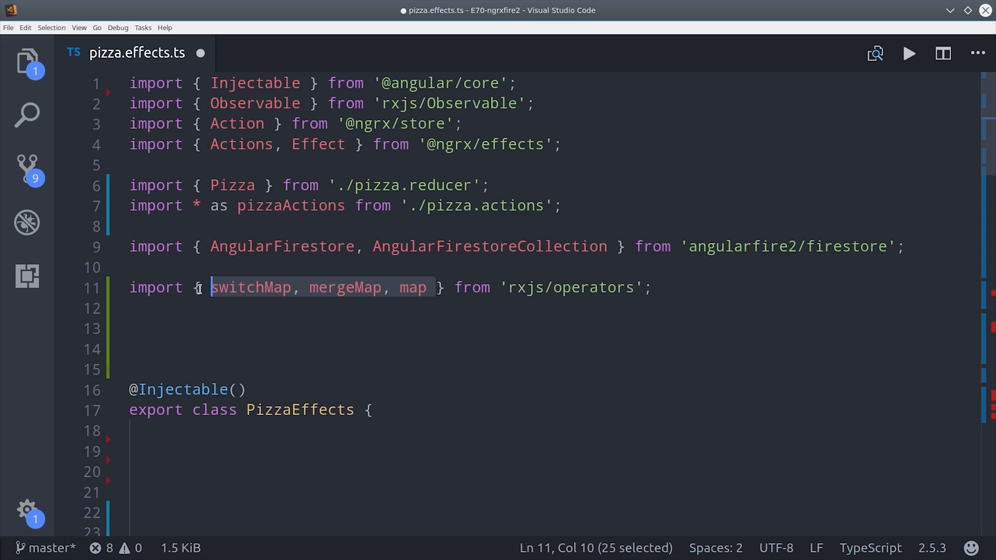
pyautogui.doubleClick(411, 286)
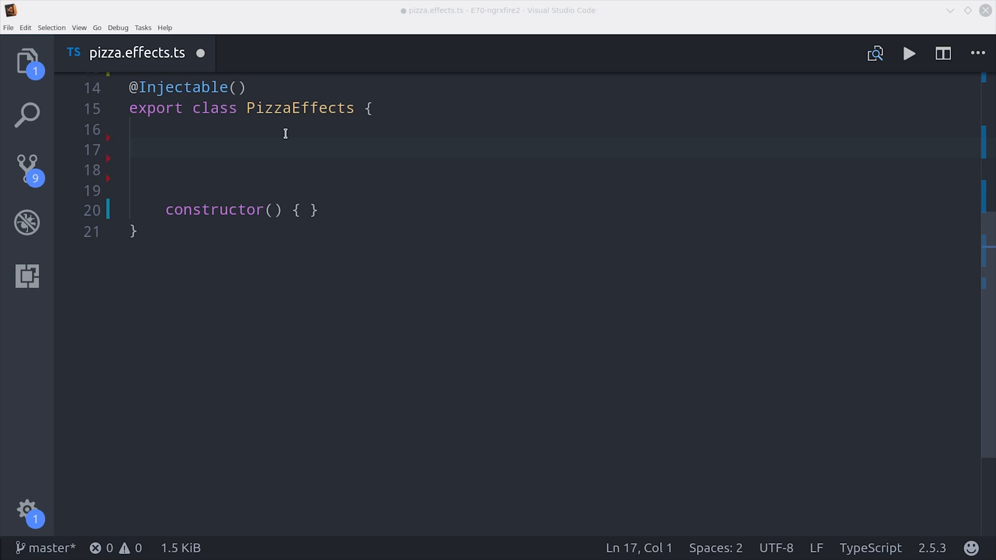
pyautogui.write('private actions$: Actions')
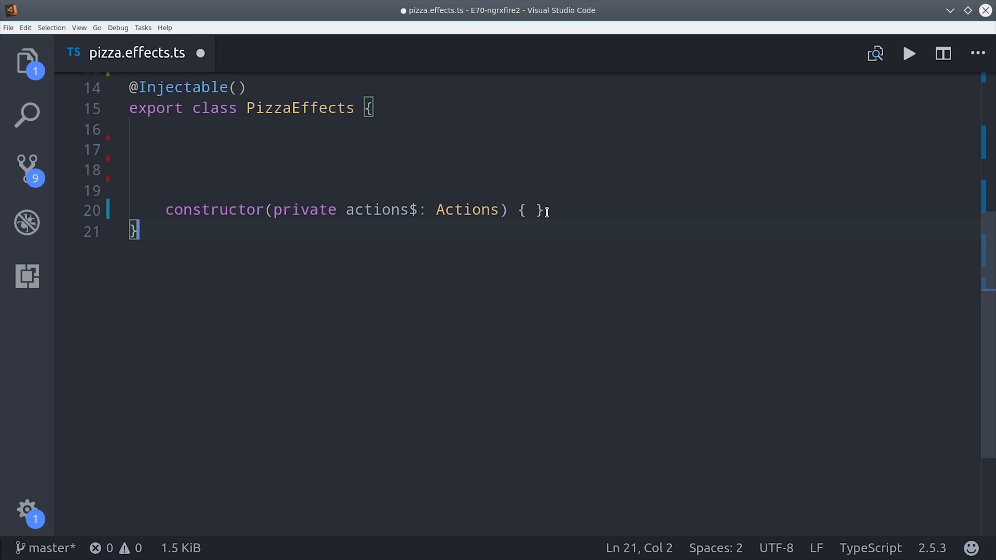
pyautogui.write(', private afs: AngularFirestore')
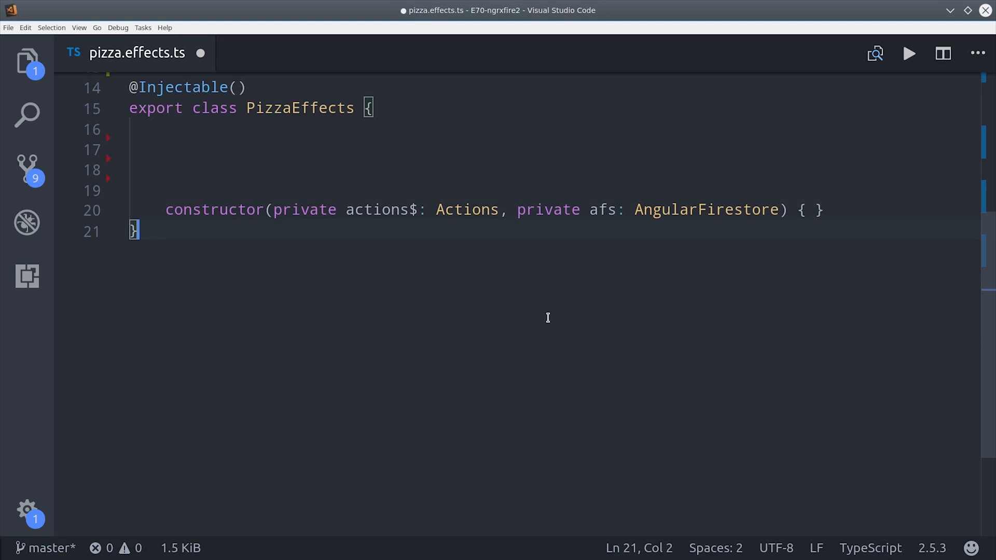
pyautogui.write('@Effect()')
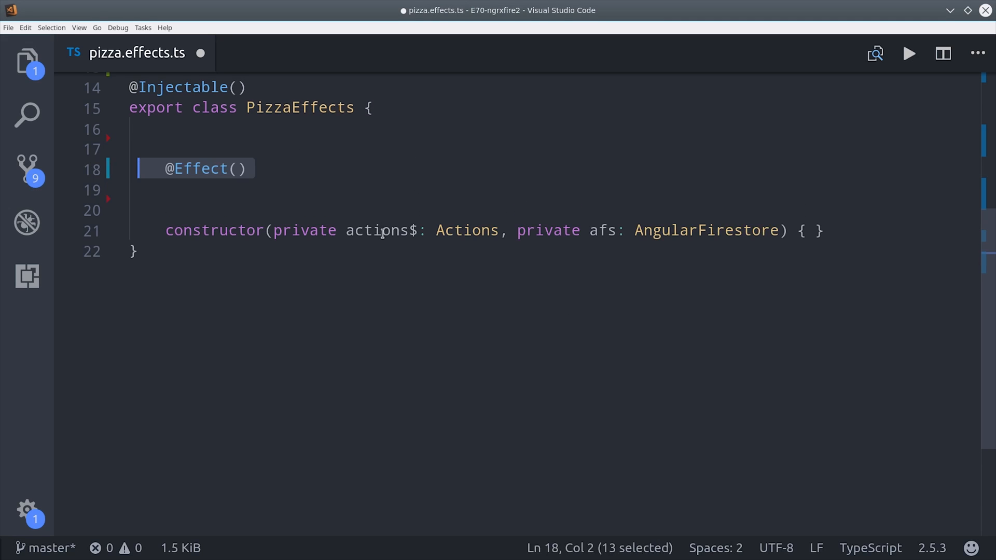
pyautogui.write('query$: Observable<Action>')
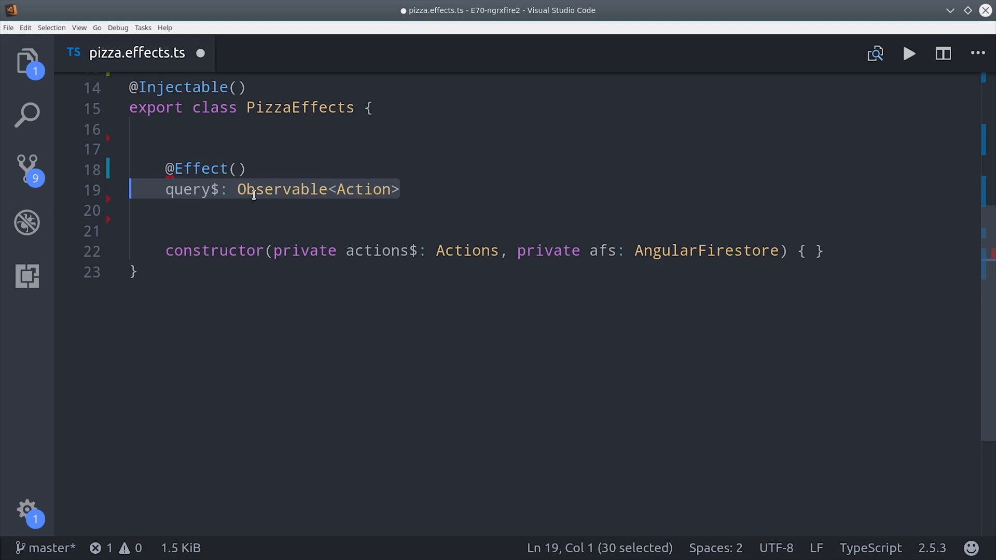
pyautogui.click(400, 190)
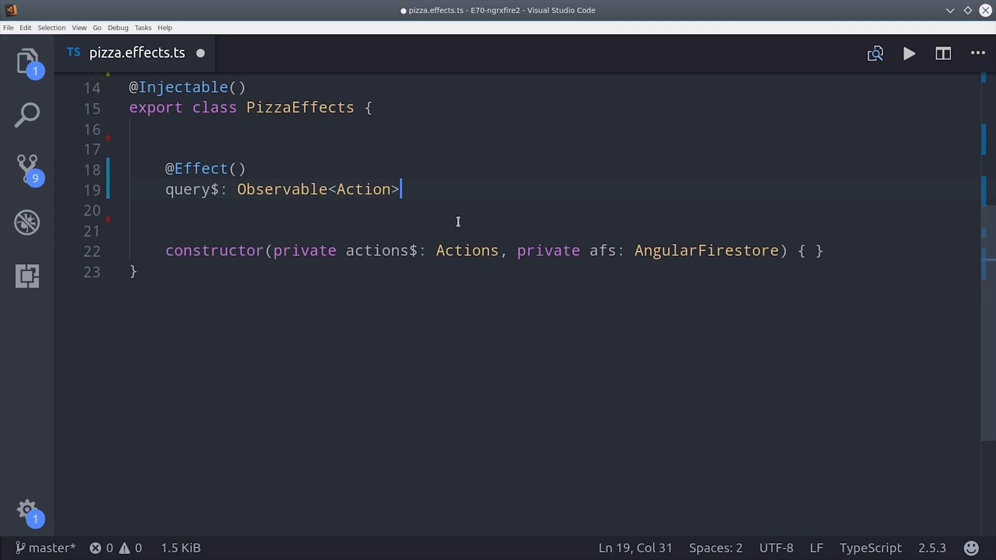
pyautogui.write('= this.actions$.ofType()')
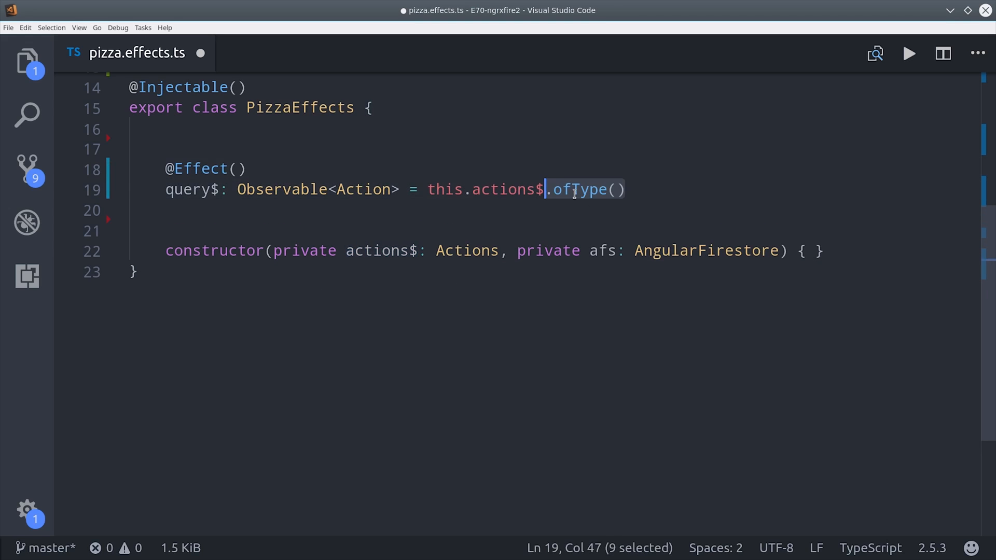
pyautogui.write('pizzaActions.QUERY')
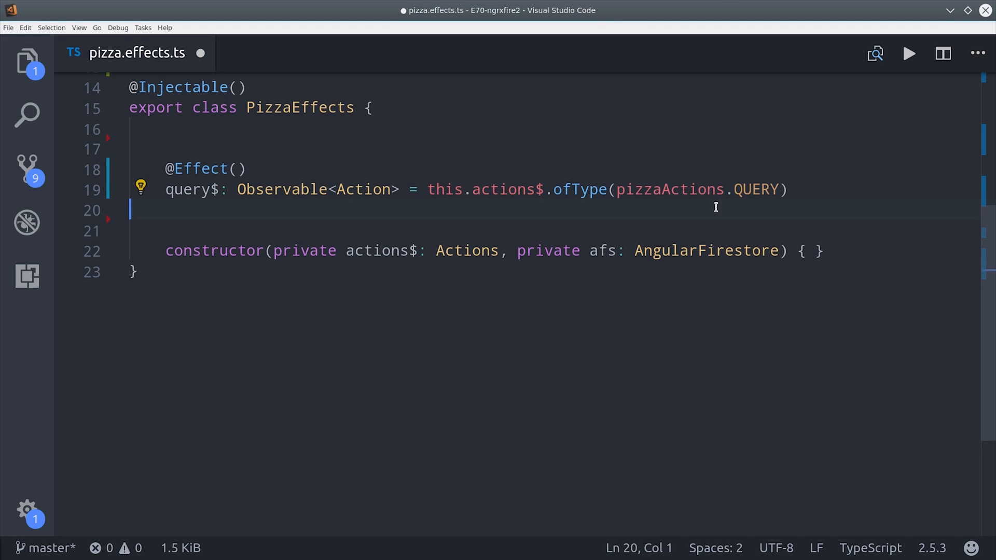
pyautogui.click(787, 189)
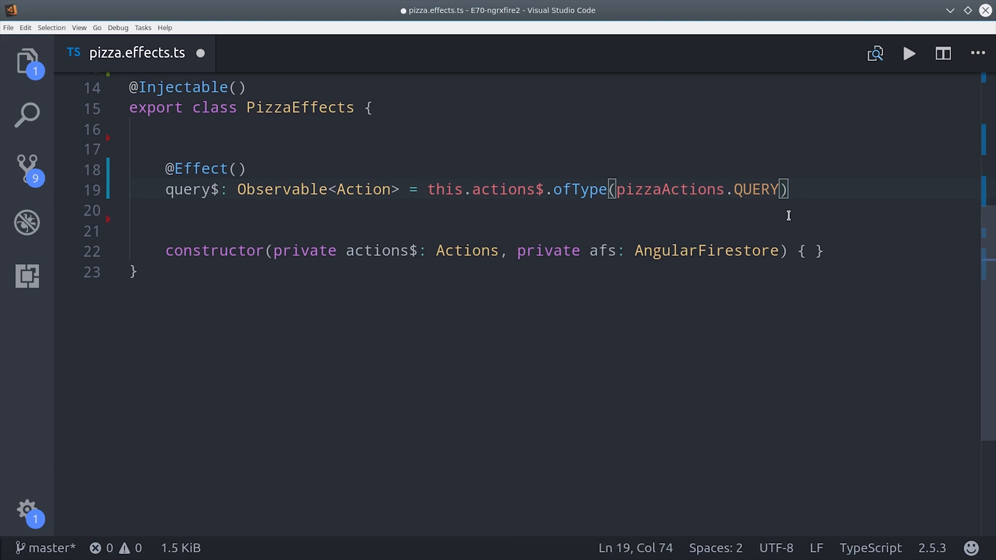
# Pipe into a switchMap that logs the action and returns this.afs.collection.
pyautogui.write('.pipe(')
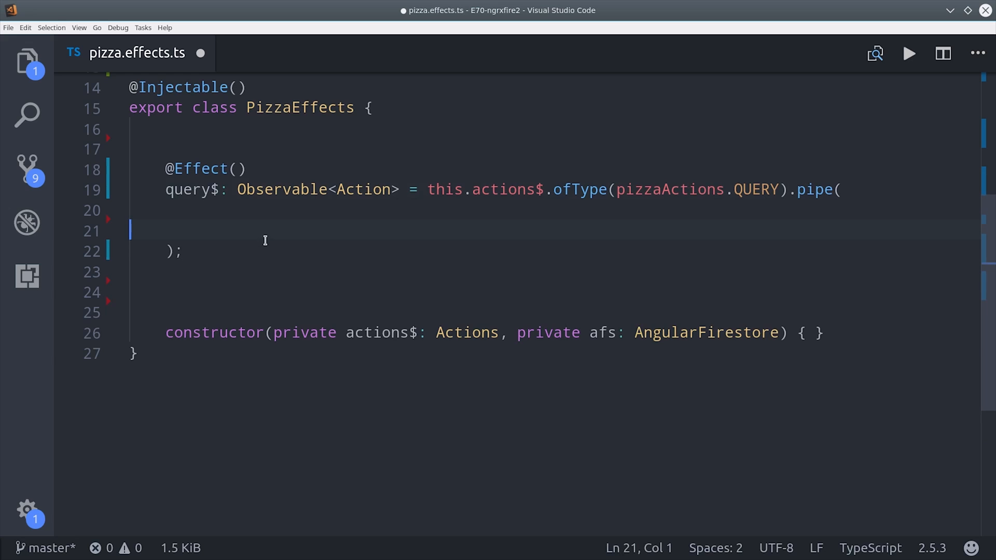
pyautogui.write('switchMap(action => {')
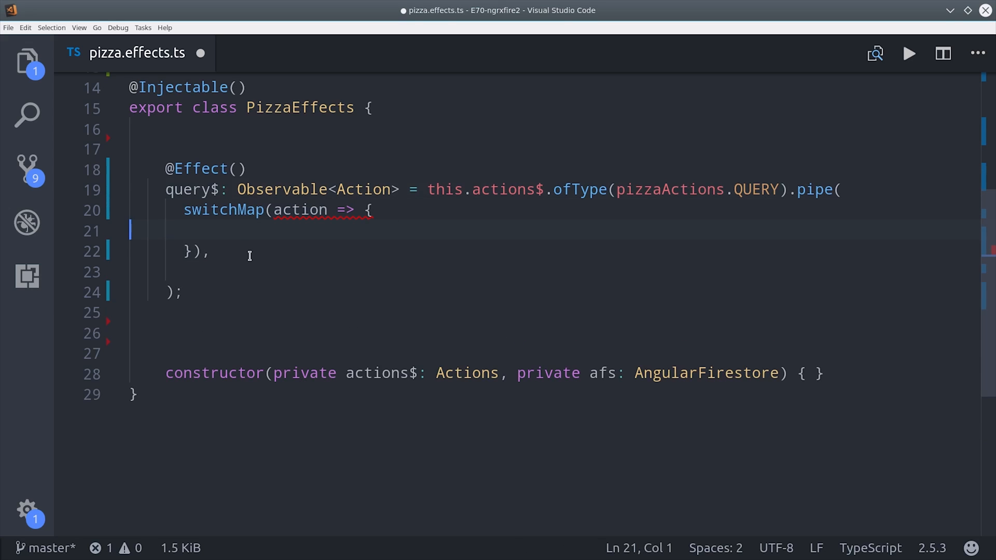
pyautogui.write('console.log(action)')
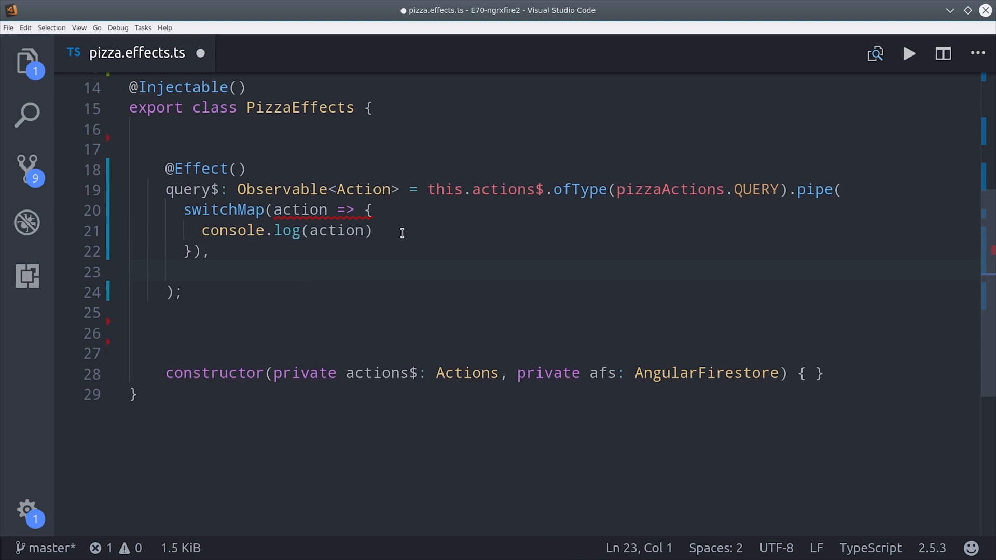
pyautogui.write('return this.afs.collection')
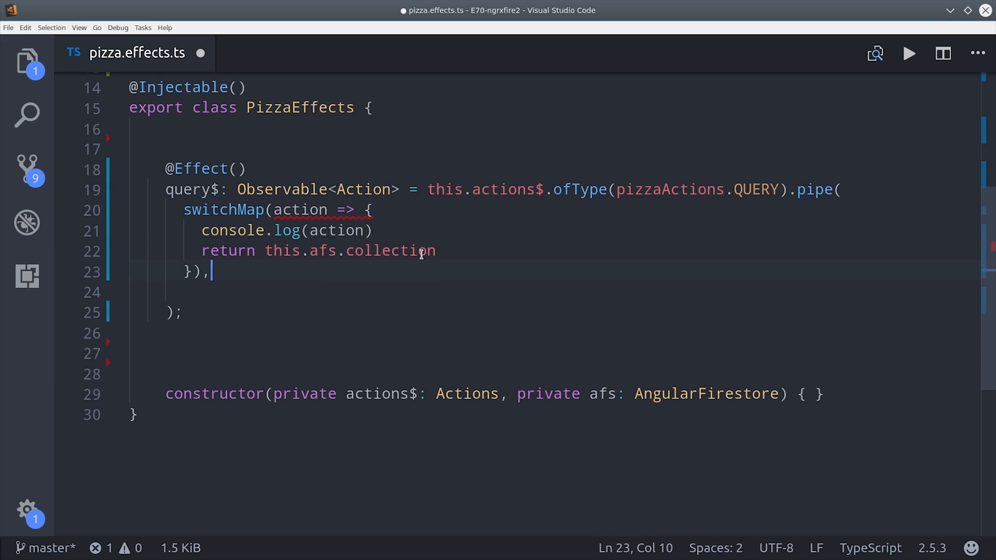
# Query the pizzas collection where status == 'cooking', take stateChanges() and flatten with mergeMap.
pyautogui.write("<Pizza>('pizzas')")
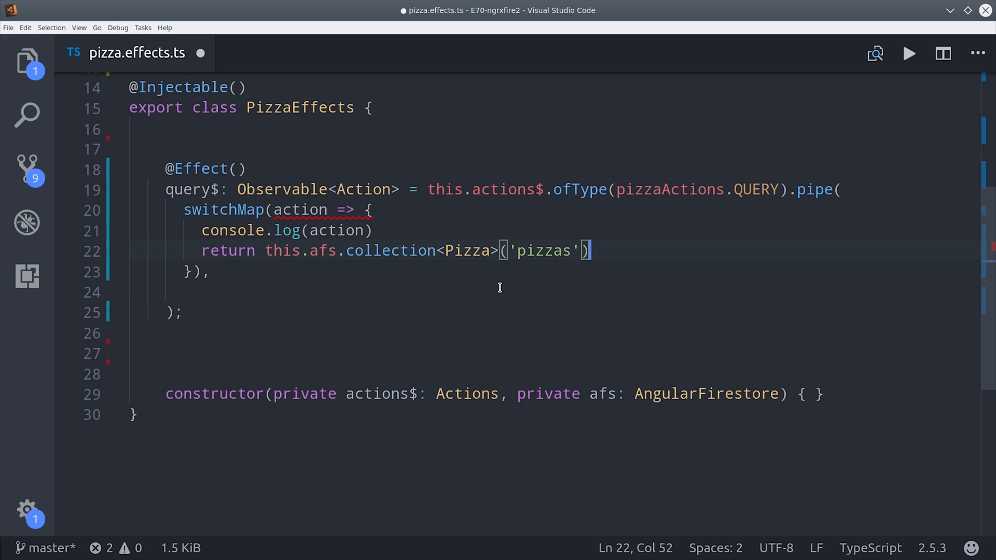
pyautogui.write(', ref =>  {')
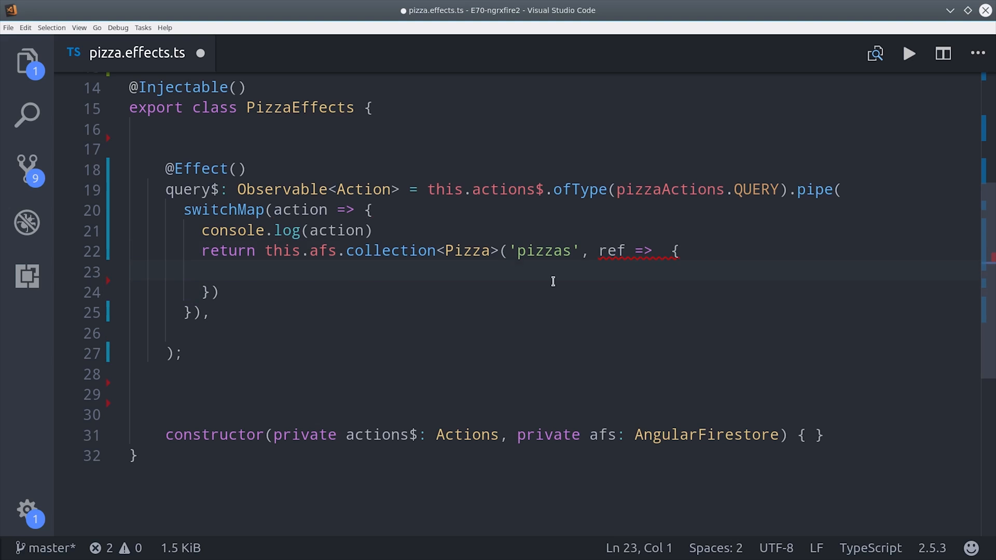
pyautogui.write("return ref.where('status', '==', 'cooking')")
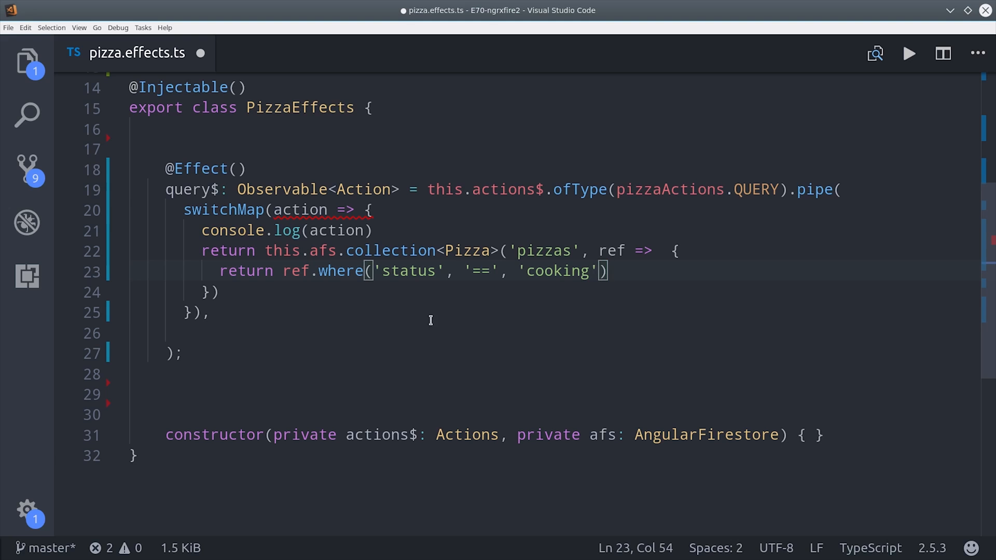
pyautogui.write('.stateChanges()')
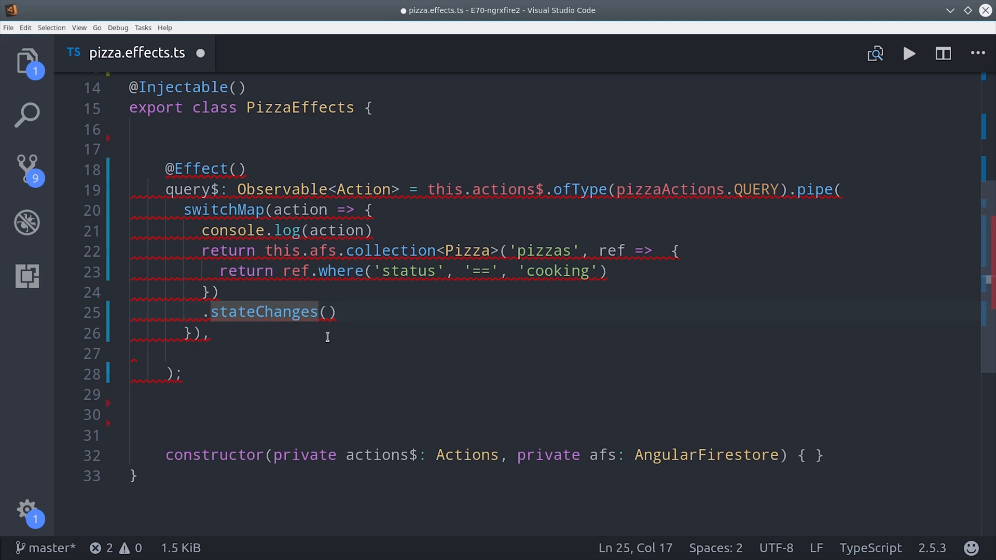
pyautogui.write('mergeMap(actions =>  actions),')
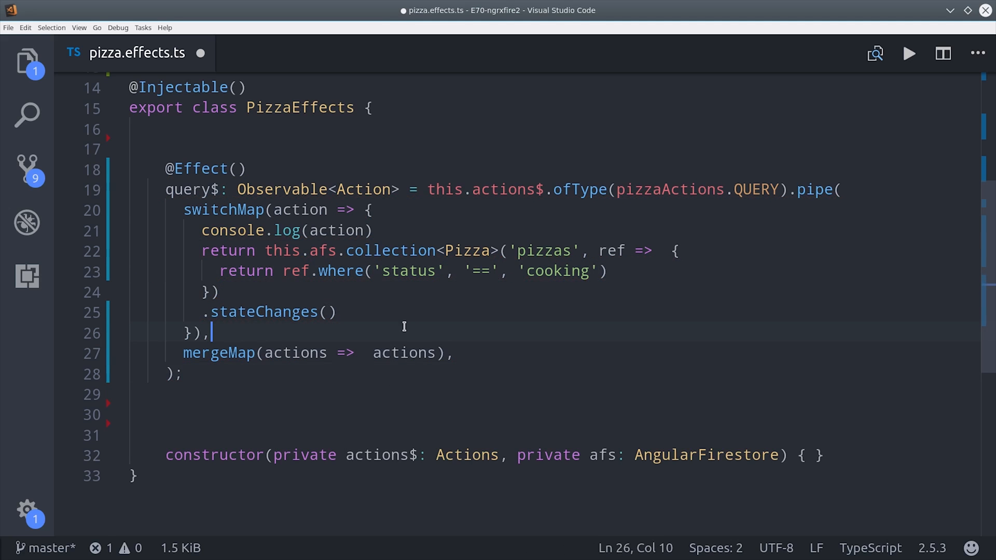
pyautogui.scroll(-3)
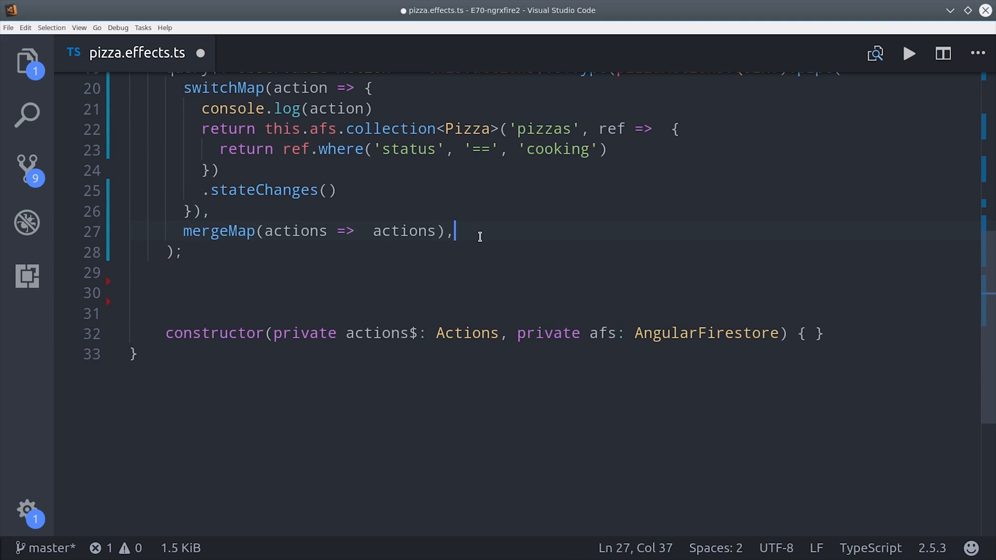
# Map each change to an action with payload spreading doc.data() plus id: doc.id.
pyautogui.write('map(action => {')
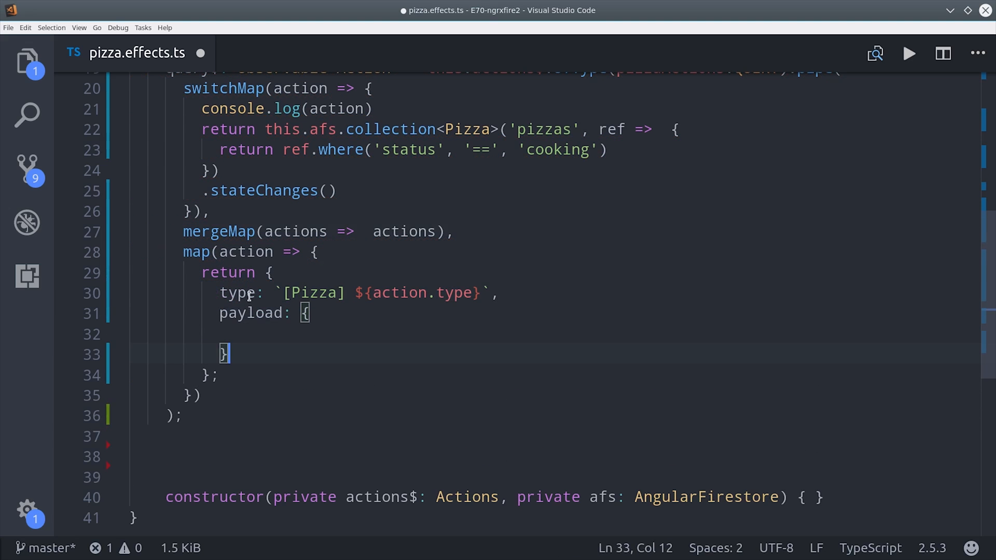
pyautogui.moveTo(219, 292); pyautogui.dragTo(498, 292)
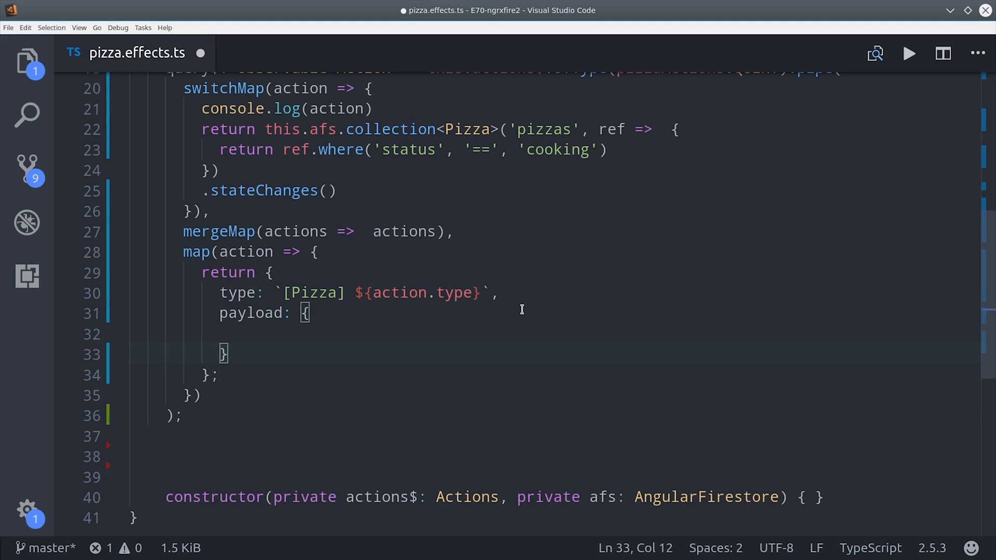
pyautogui.write('...action.payload.doc.data(),')
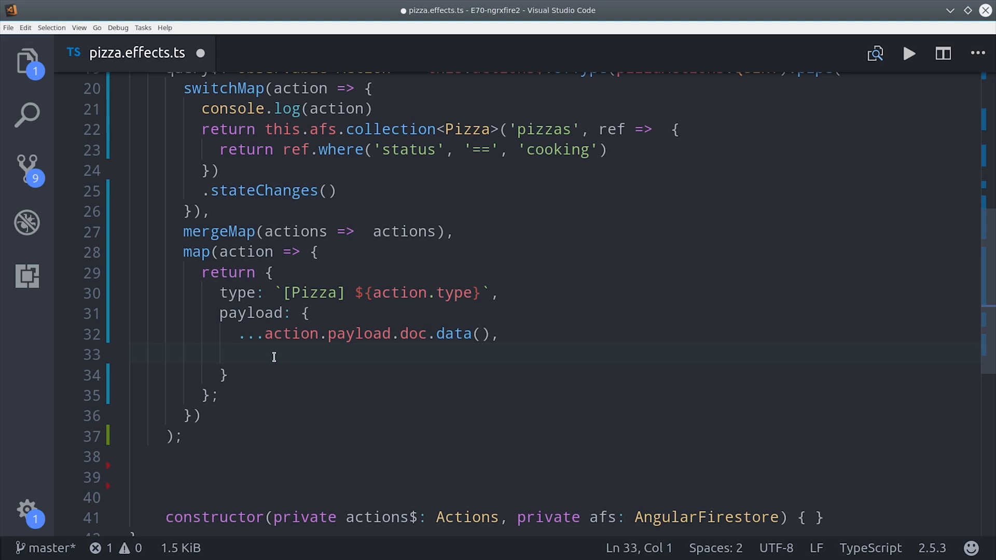
pyautogui.write('id: action.payload.doc.id,')
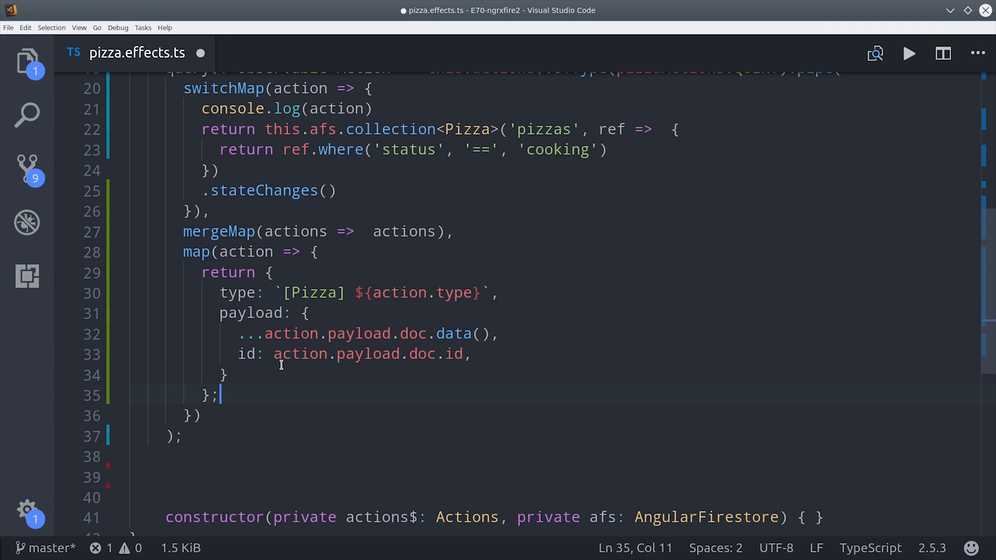
pyautogui.click(269, 354)
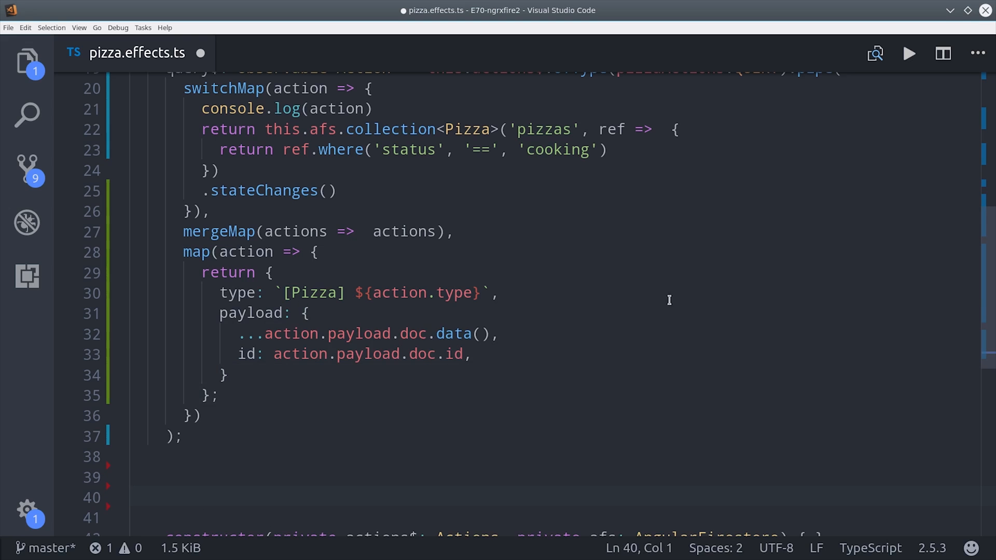
pyautogui.moveTo(981, 323)
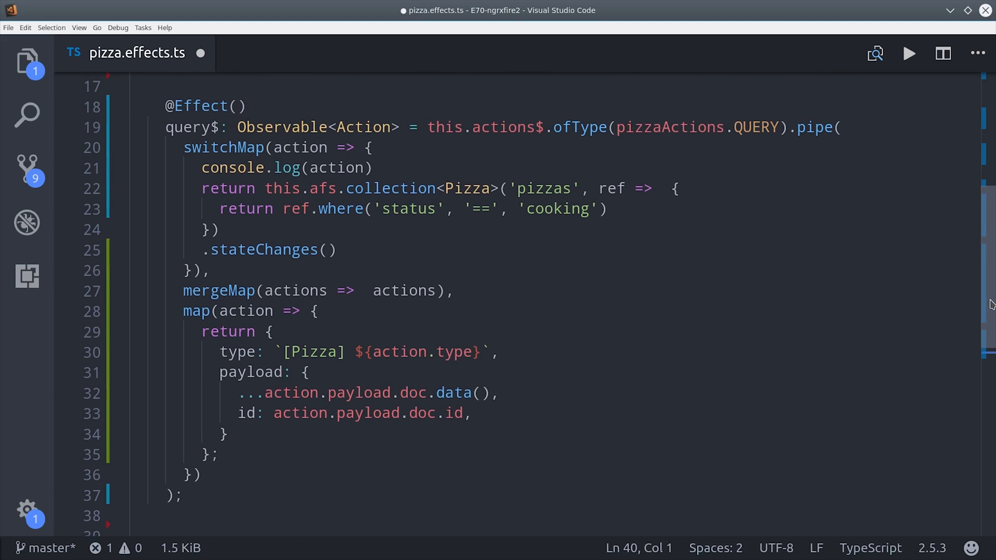
# Start the update$ effect with ofType(pizzaActions.UPDATE).pipe and a map returning the Update action.
pyautogui.scroll(-3)
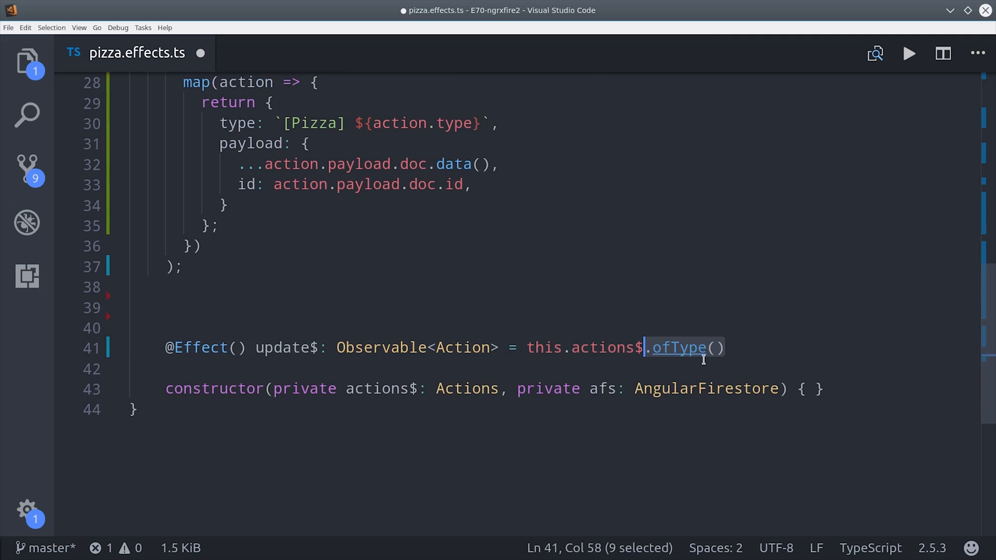
pyautogui.write('pizzaActions.UPDATE')
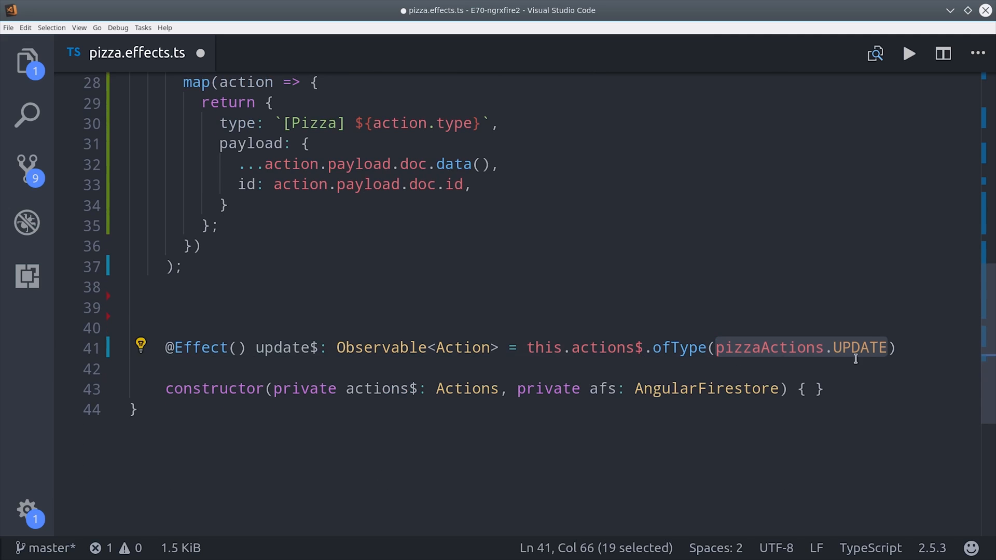
pyautogui.write('.pipe(')
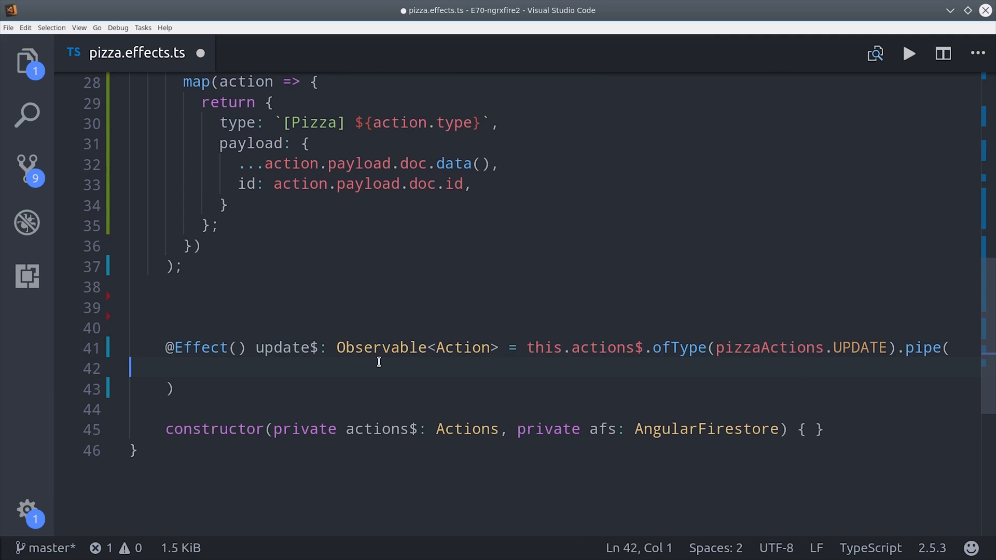
pyautogui.press('Enter')
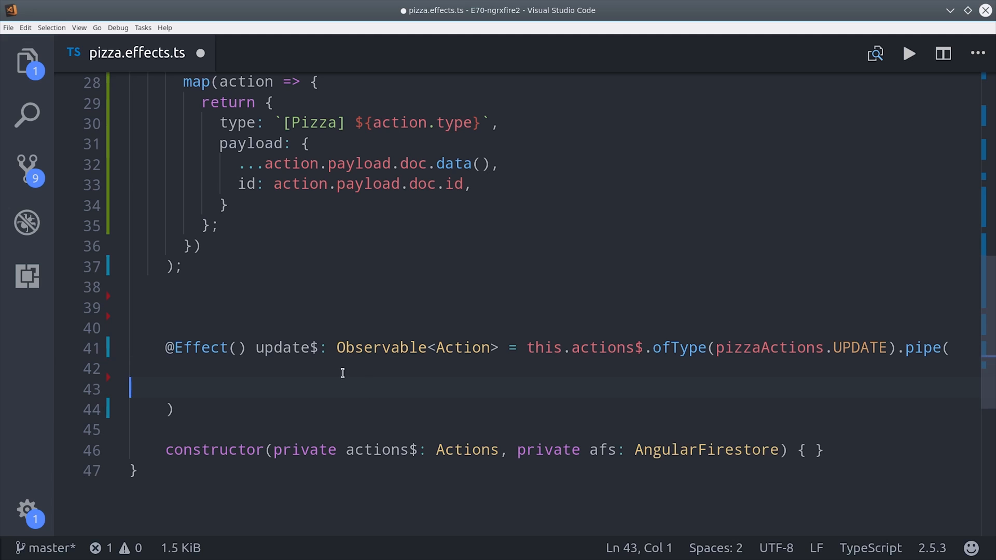
pyautogui.write('map((action: pizzaActions.Update)),')
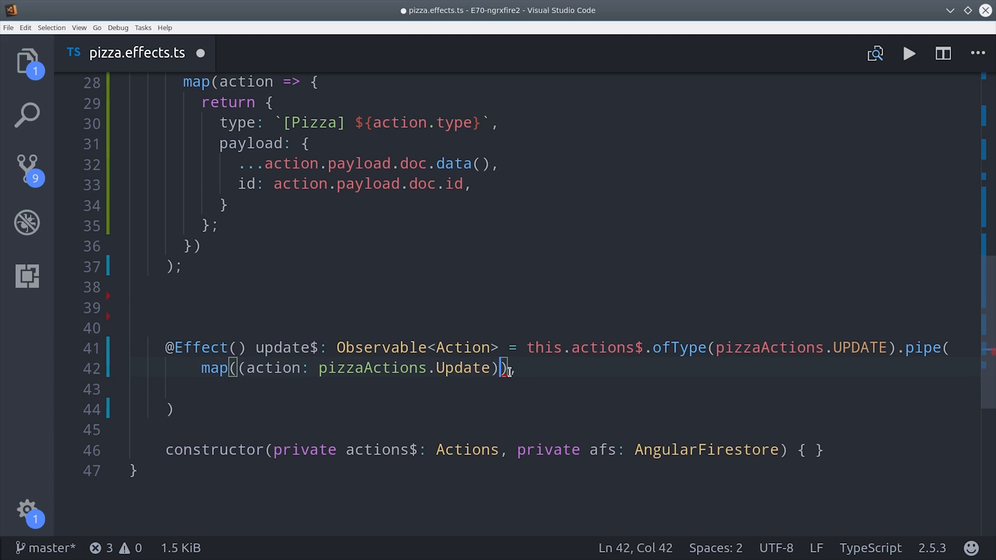
pyautogui.write('=> action')
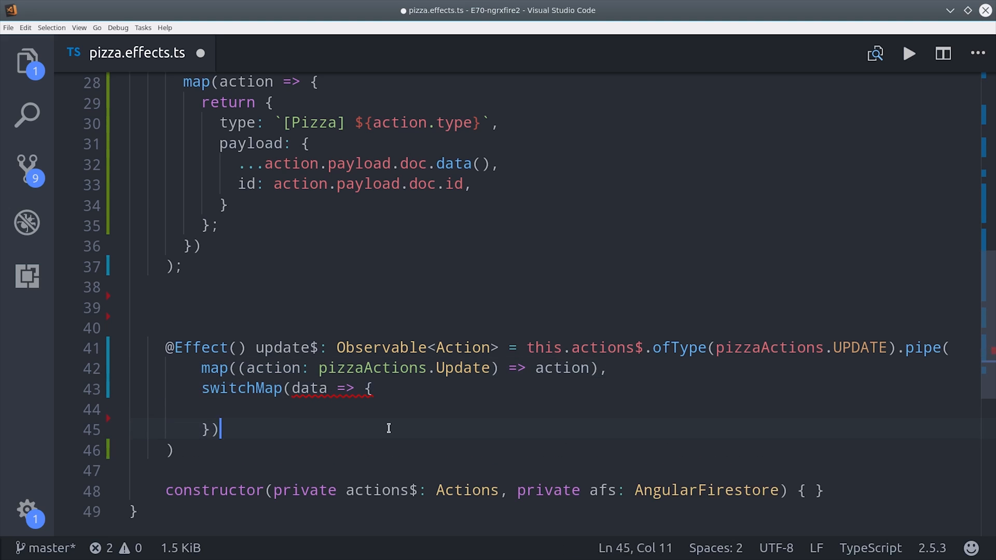
# Add the switchMap building ref to `pizzas/${data.id}` and returning Observable.fromPromise(ref.update(data.changes)).
pyautogui.write('const ref = this.afs.doc')
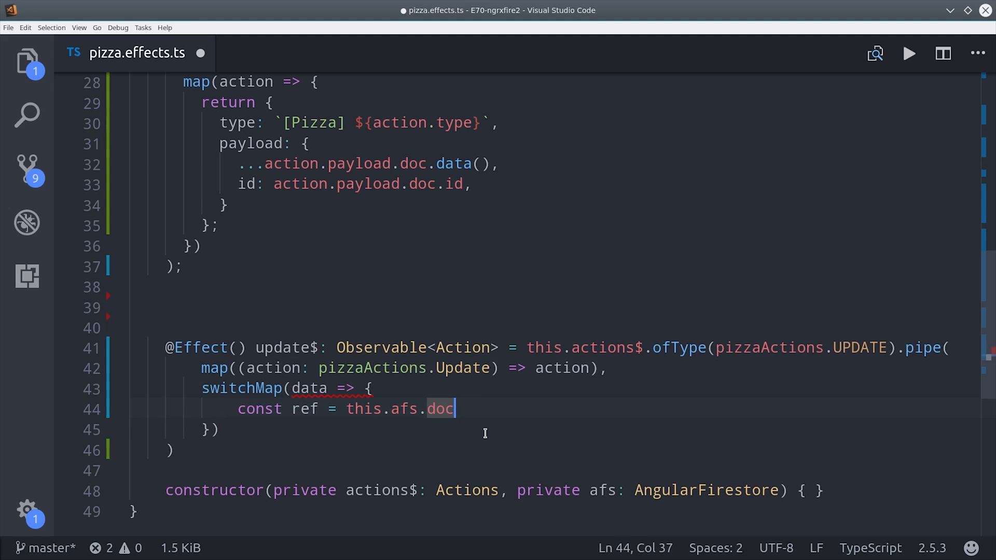
pyautogui.write('<Pizza>()')
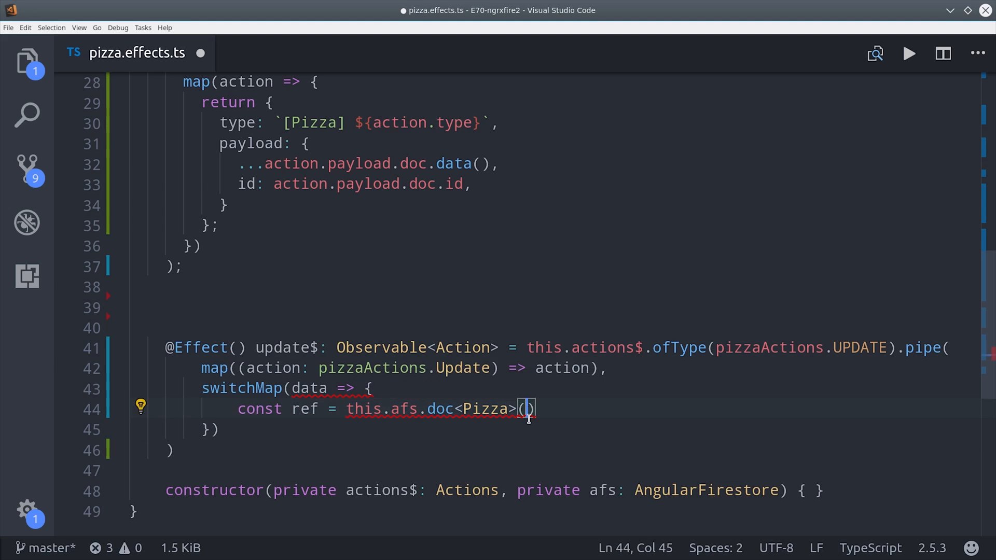
pyautogui.write('`pizzas/${data.id}`')
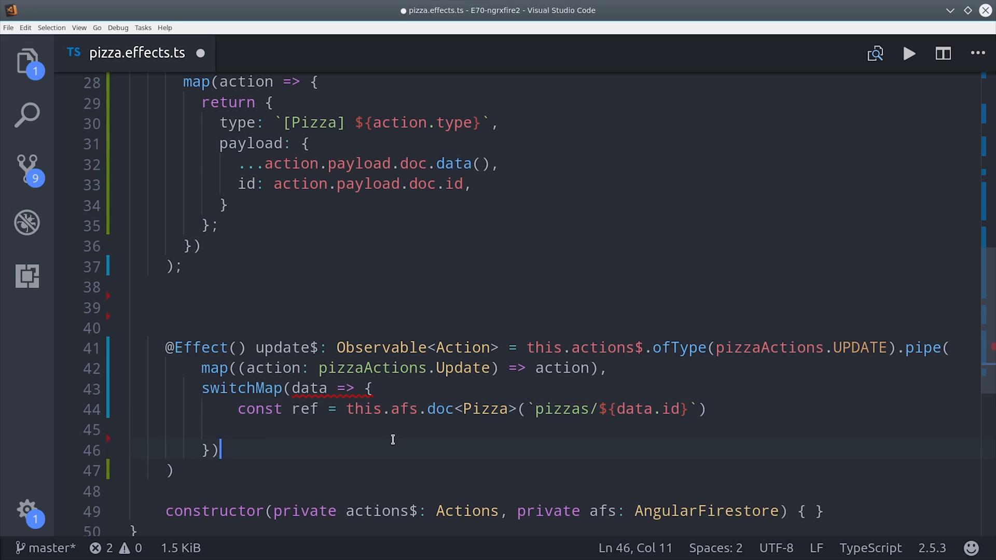
pyautogui.write('return Observable.fromPromise( ref.update(data.changes)')
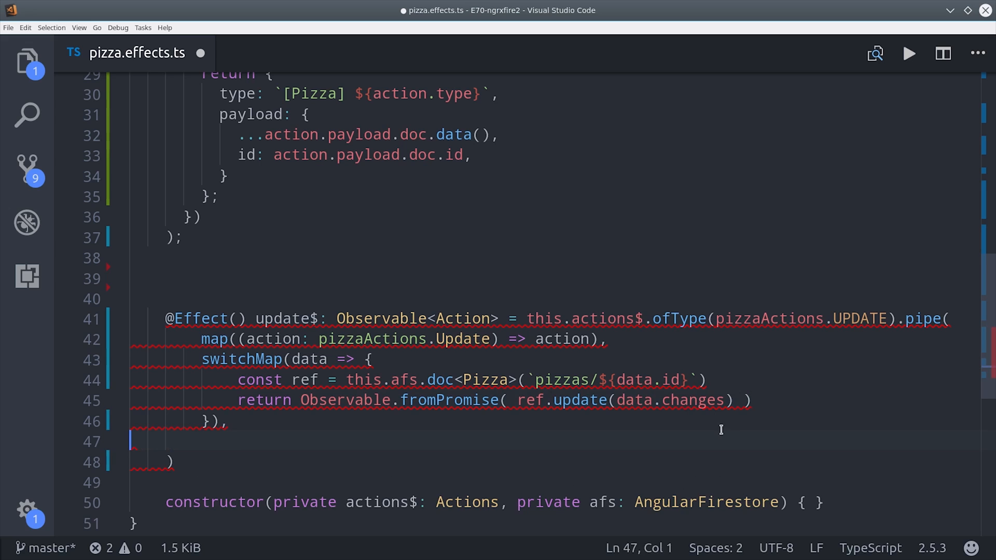
pyautogui.write('map()')
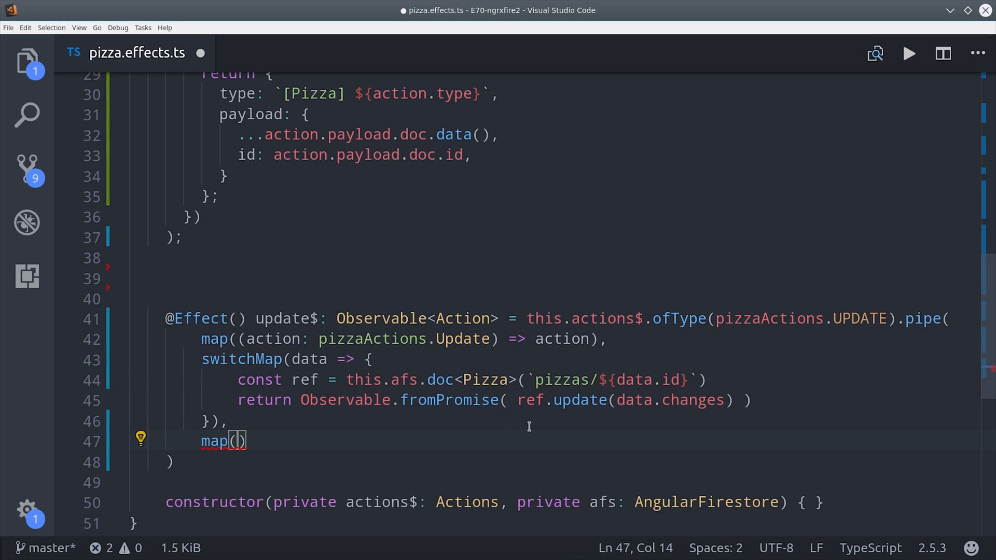
pyautogui.moveTo(518, 399); pyautogui.dragTo(714, 399)
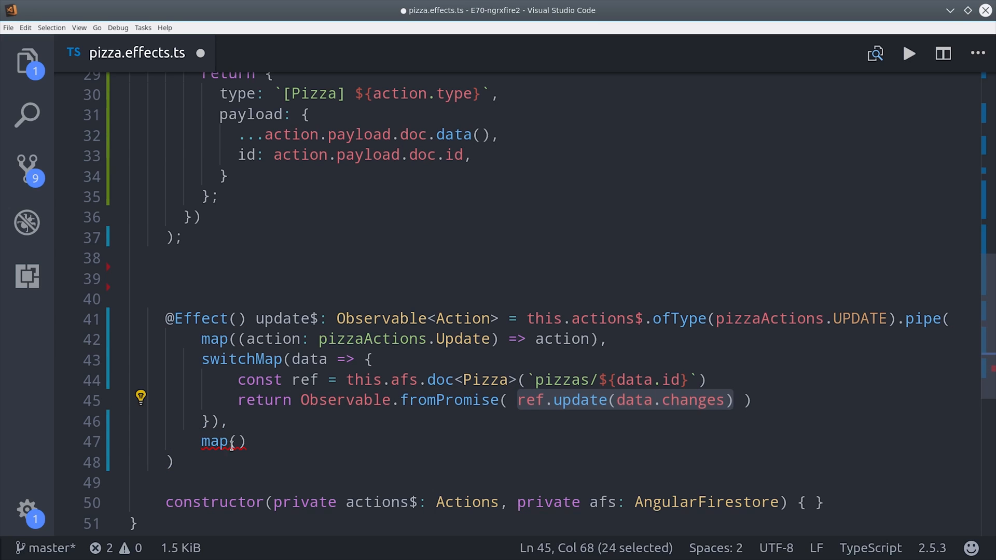
pyautogui.write('() =>')
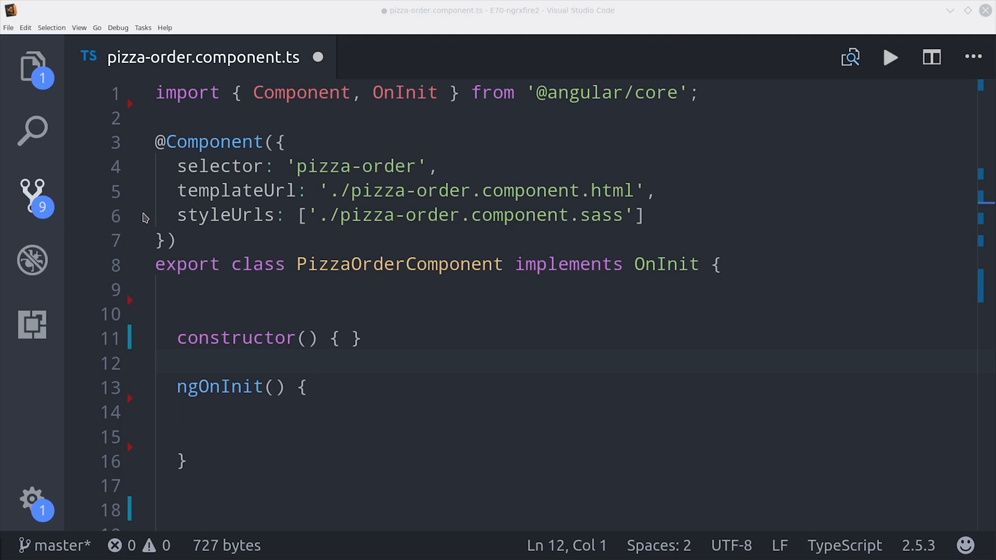
# Import Store, Observable and pizza actions, and inject Store<fromPizza.State> in the constructor.
pyautogui.write("import { Store } from '@ngrx/store';")
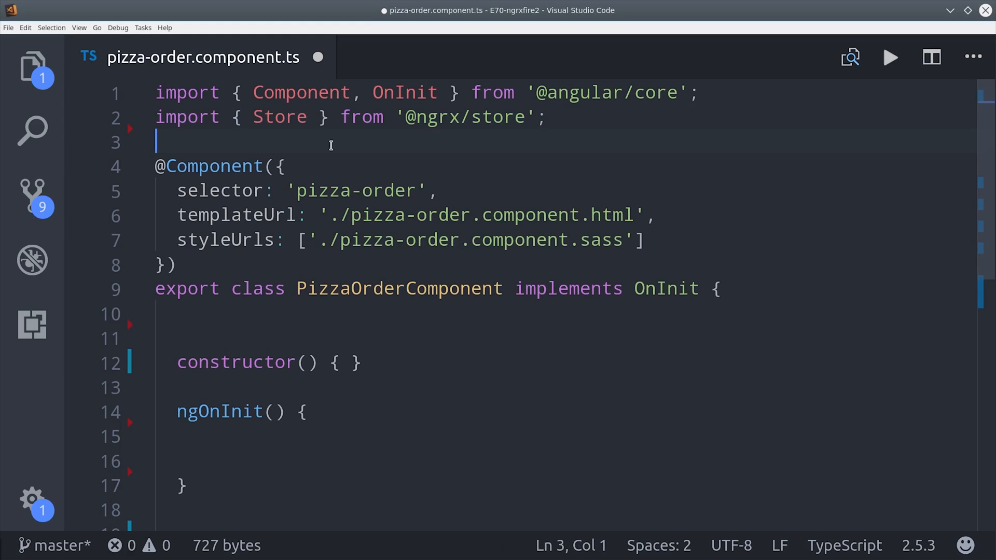
pyautogui.write("import { Observable } from 'rxjs/Observable';")
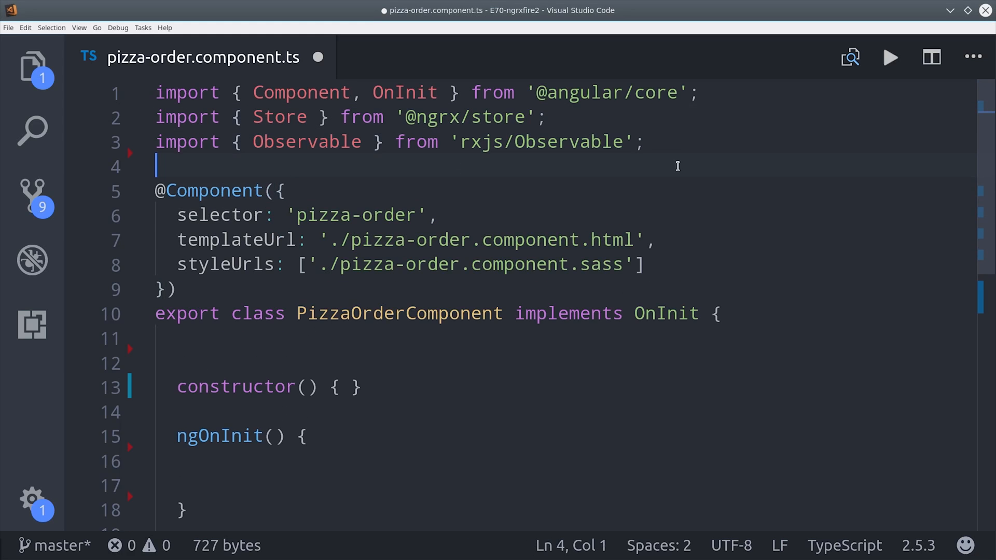
pyautogui.write("import * as actions from '../pizza.actions';")
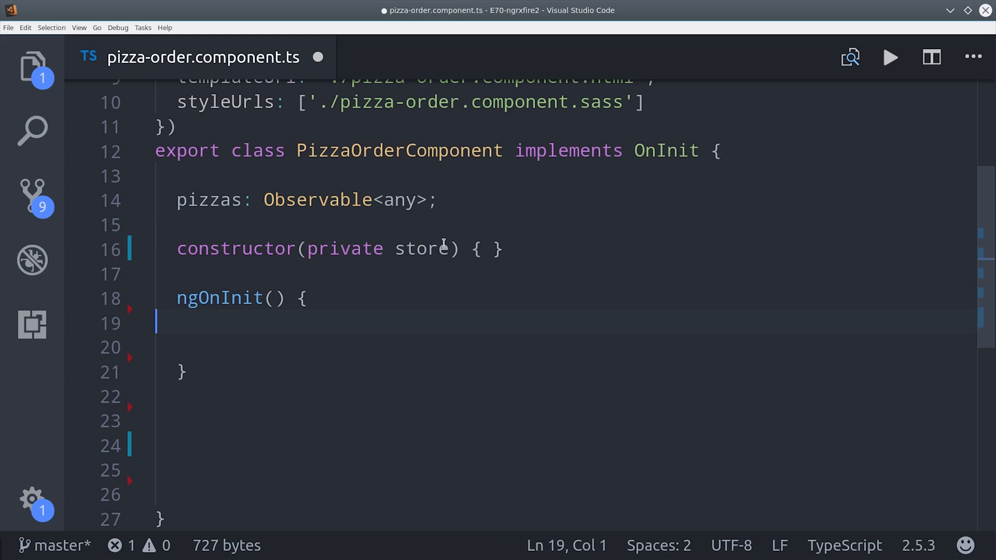
pyautogui.write(': Store<>')
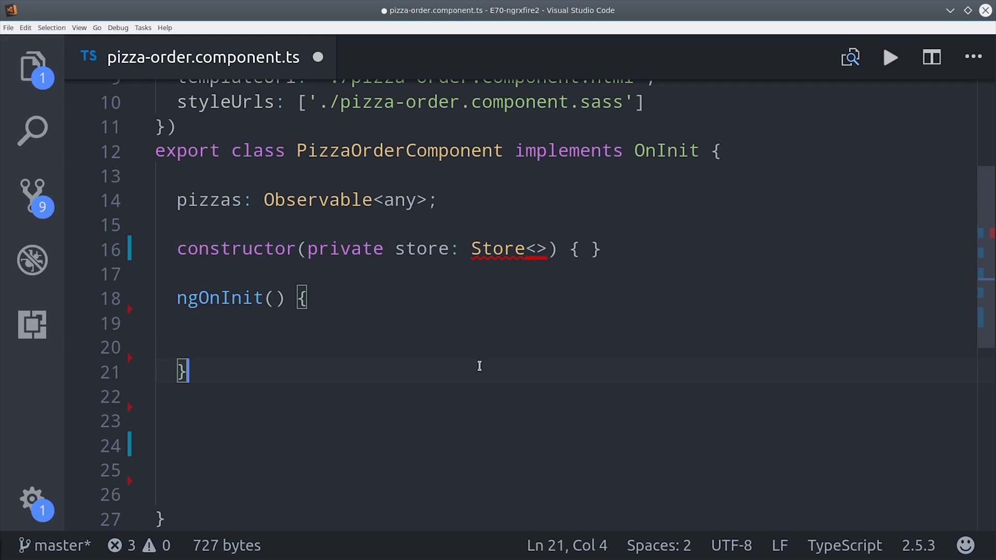
pyautogui.write('fromPizza.State')
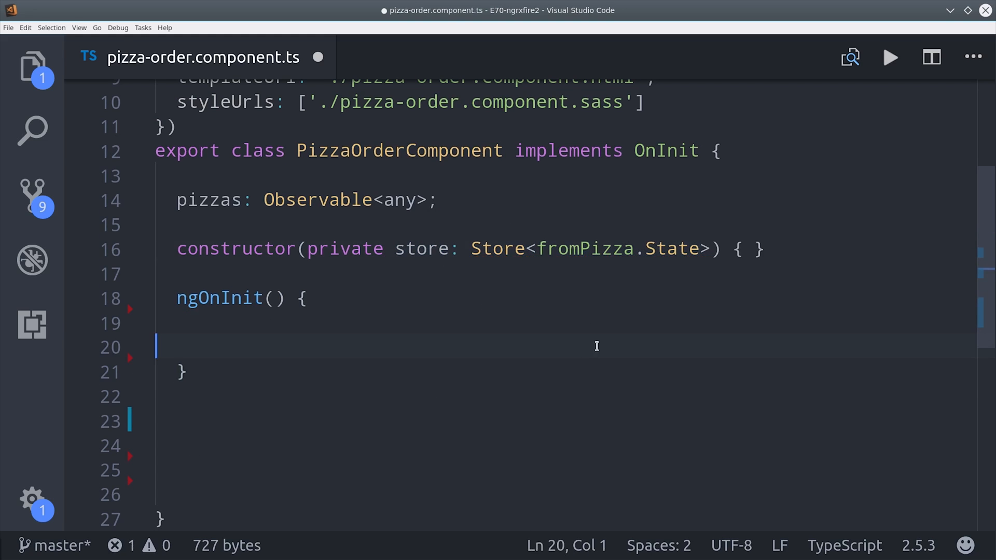
# In ngOnInit assign this.pizzas = this.store.select(fromPizza.selectAll) and dispatch new actions.Query().
pyautogui.write('this.pizzas = this.store')
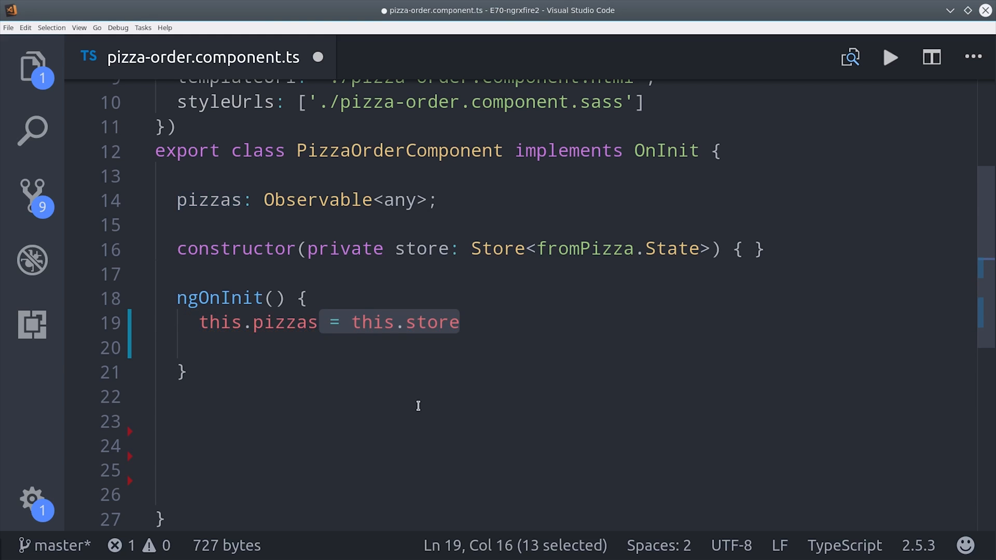
pyautogui.write('.select()')
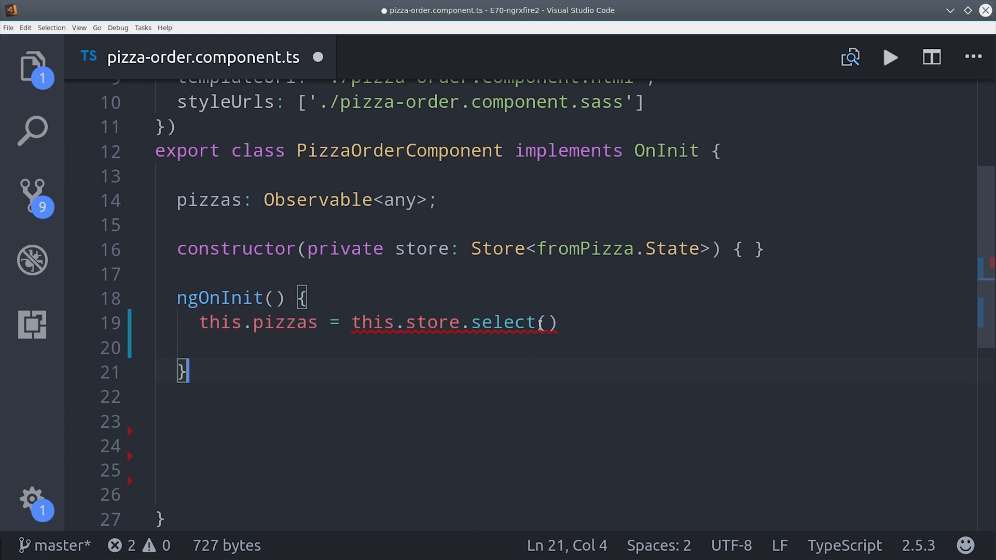
pyautogui.write('fromPizza.selectAll')
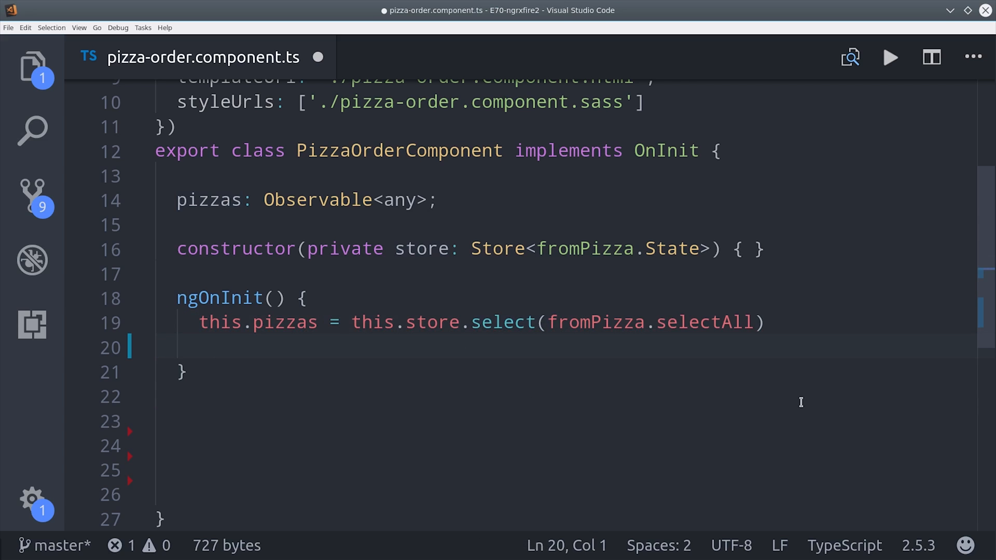
pyautogui.write('this.store.dispatch( )')
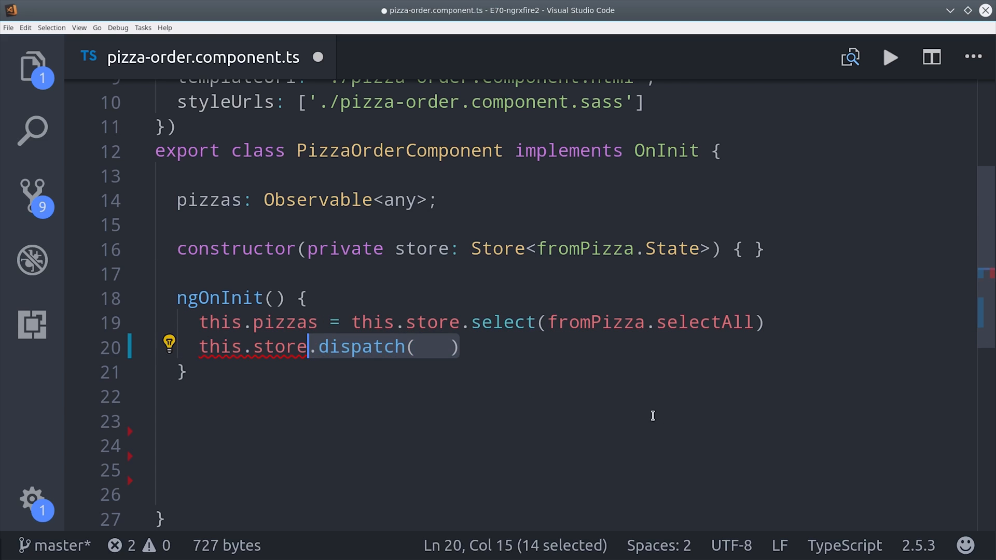
pyautogui.write('new actions.Query()')
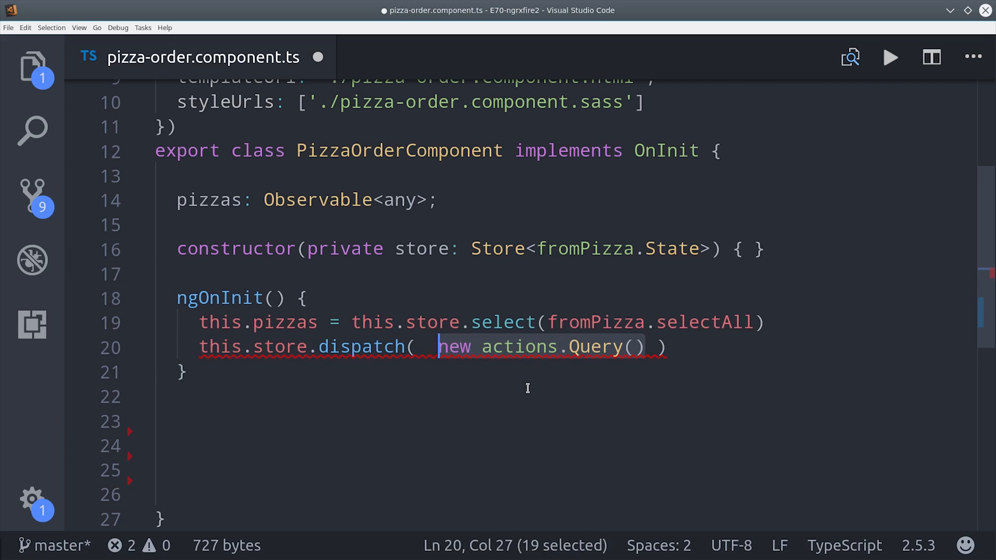
pyautogui.click(633, 347)
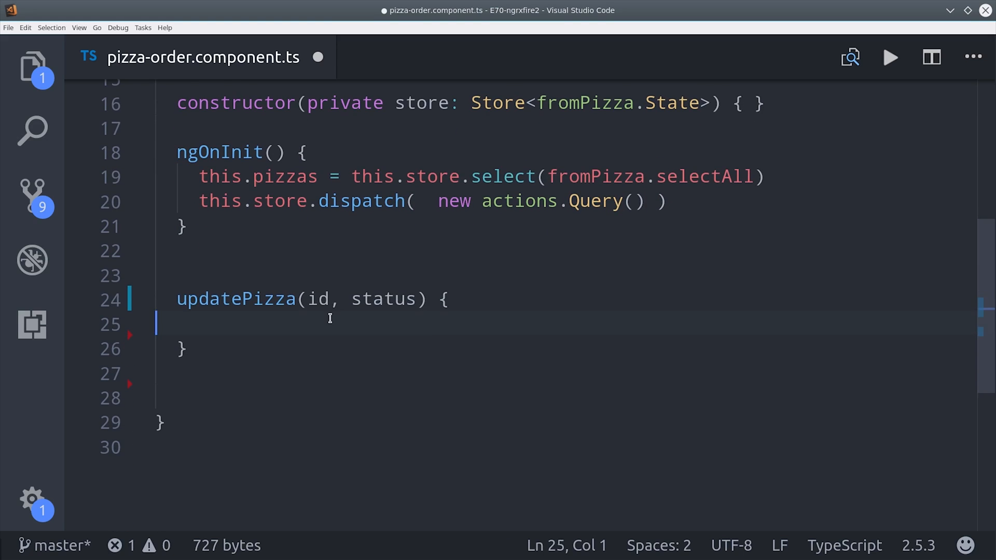
# Inside updatePizza call this.store.dispatch(new actions.Update(id, { status })).
pyautogui.write('this.store.dispatch(  )')
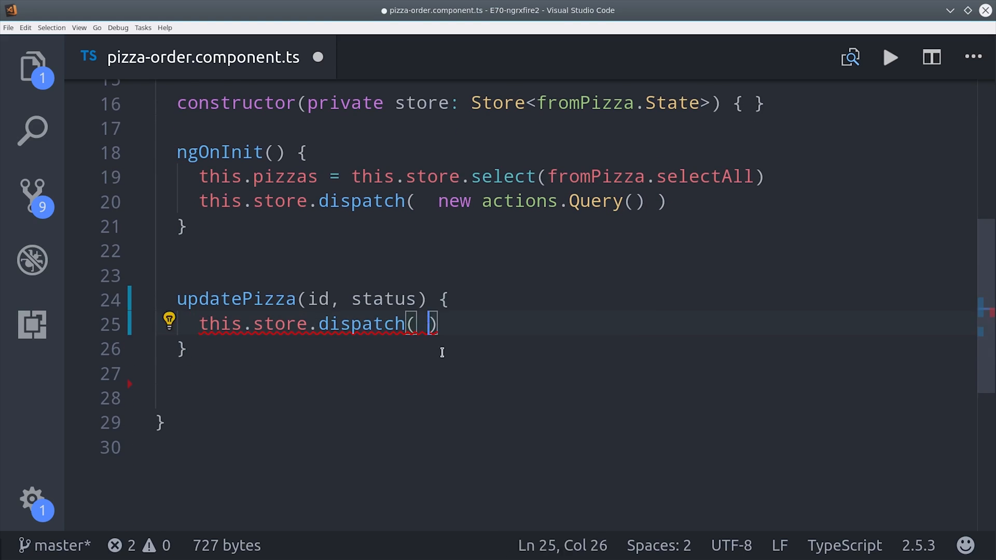
pyautogui.write('new actions.Update(id')
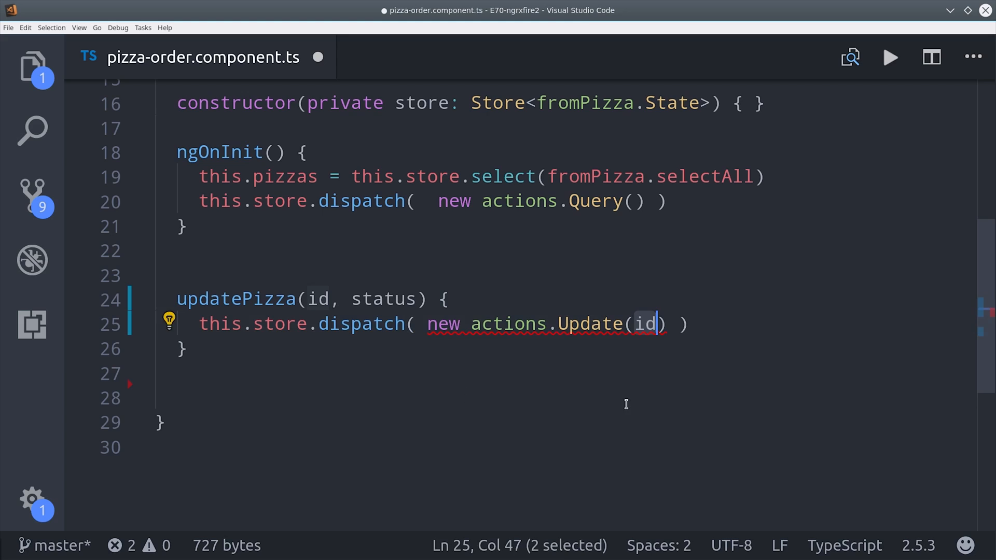
pyautogui.write(', { status }')
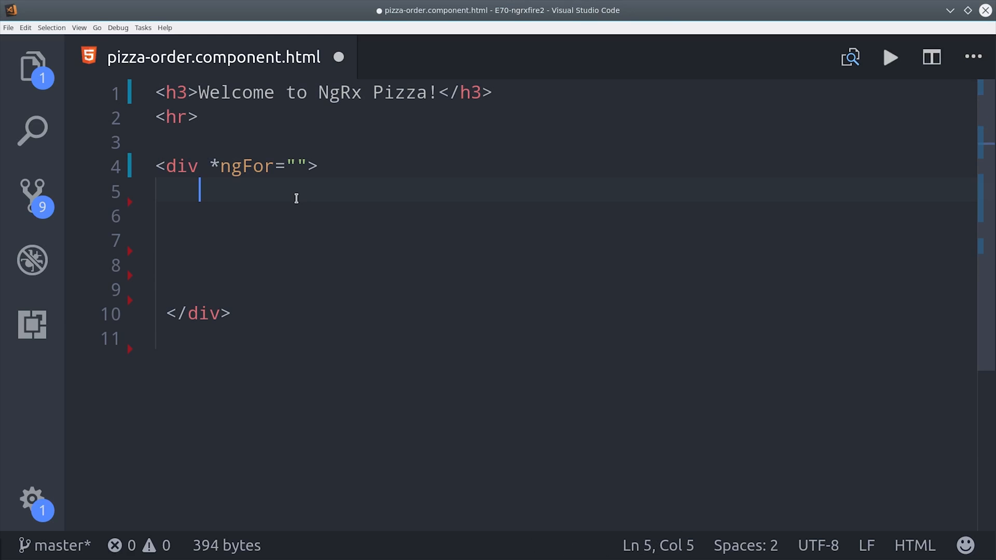
# Write *ngFor over pizzas | async with an h4 for pizza.id and a button calling updatePizza(pizza.id, 'delivered').
pyautogui.write('let pizza of pizzas | async')
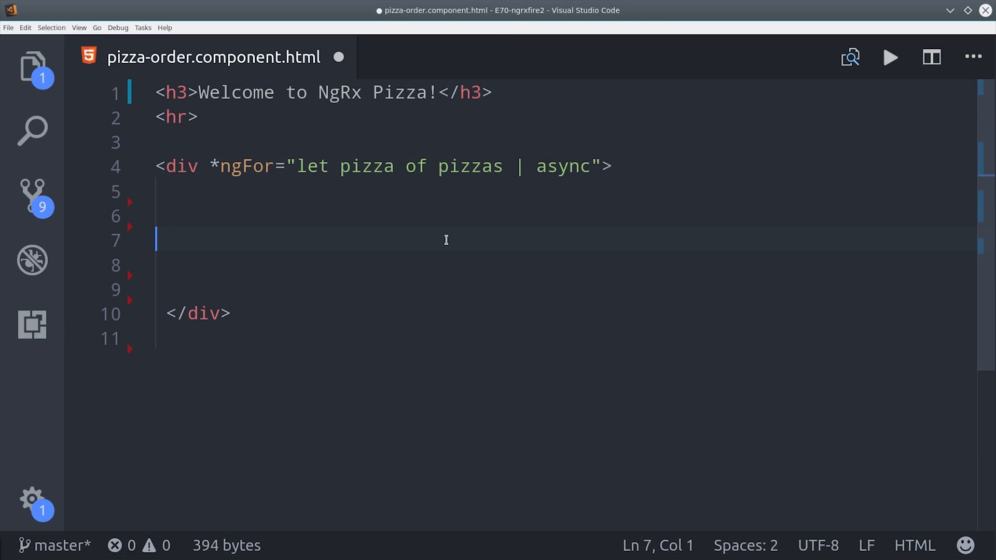
pyautogui.write('<h4>Pizza ID: {{ pizza.id }} </h4>')
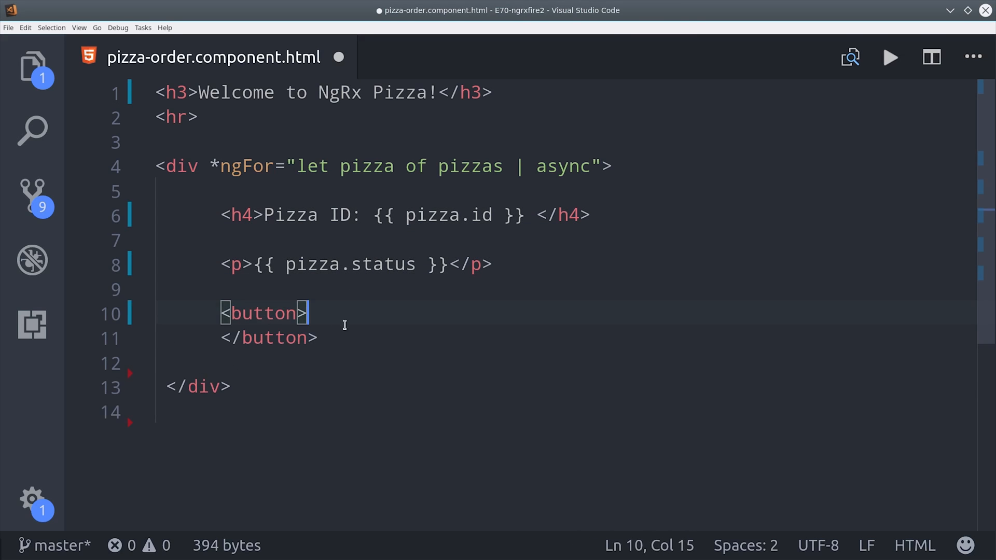
pyautogui.write('(click)="updatePizza(pizza.id)"')
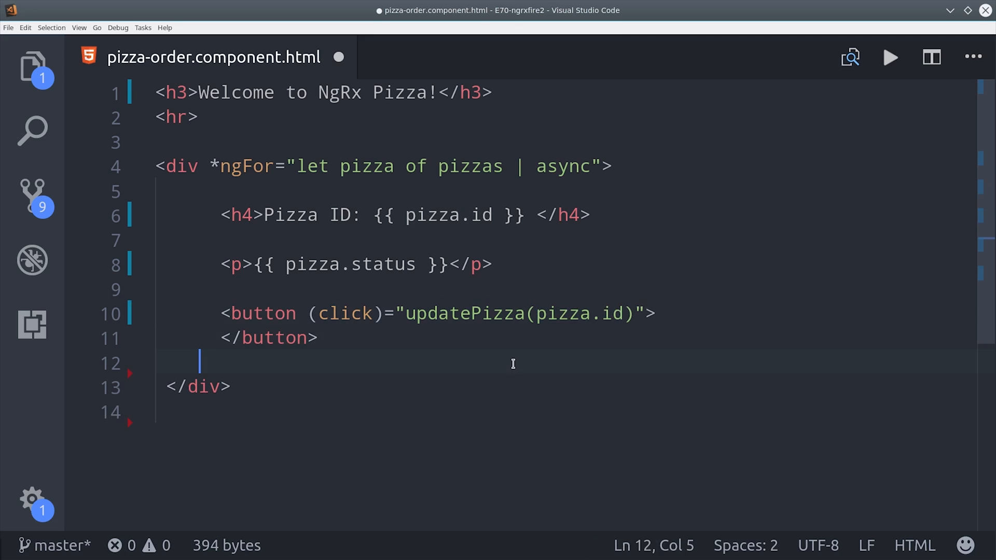
pyautogui.write(", 'delivered'")
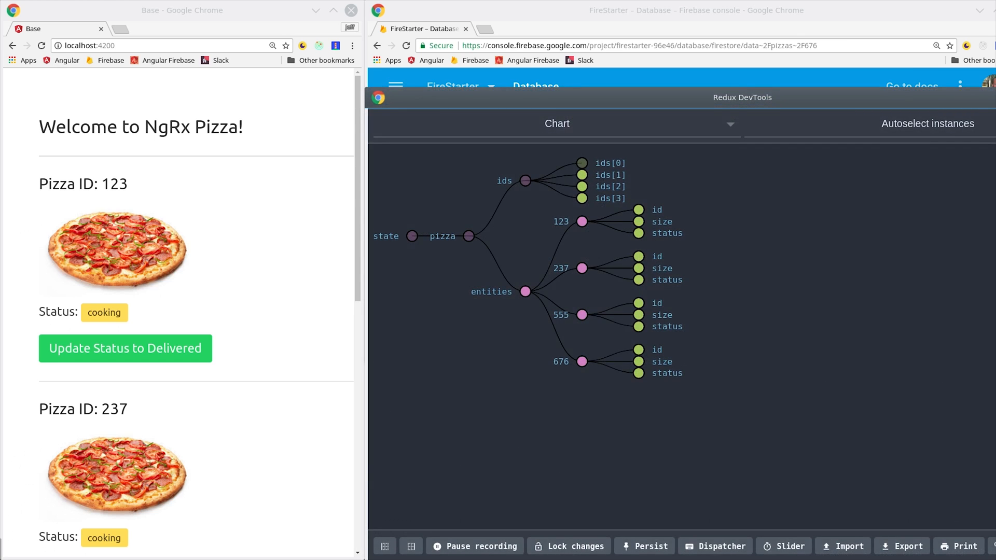
# Choose Inspector in the Redux DevTools monitor dropdown to list dispatched actions.
pyautogui.click(555, 124)
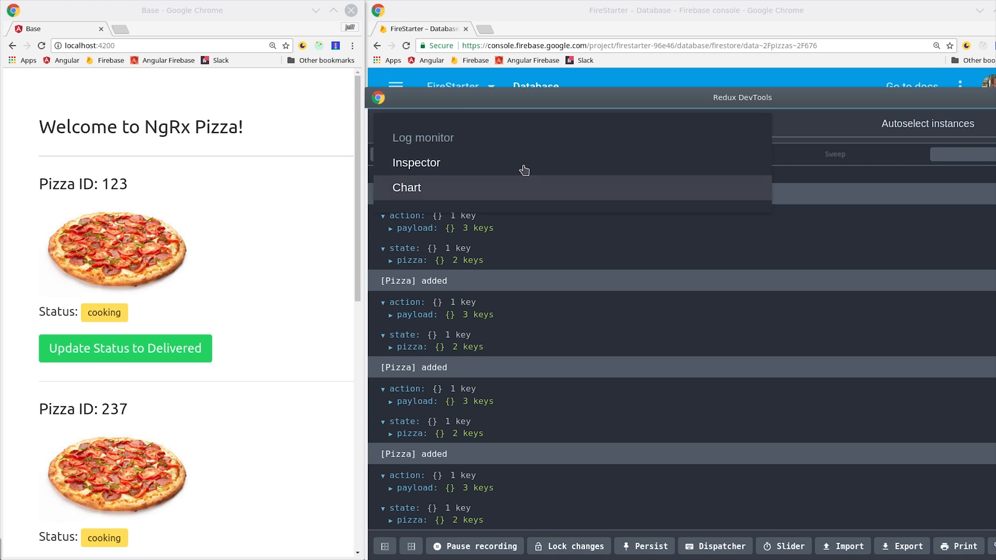
pyautogui.click(416, 163)
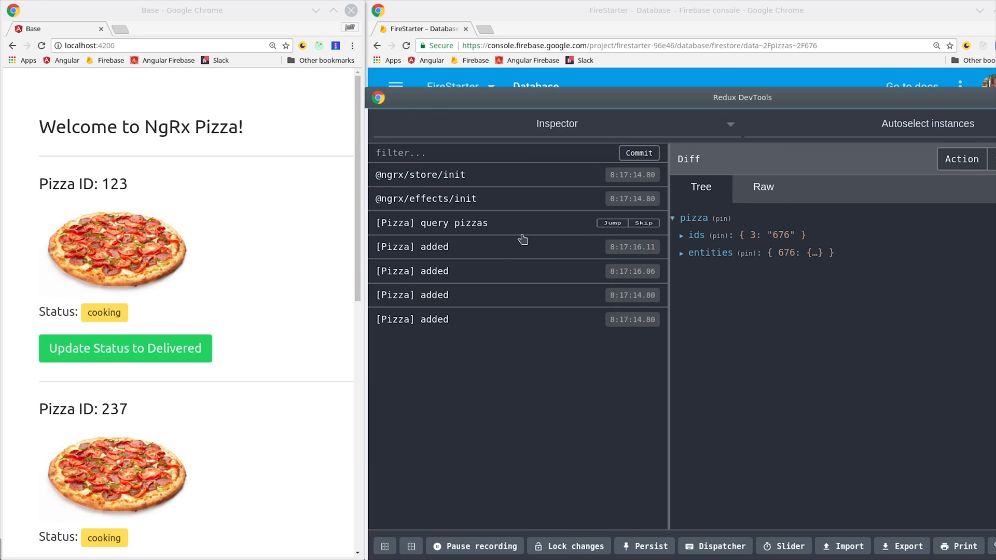
pyautogui.moveTo(459, 238)
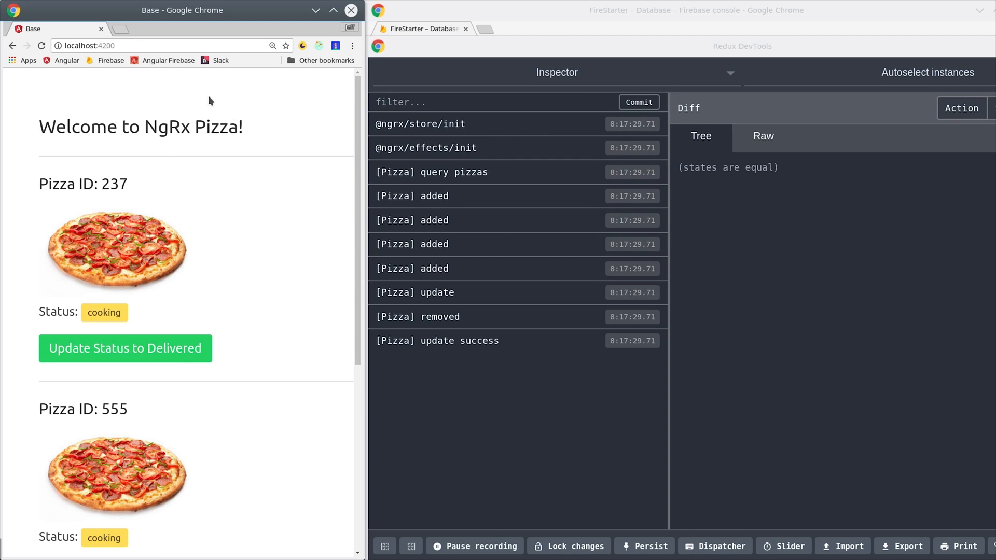
pyautogui.moveTo(475, 299)
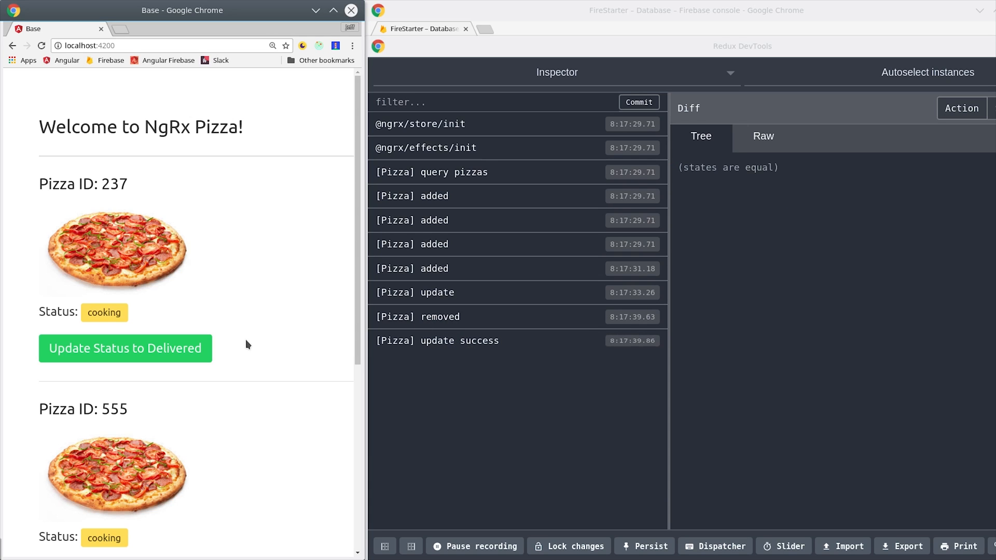
# Switch the Redux DevTools monitor to Chart to view the store state tree.
pyautogui.click(557, 71)
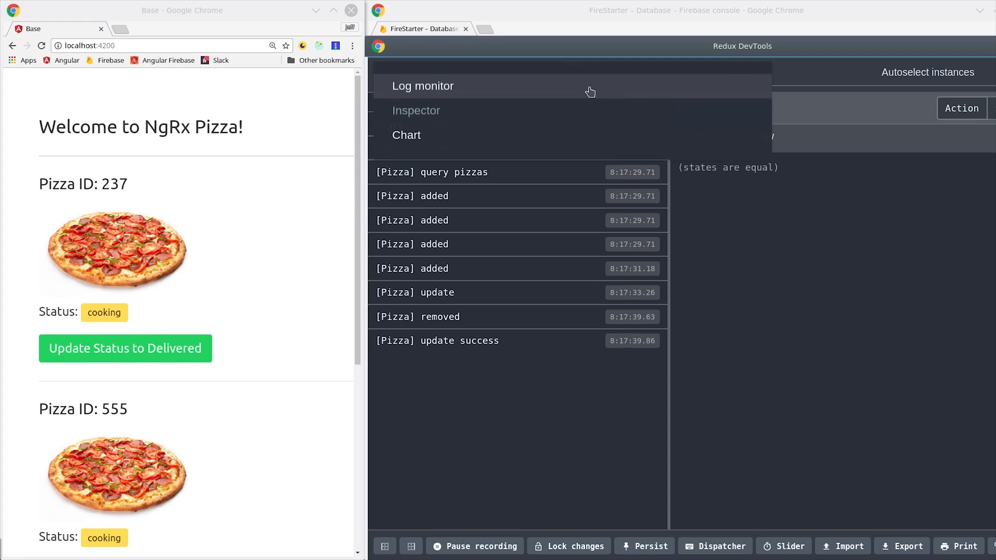
pyautogui.click(406, 135)
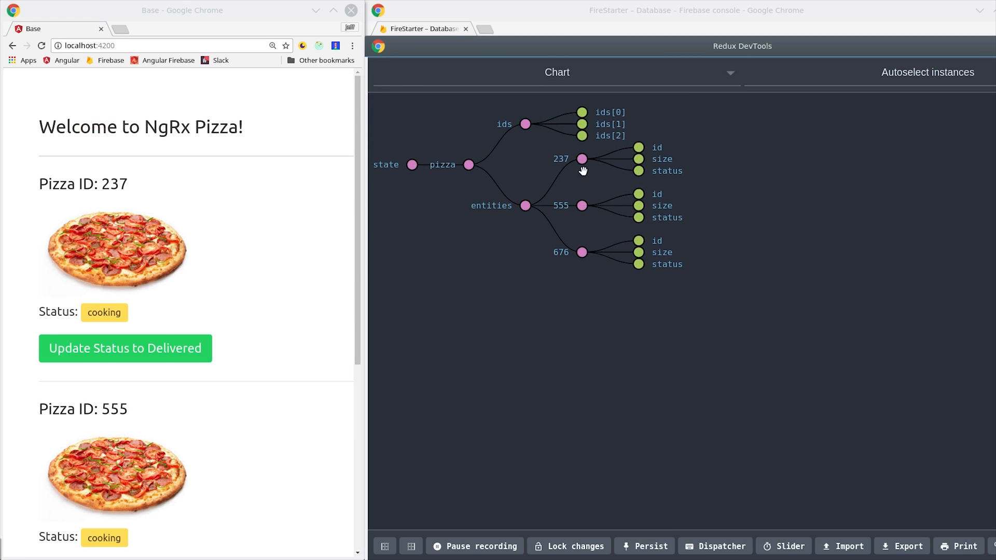
pyautogui.moveTo(612, 48)
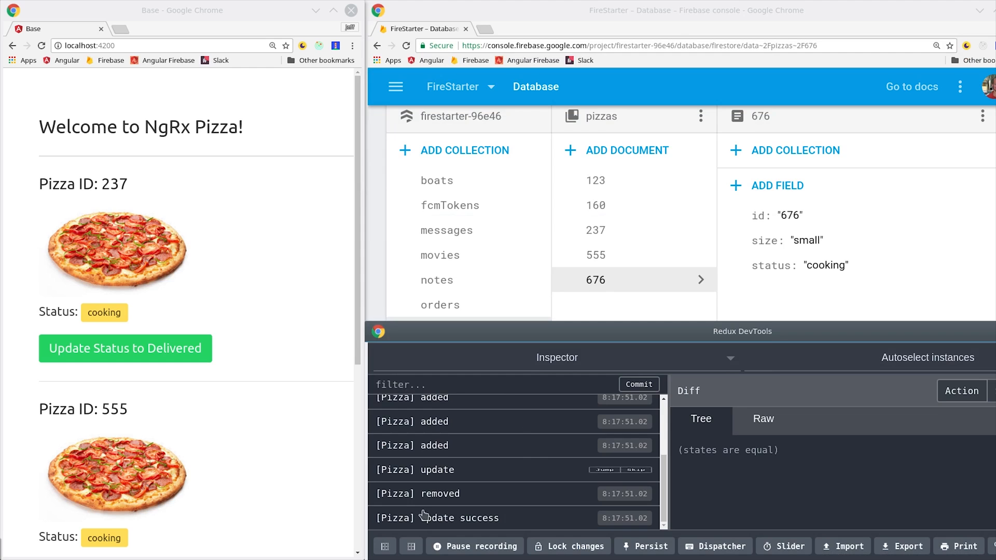
# Mark a pizza as delivered in the app and keep DevTools on the Inspector action list.
pyautogui.click(595, 229)
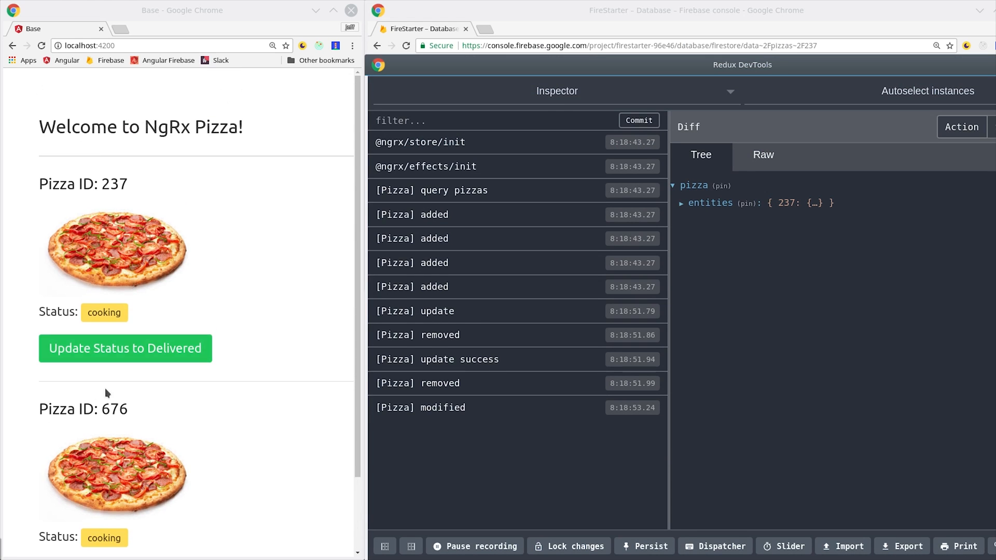
pyautogui.scroll(-3)
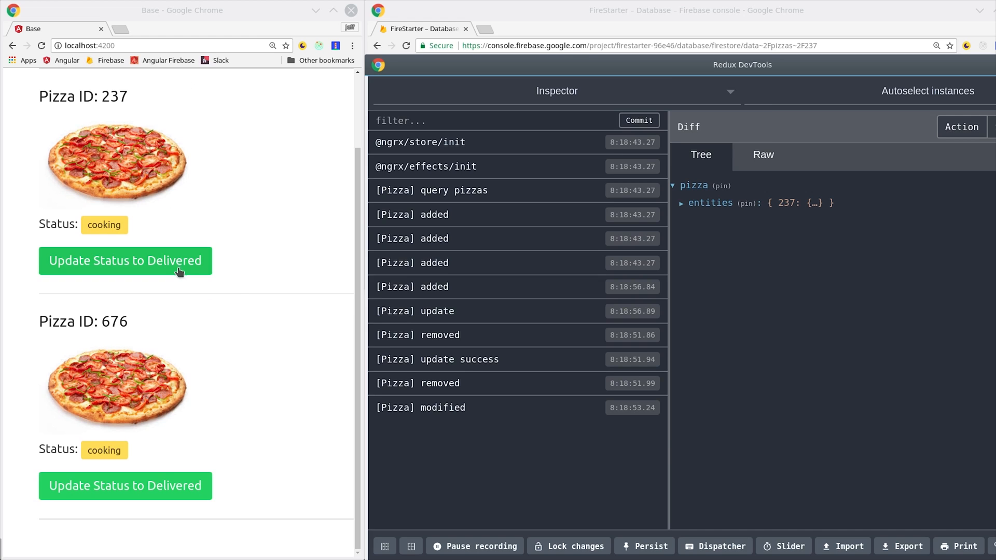
pyautogui.click(556, 91)
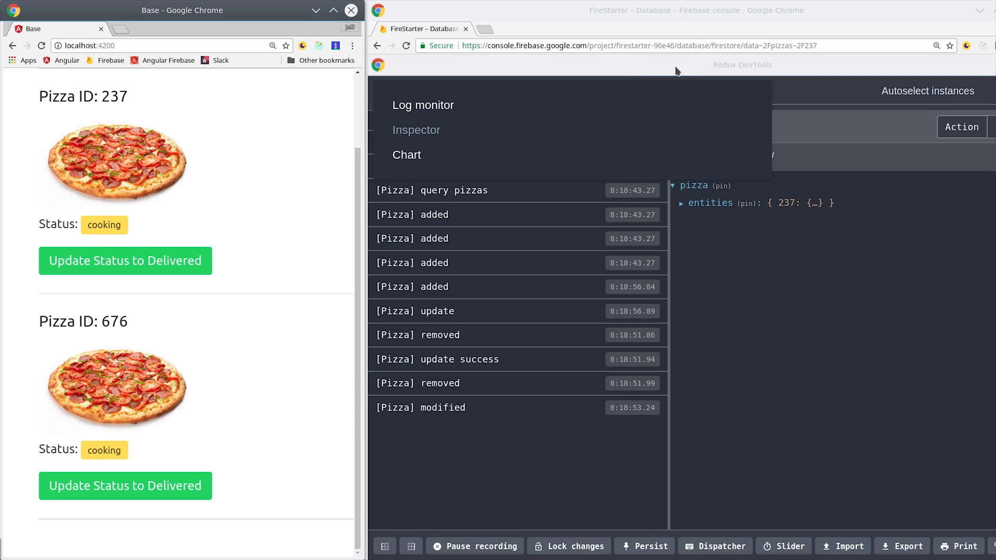
pyautogui.click(416, 129)
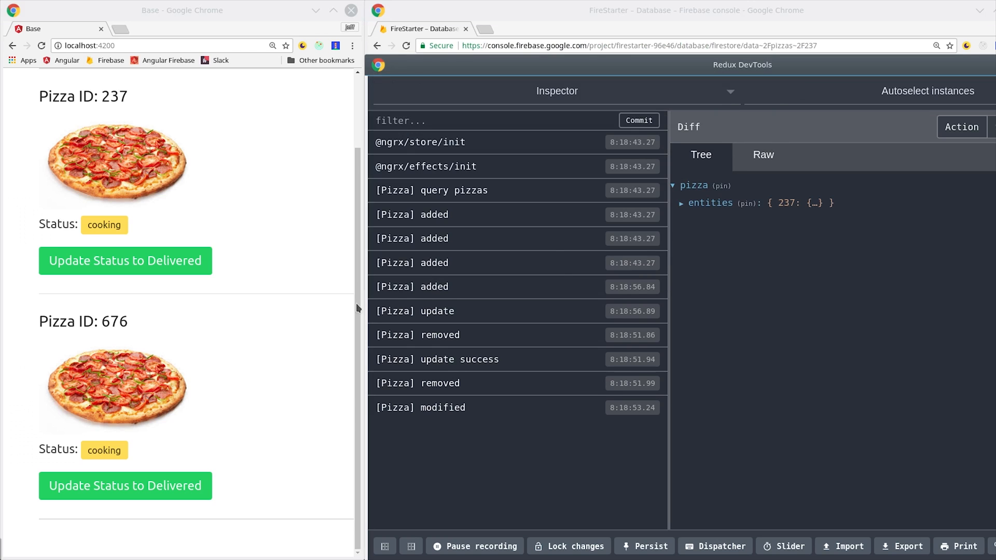